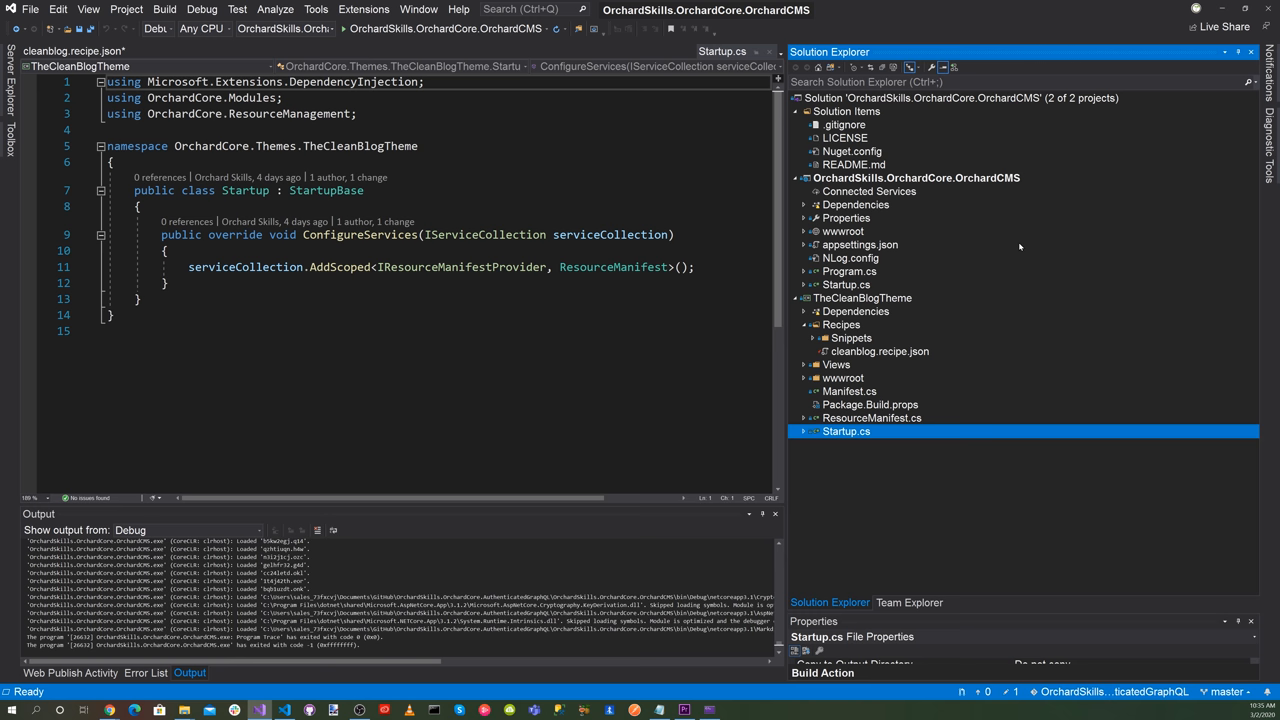
- Open cleanblog.recipe.json to review the features the Clean Blog theme enables
{"action": "double_click", "coordinate": [880, 352]}
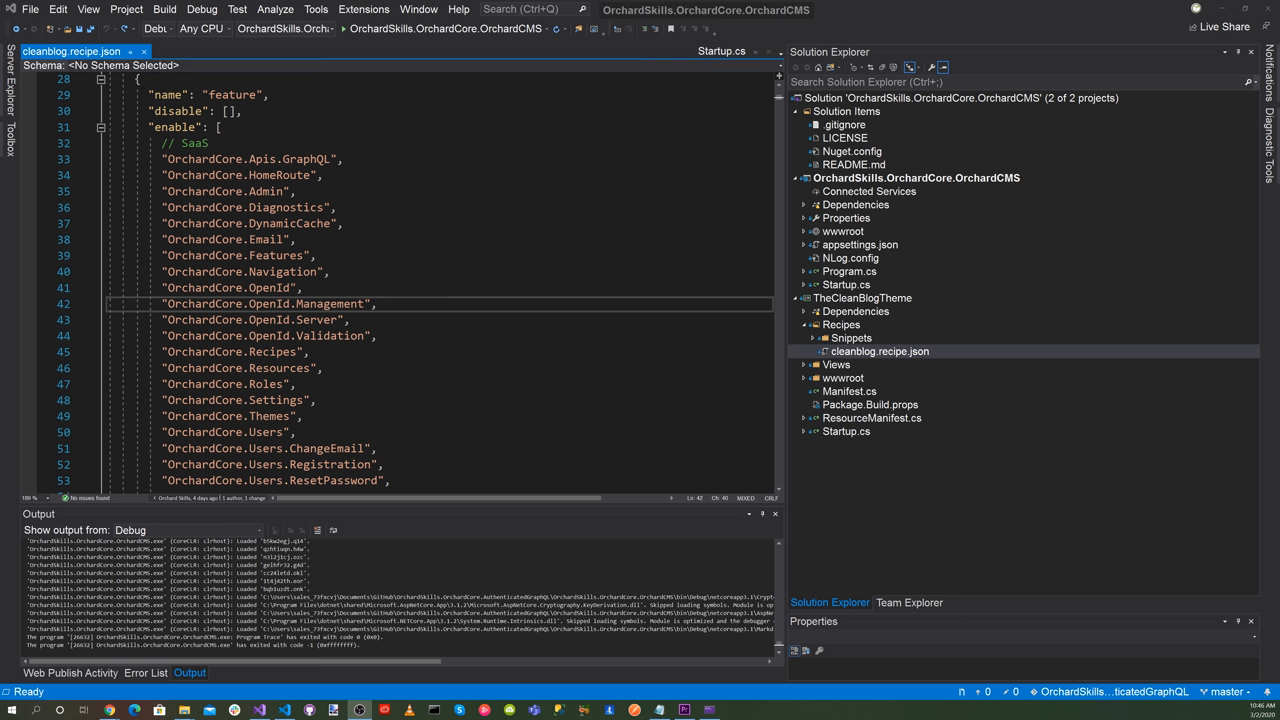
{"action": "mouse_move", "coordinate": [688, 376]}
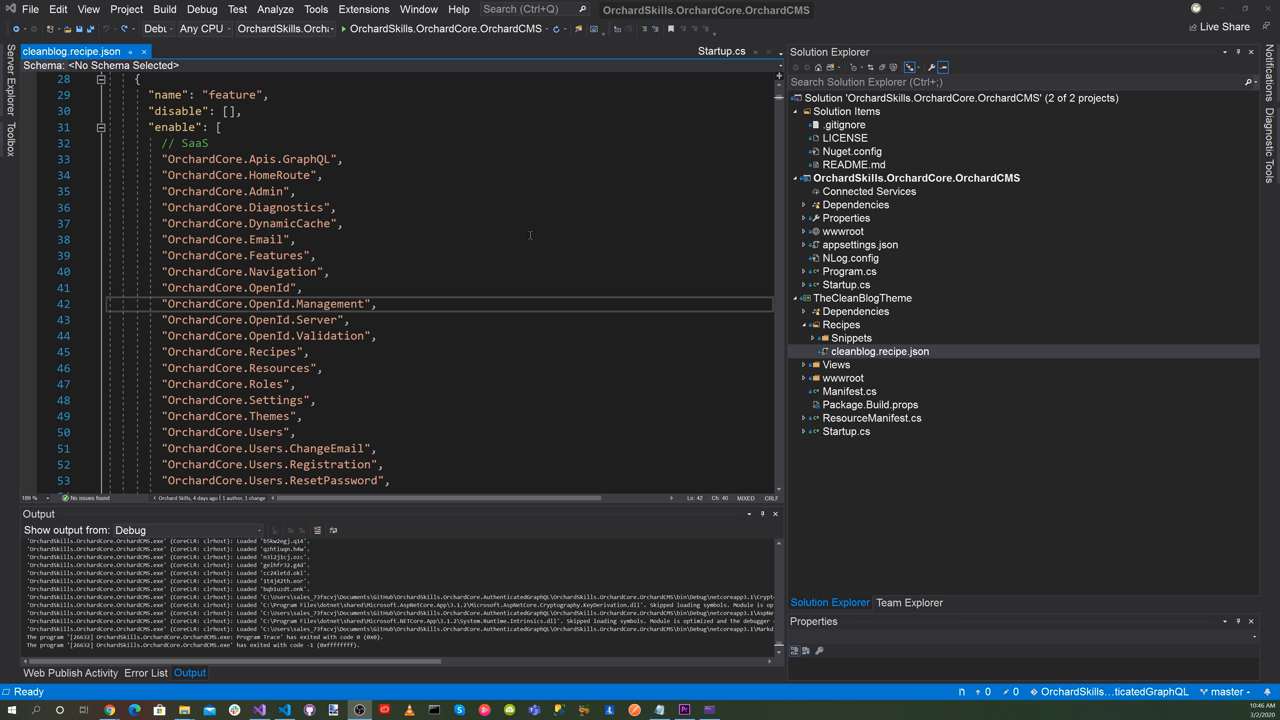
{"action": "mouse_move", "coordinate": [412, 178]}
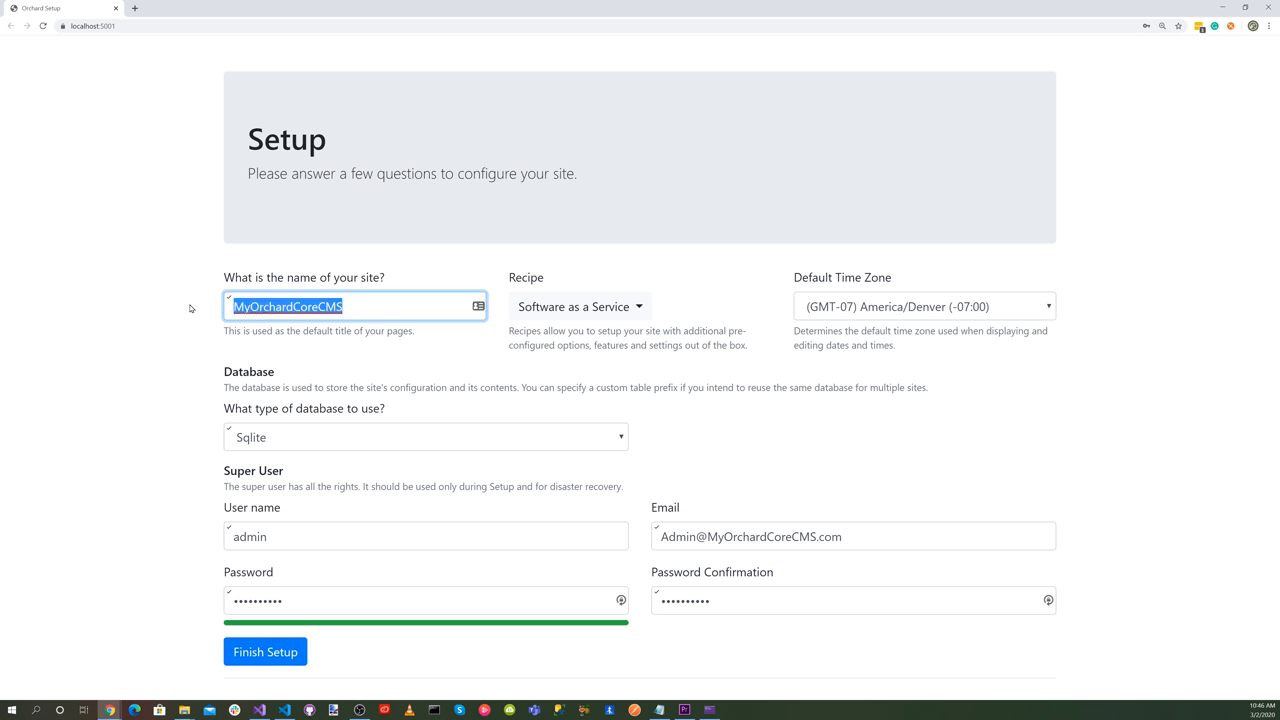
- Name the site OrchardSkills, choose the Clean Blog recipe and finish setup
{"action": "type", "text": "Orchard"}
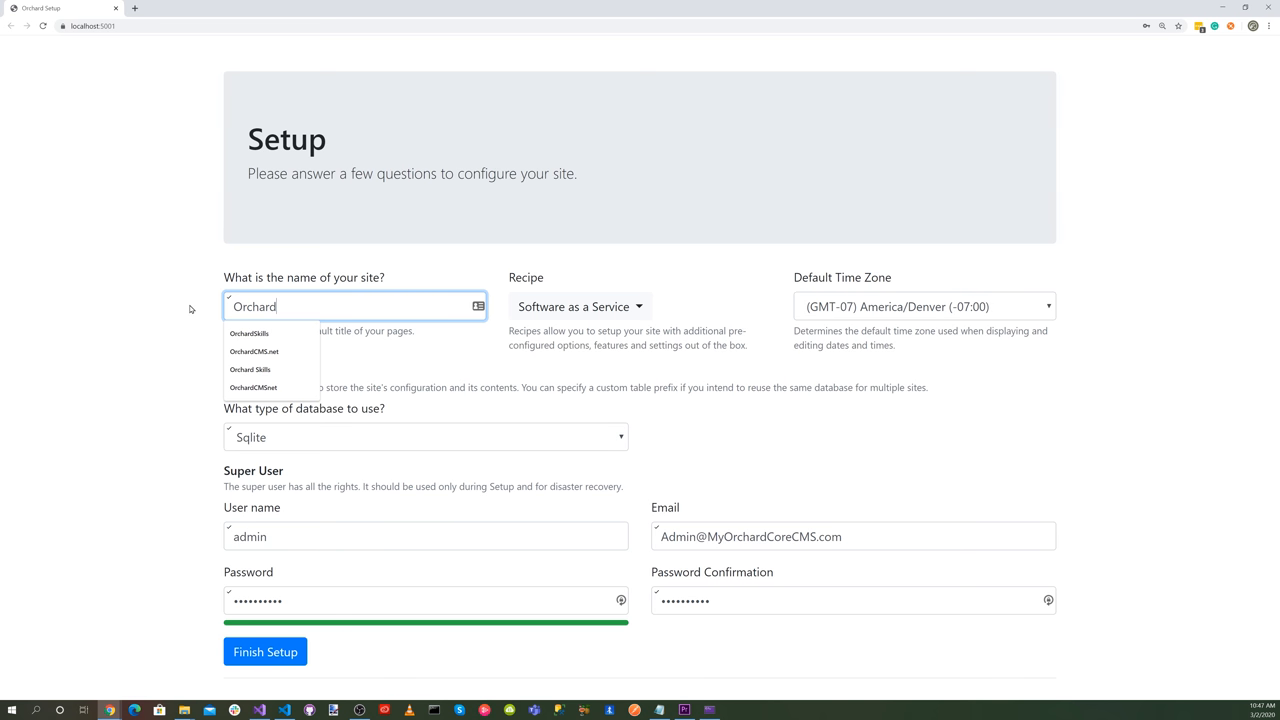
{"action": "left_click", "coordinate": [578, 306]}
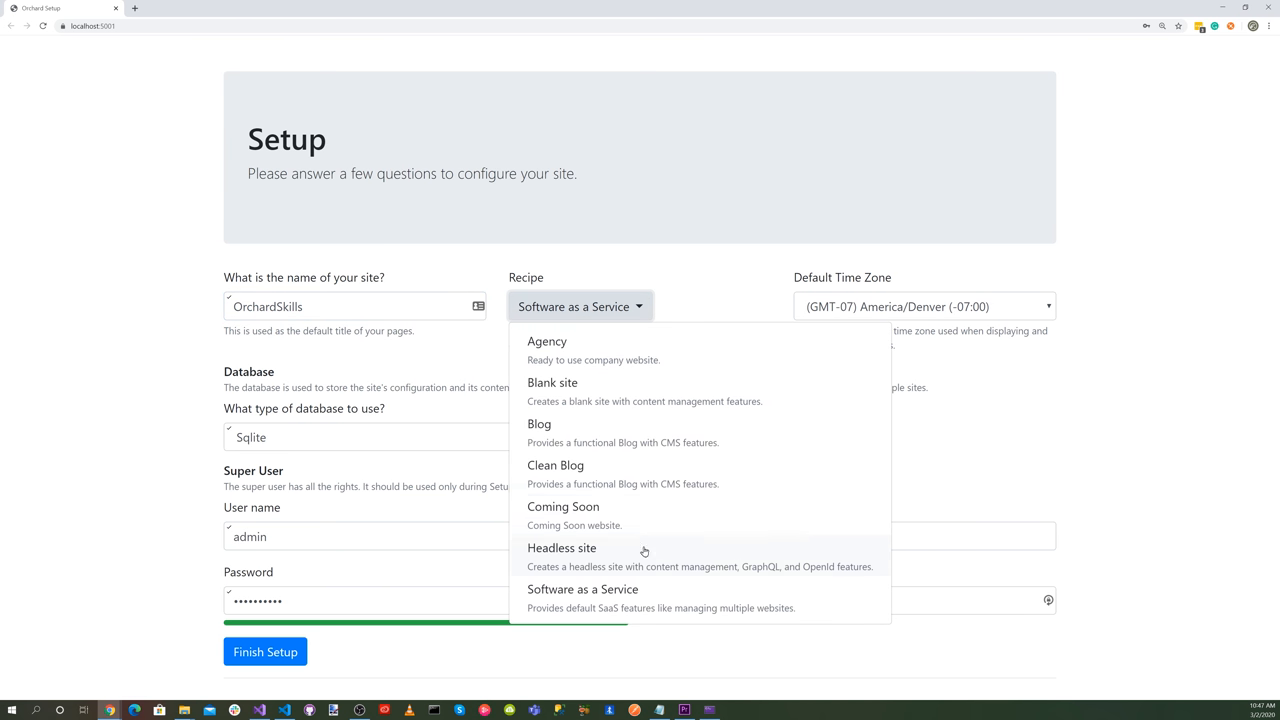
{"action": "mouse_move", "coordinate": [584, 478]}
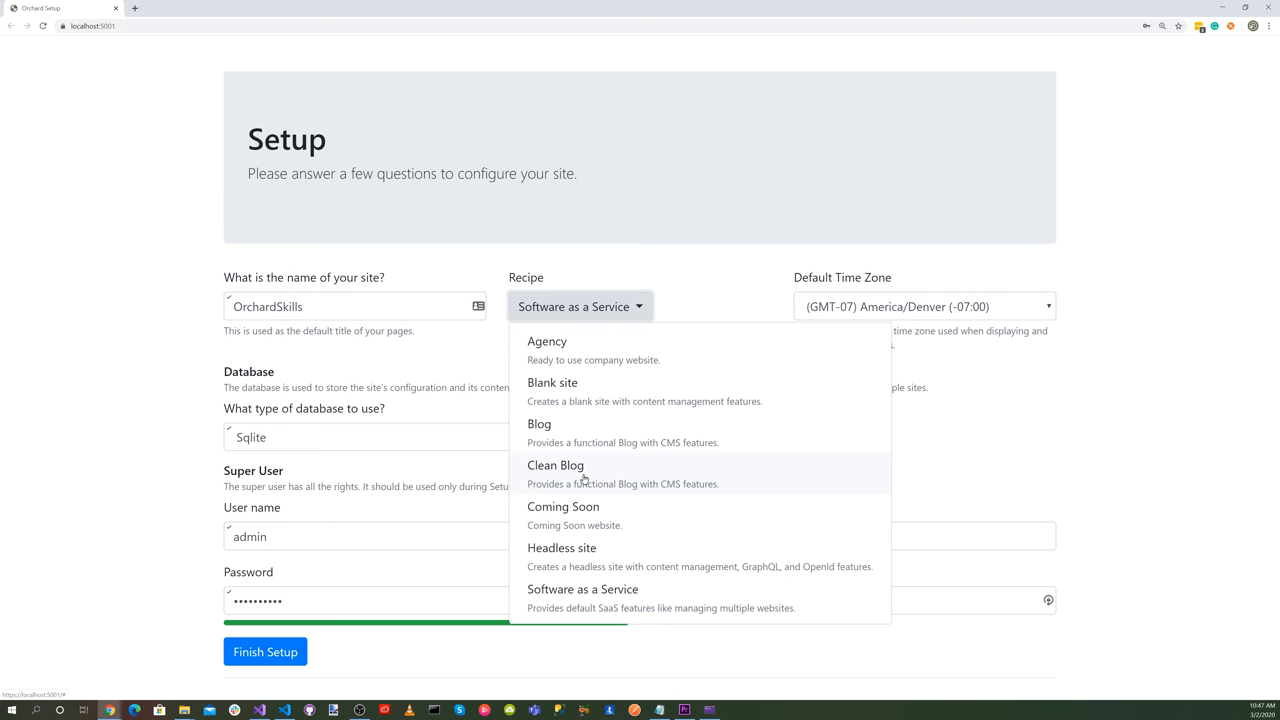
{"action": "left_click", "coordinate": [556, 464]}
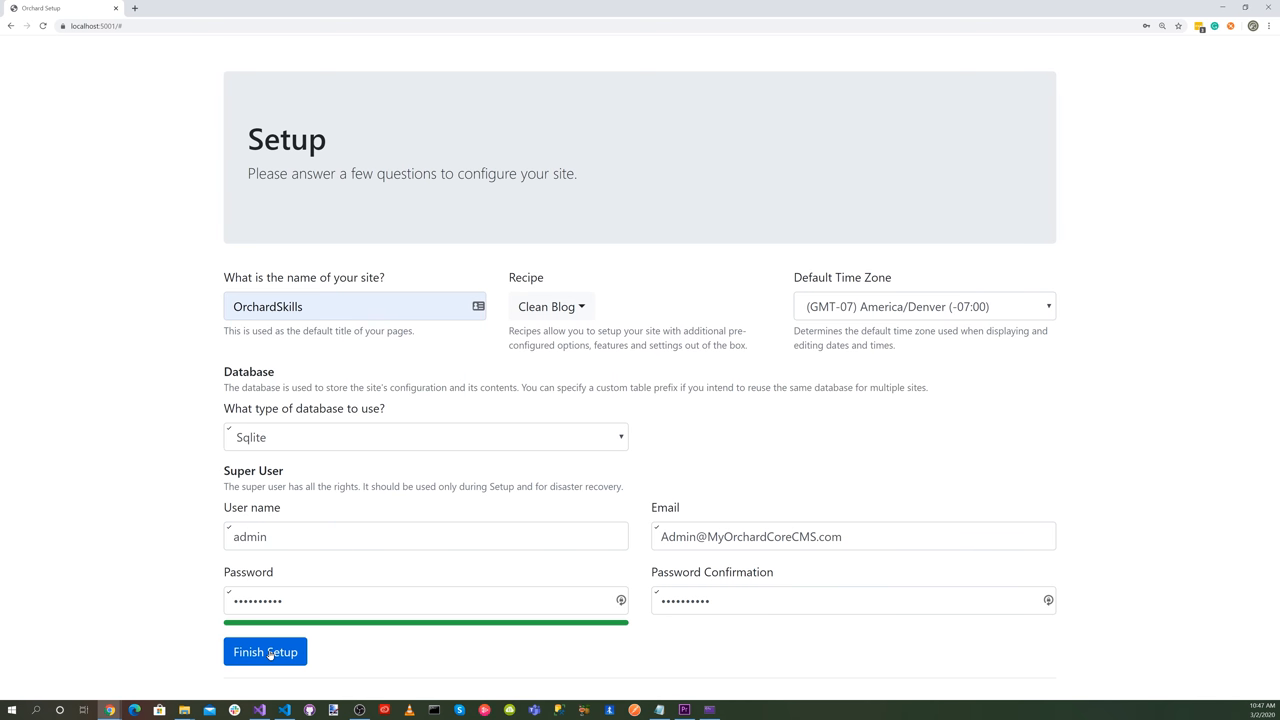
{"action": "left_click", "coordinate": [264, 652]}
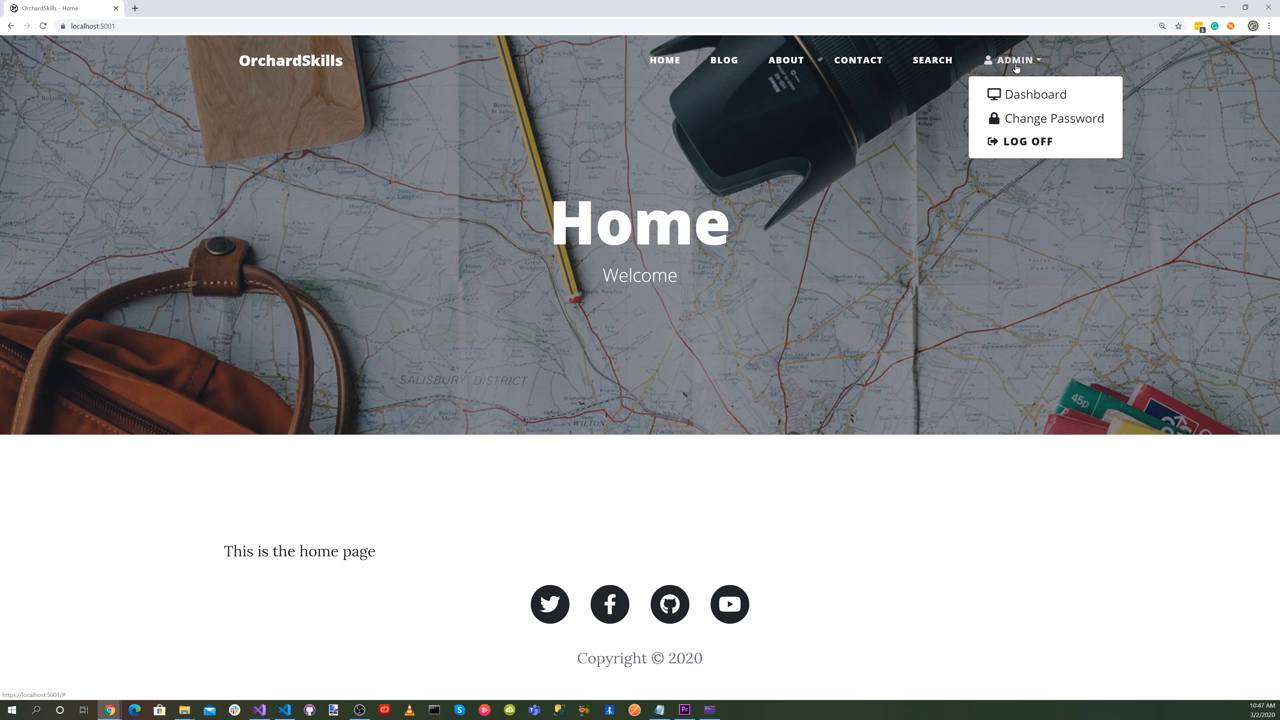
- Navigate the admin dashboard to the OpenID Connect authorization server settings
{"action": "left_click", "coordinate": [1036, 94]}
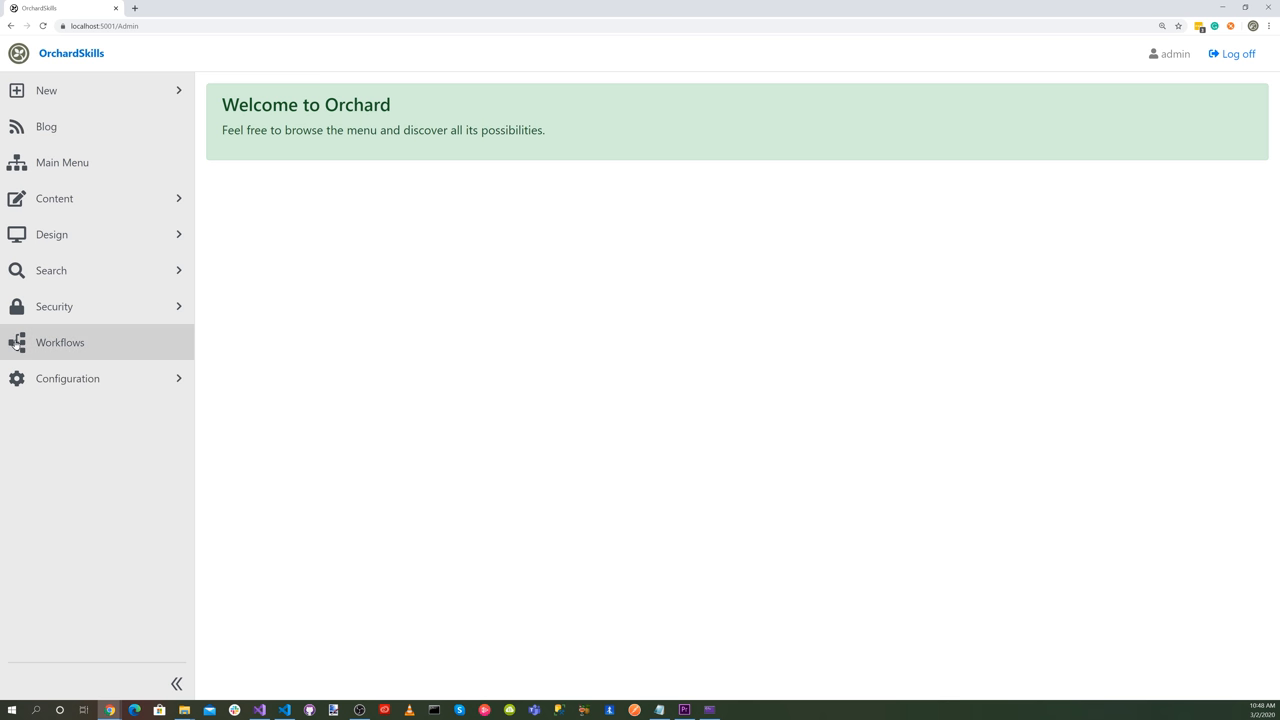
{"action": "left_click", "coordinate": [54, 306]}
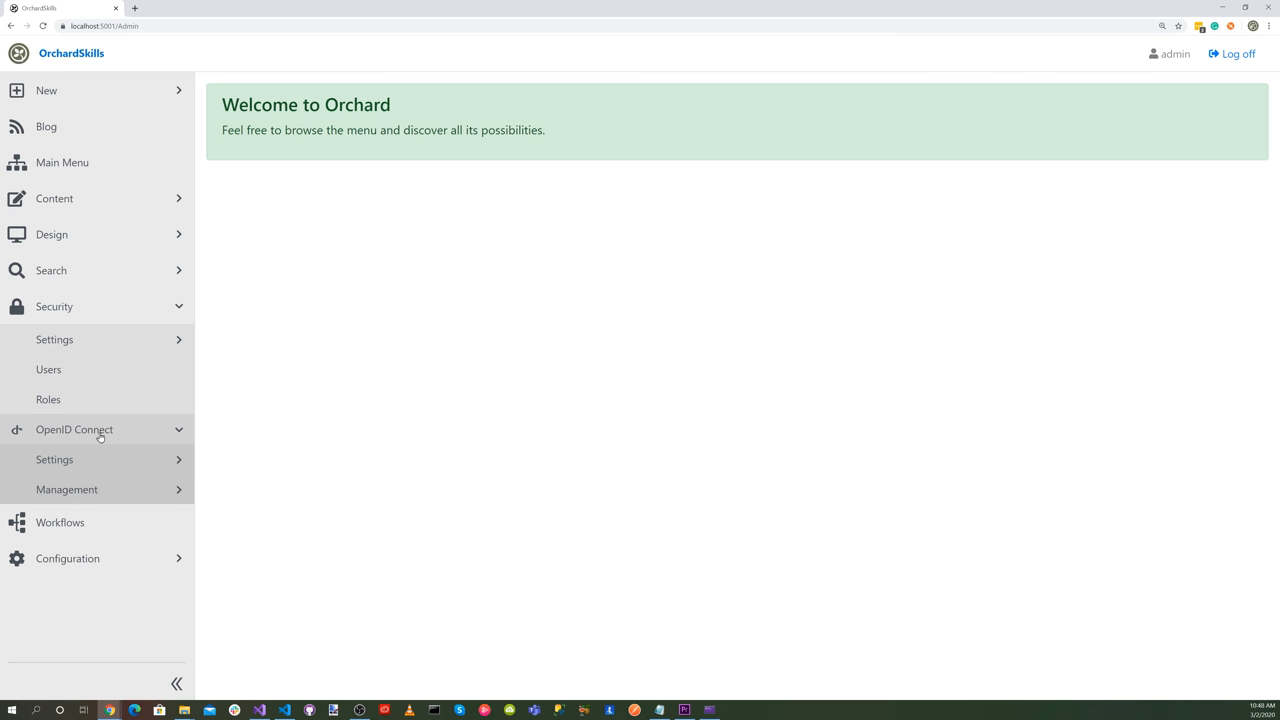
{"action": "left_click", "coordinate": [54, 458]}
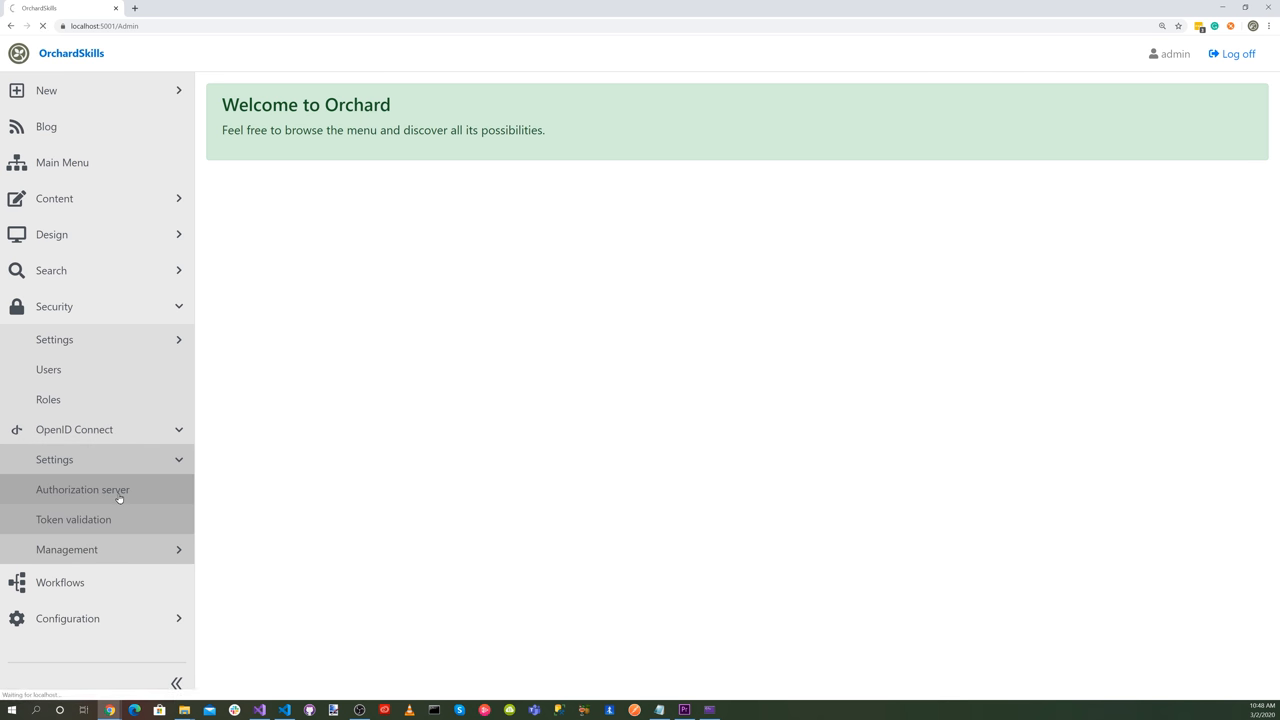
{"action": "left_click", "coordinate": [84, 488]}
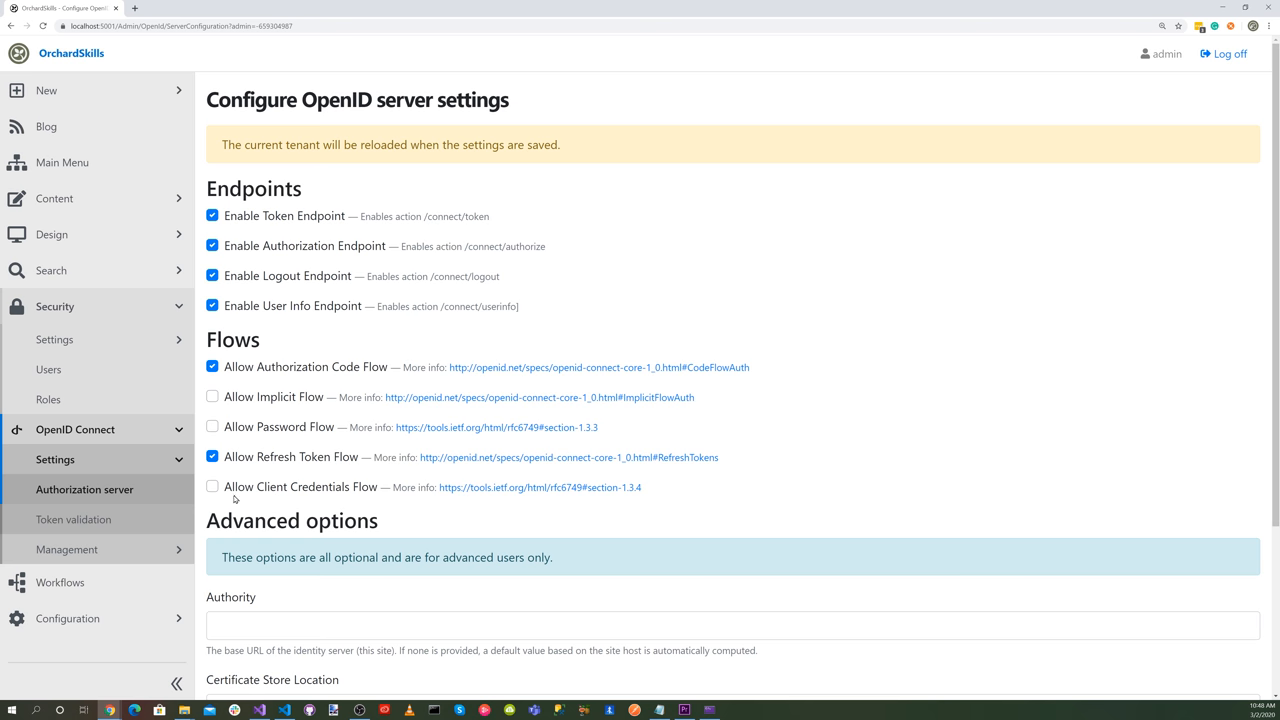
- Allow the client credentials flow and update the server settings
{"action": "left_click", "coordinate": [212, 488]}
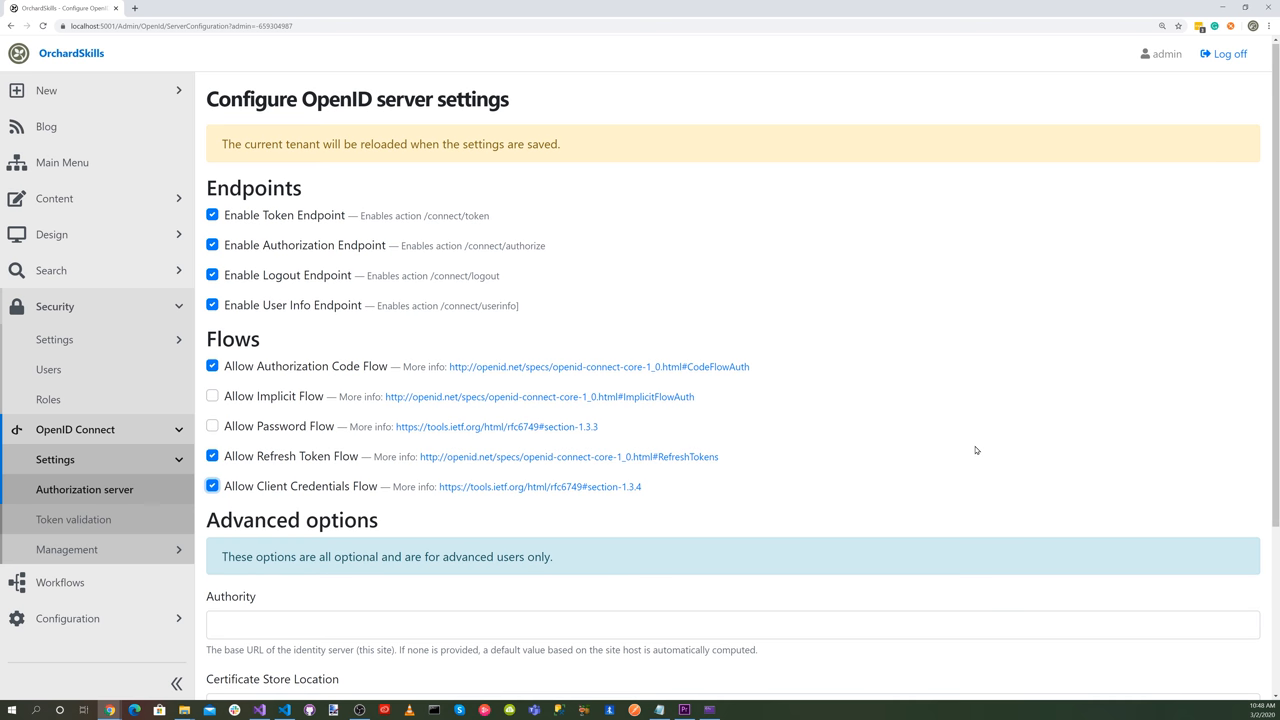
{"action": "scroll", "scroll_direction": "down", "scroll_amount": 3}
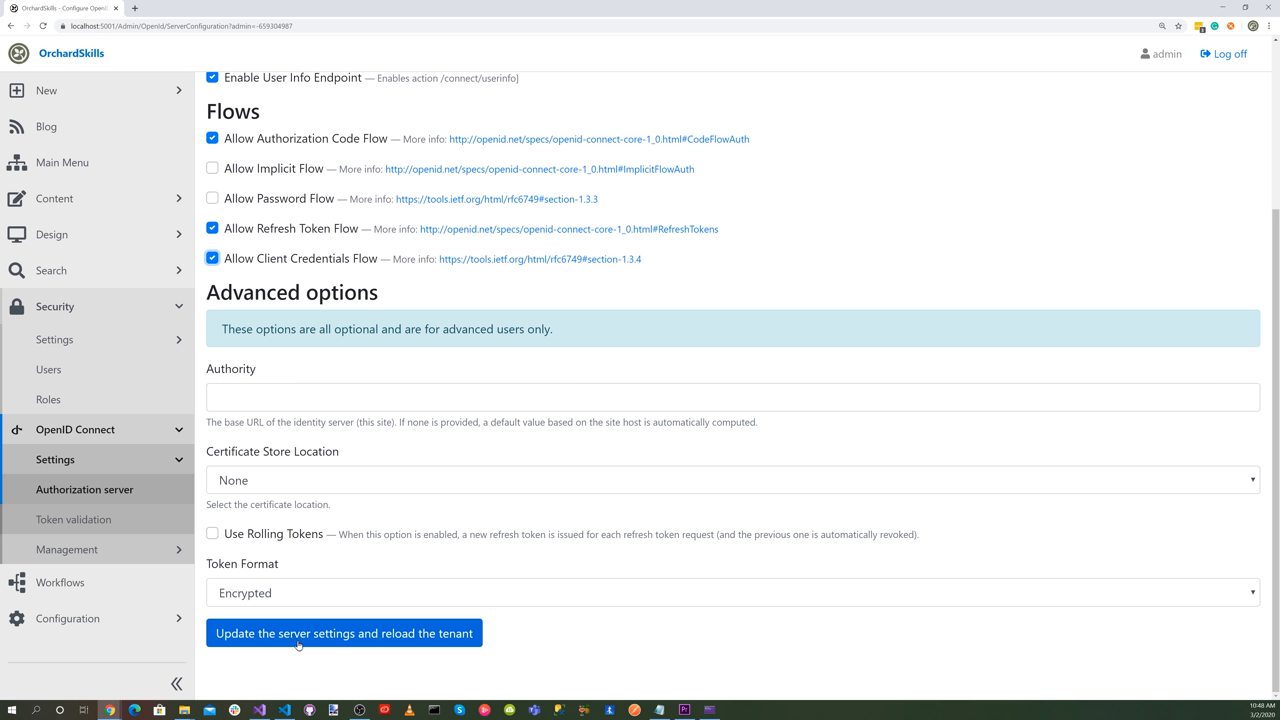
{"action": "left_click", "coordinate": [344, 632]}
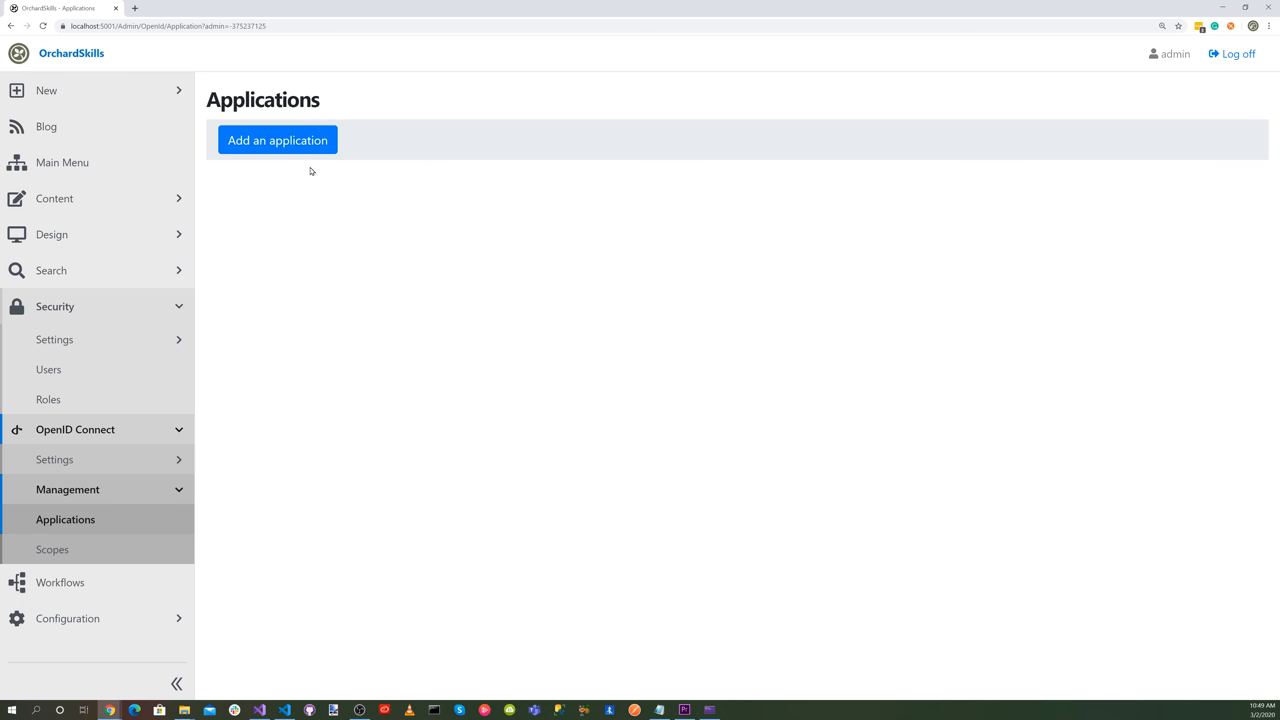
{"action": "mouse_move", "coordinate": [298, 164]}
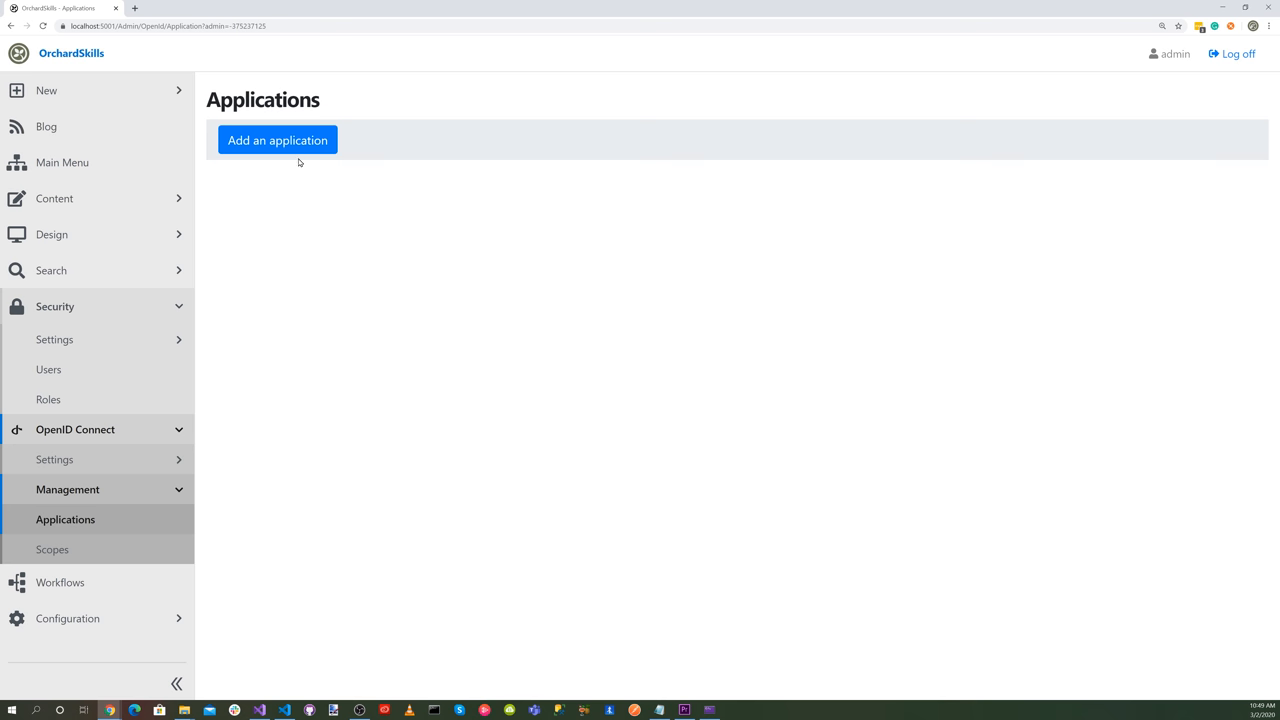
{"action": "left_click", "coordinate": [276, 140]}
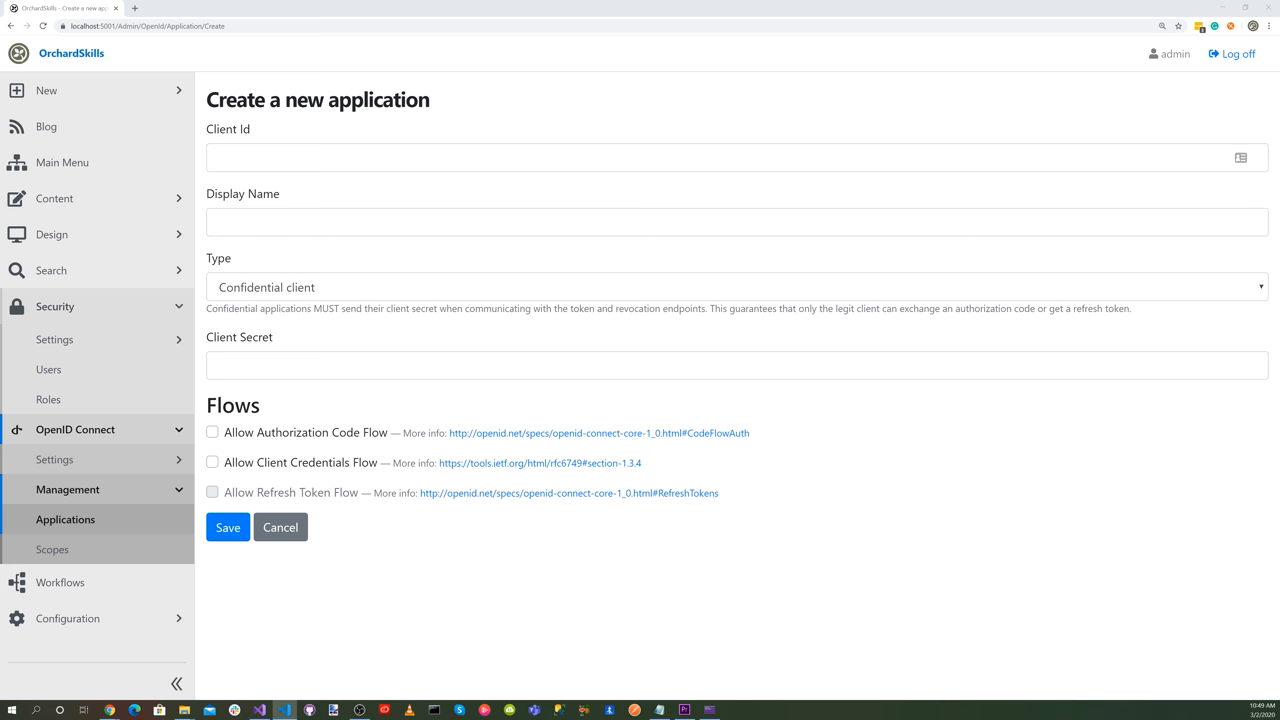
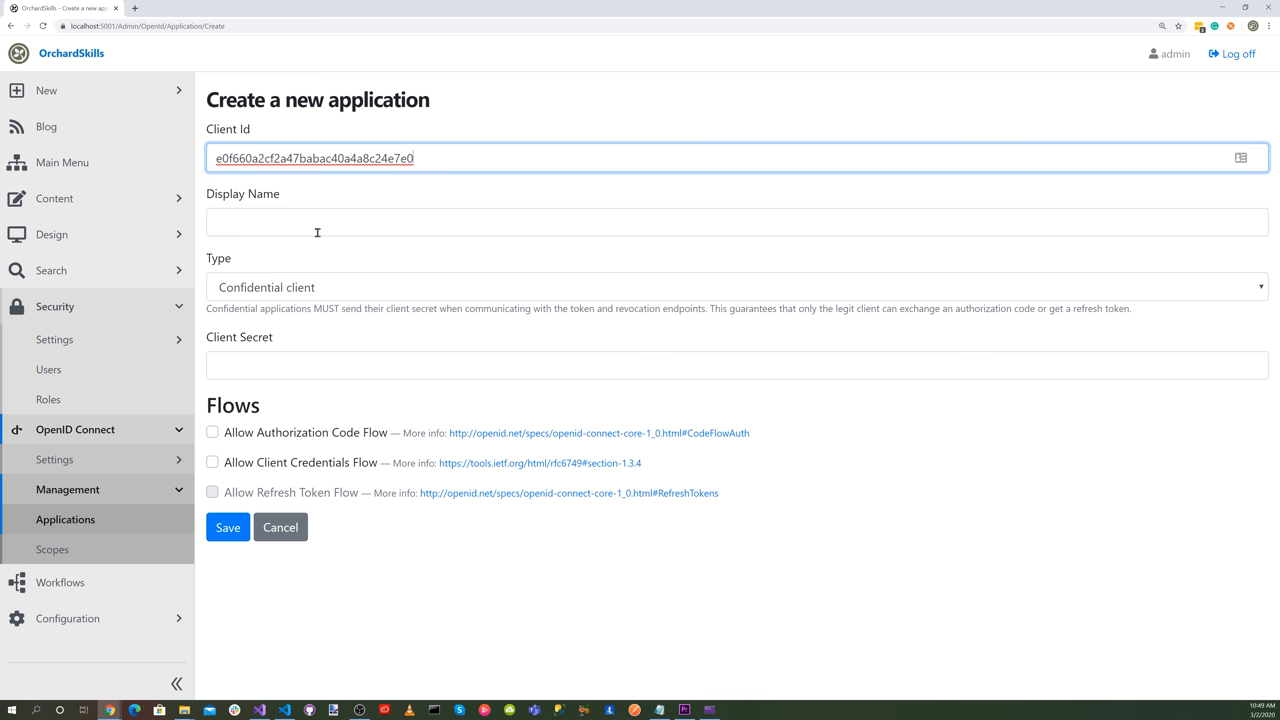
{"action": "left_click", "coordinate": [336, 222]}
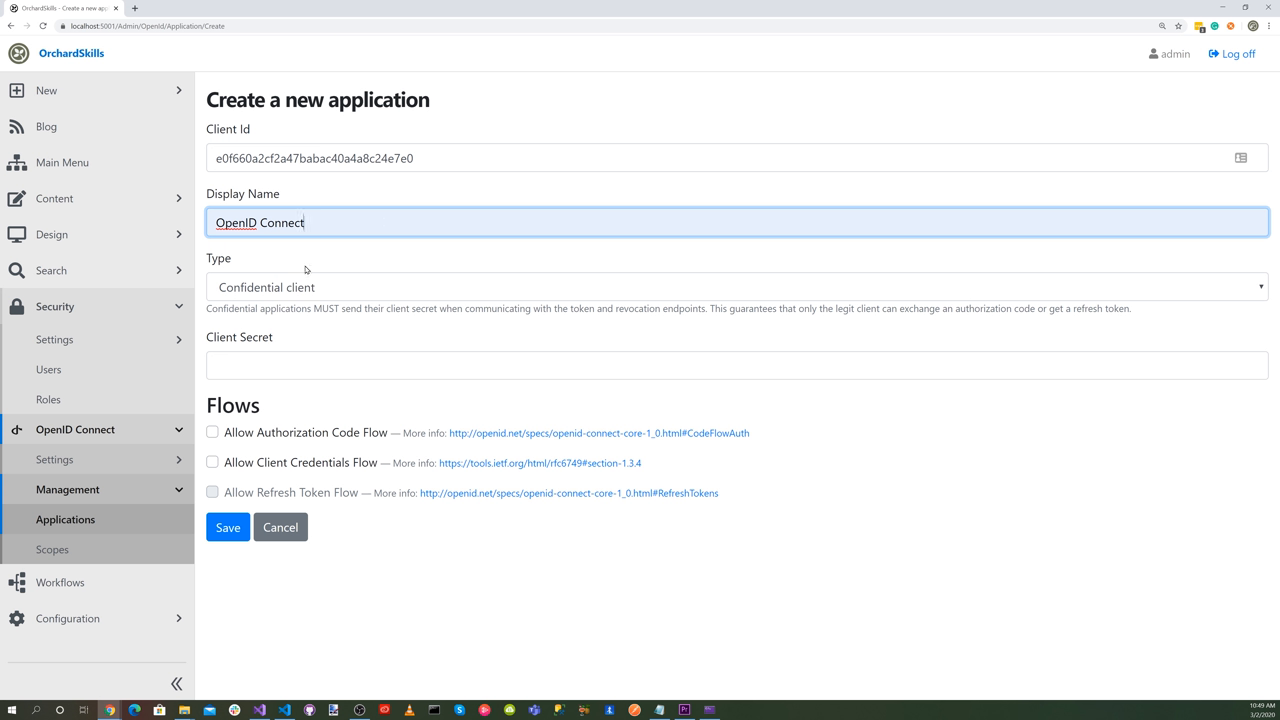
{"action": "mouse_move", "coordinate": [308, 296]}
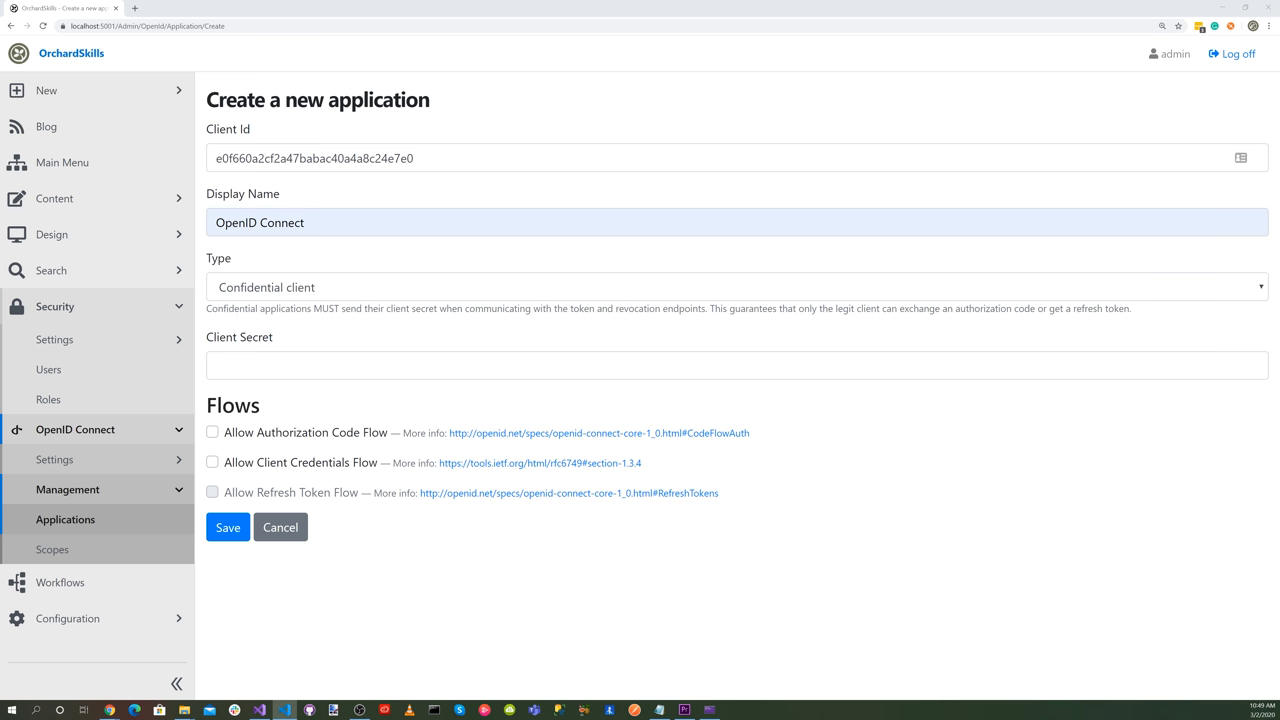
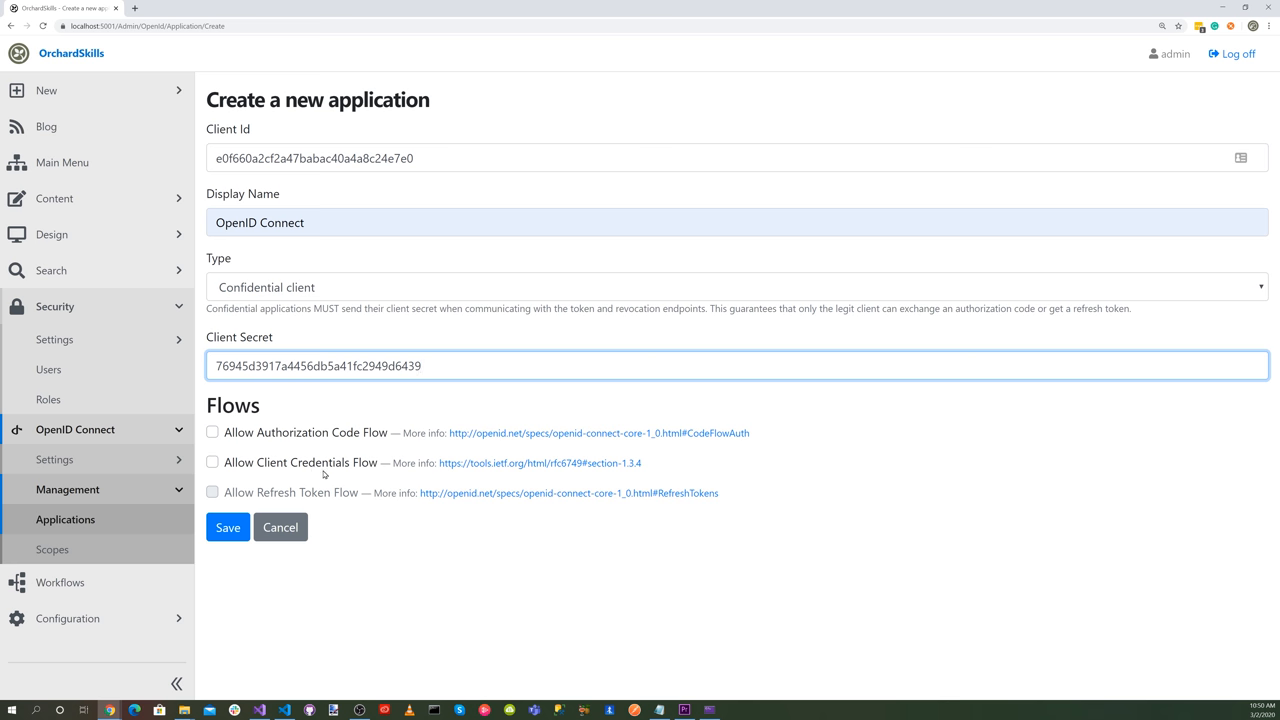
- Allow the client credentials flow with the Administrator role and save the application
{"action": "left_click", "coordinate": [212, 464]}
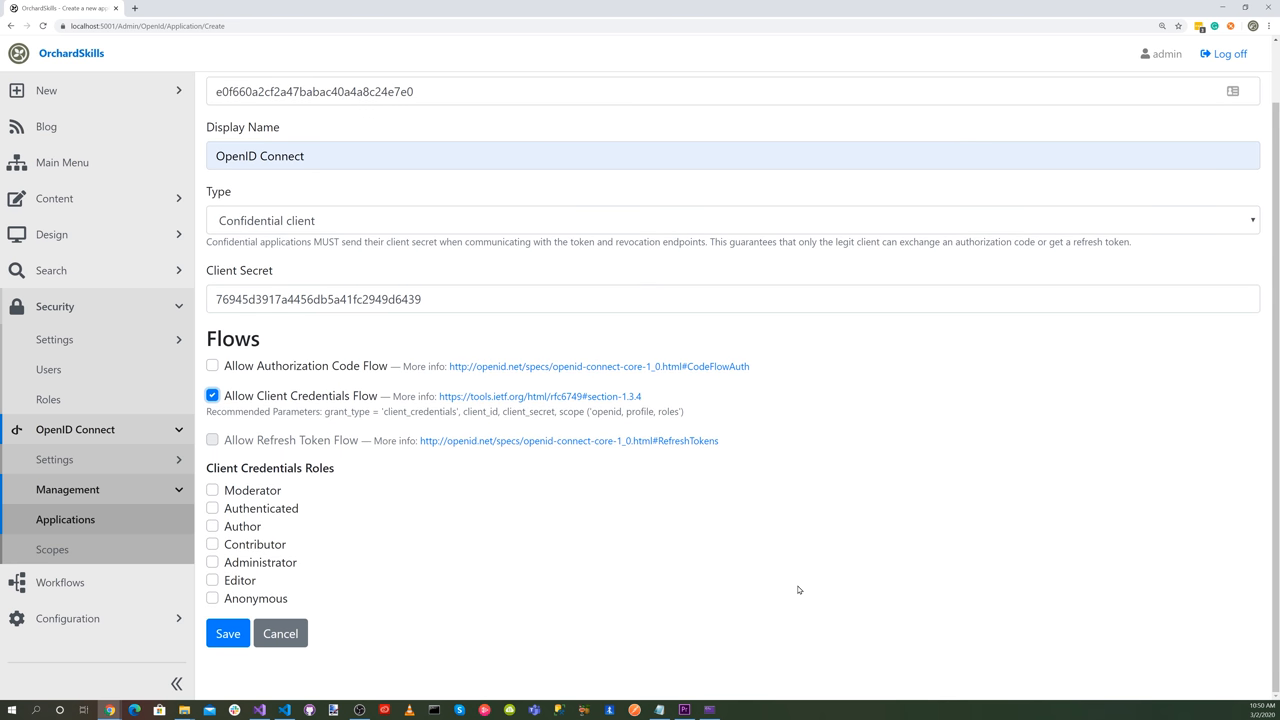
{"action": "left_click", "coordinate": [212, 562]}
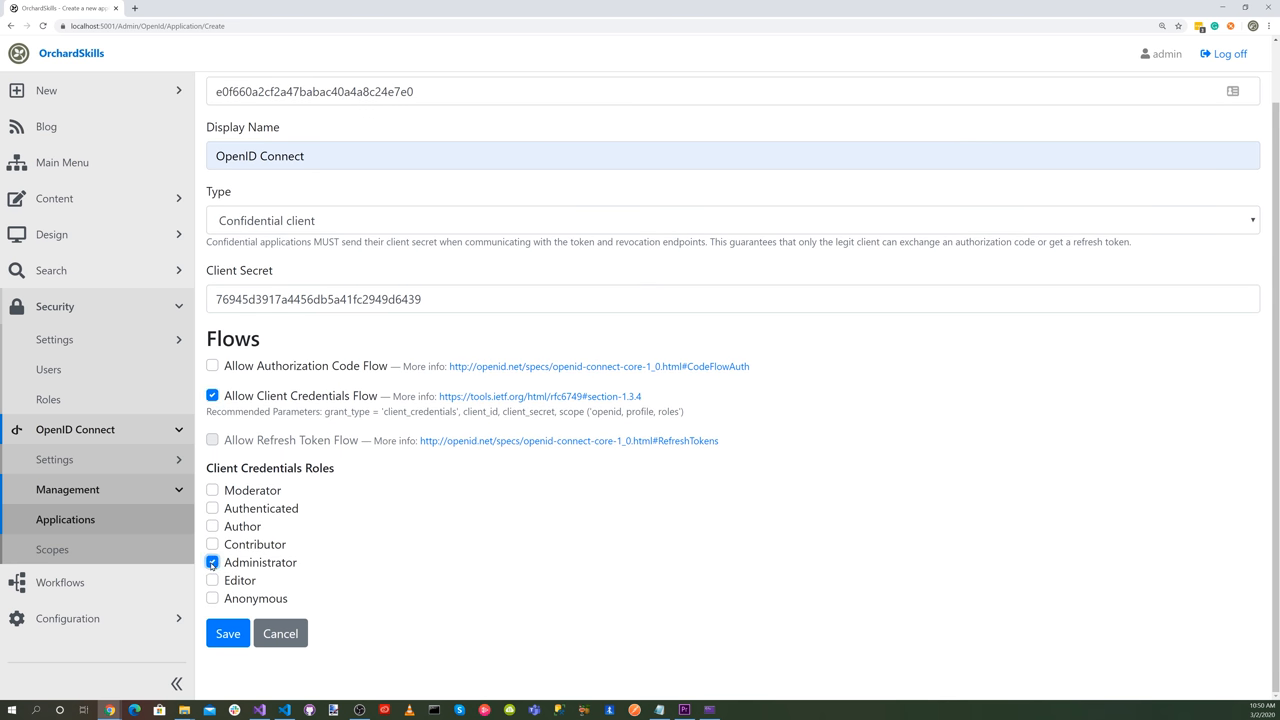
{"action": "left_click", "coordinate": [228, 632]}
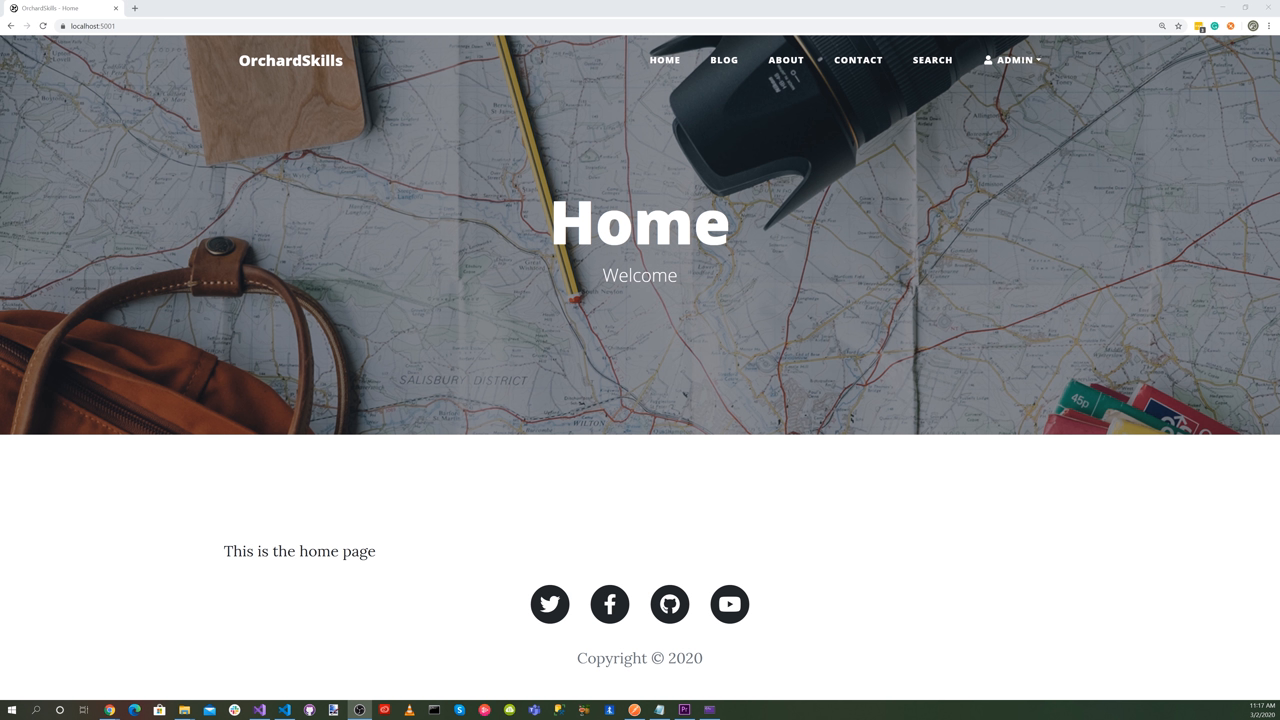
{"action": "left_click", "coordinate": [634, 710]}
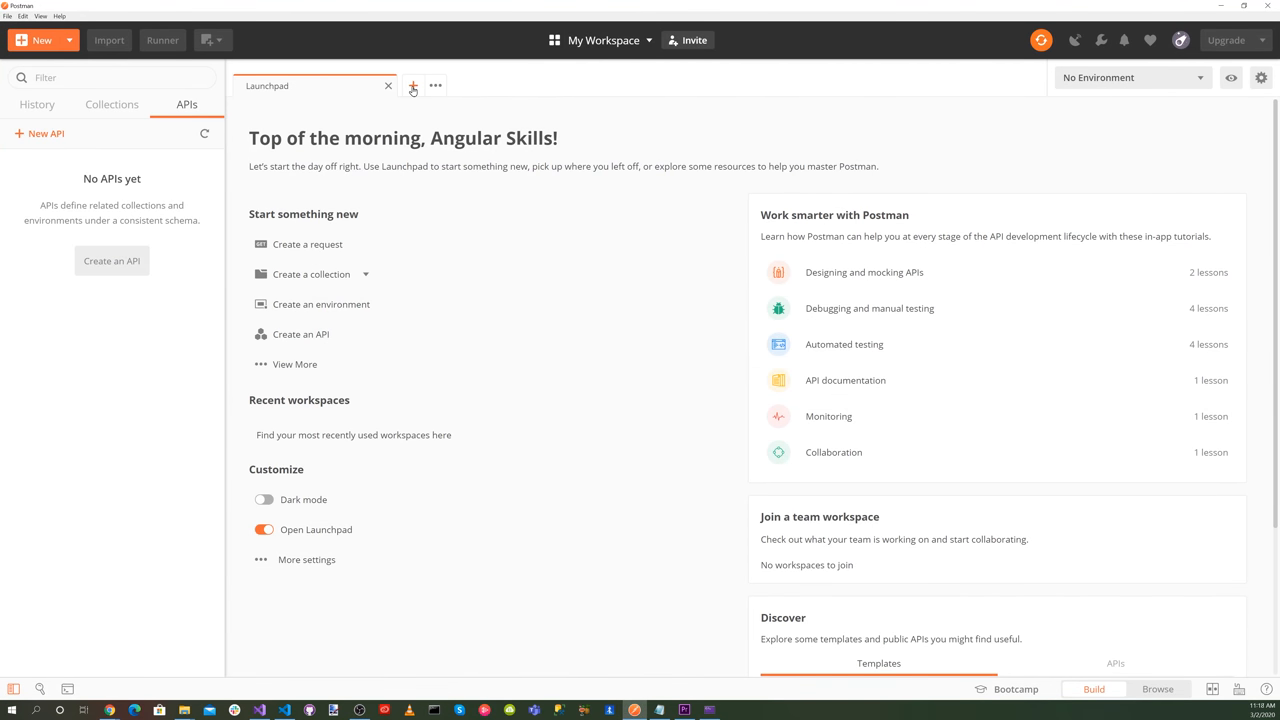
{"action": "left_click", "coordinate": [412, 86]}
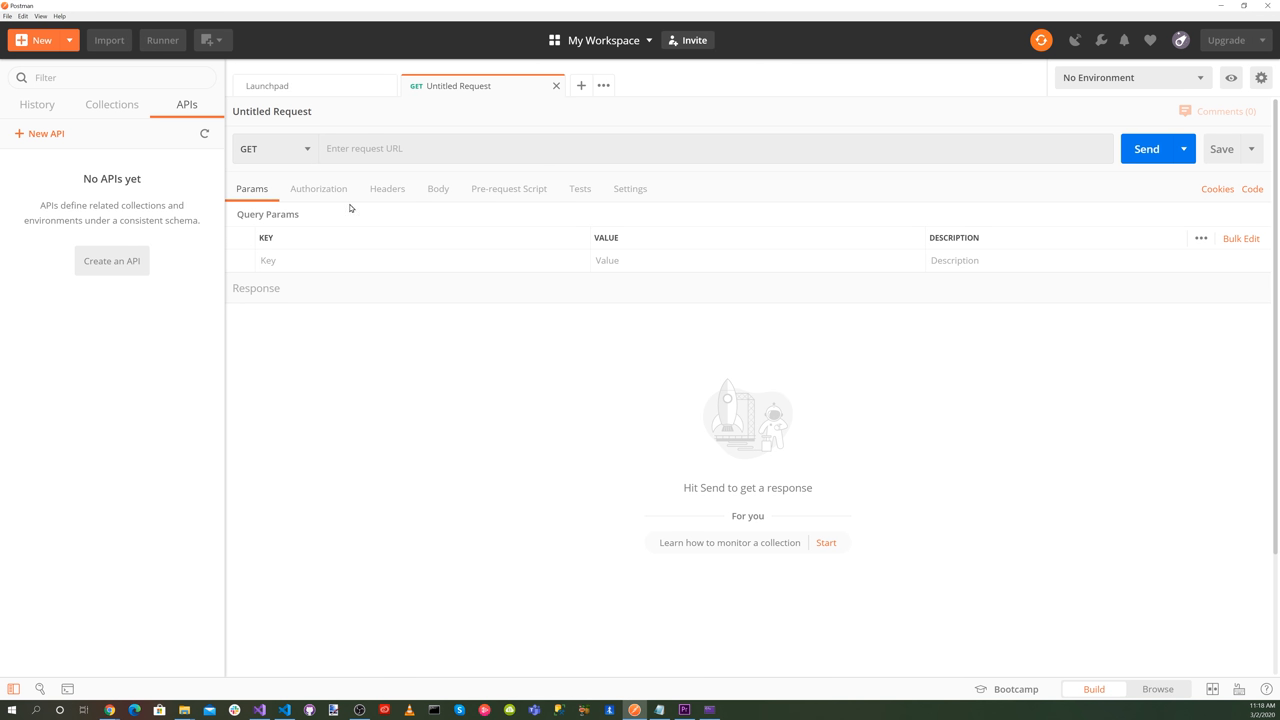
{"action": "type", "text": "local"}
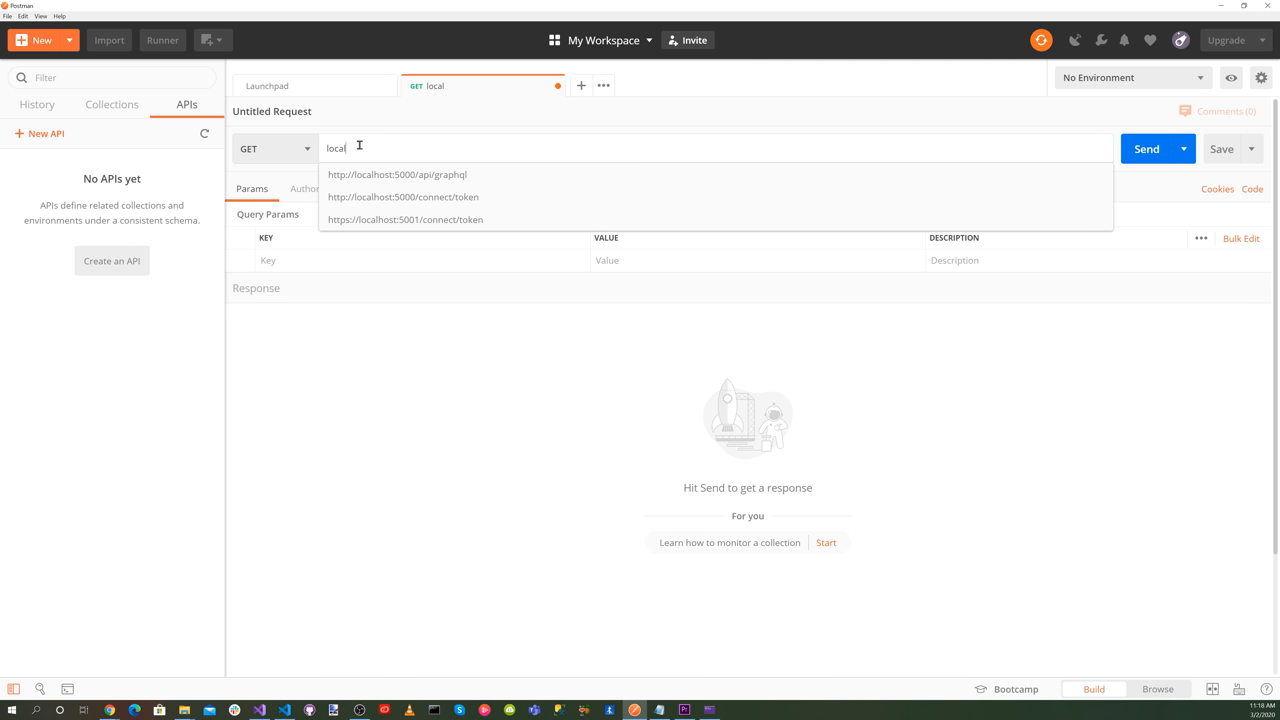
{"action": "left_click", "coordinate": [404, 196]}
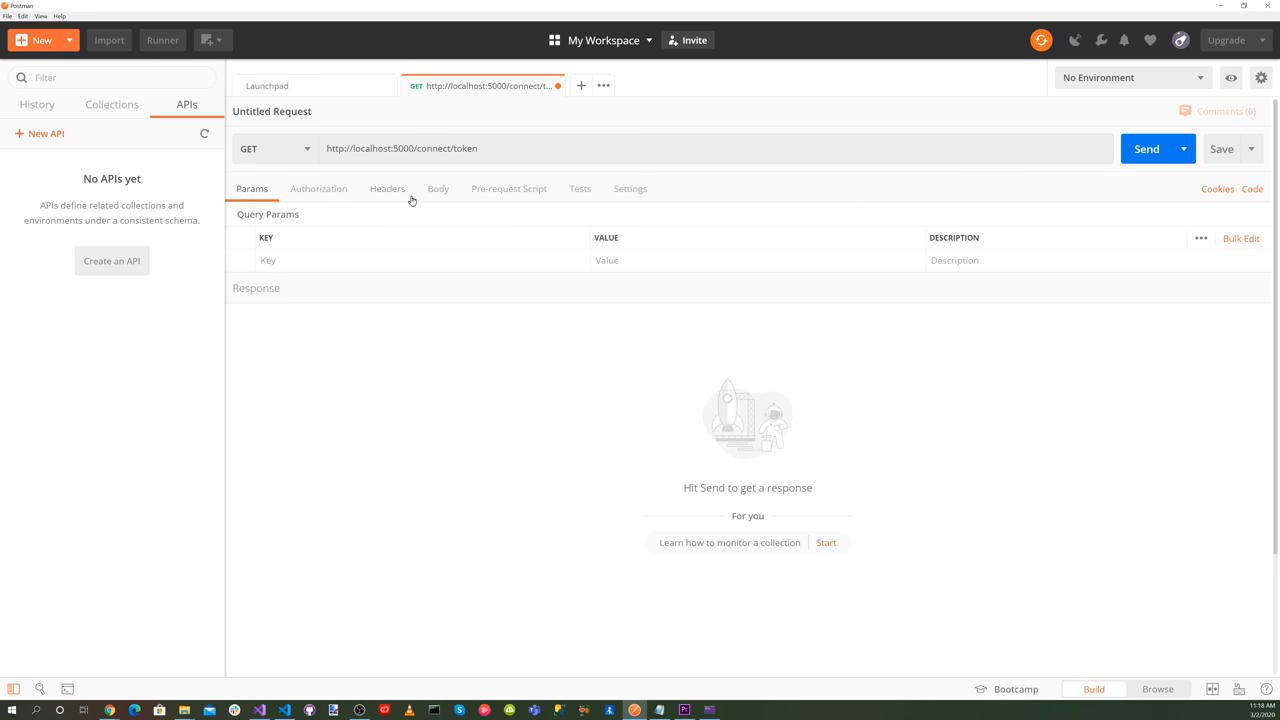
- Add a Content-Type header of application/x-www-form-urlencoded
{"action": "left_click", "coordinate": [388, 188]}
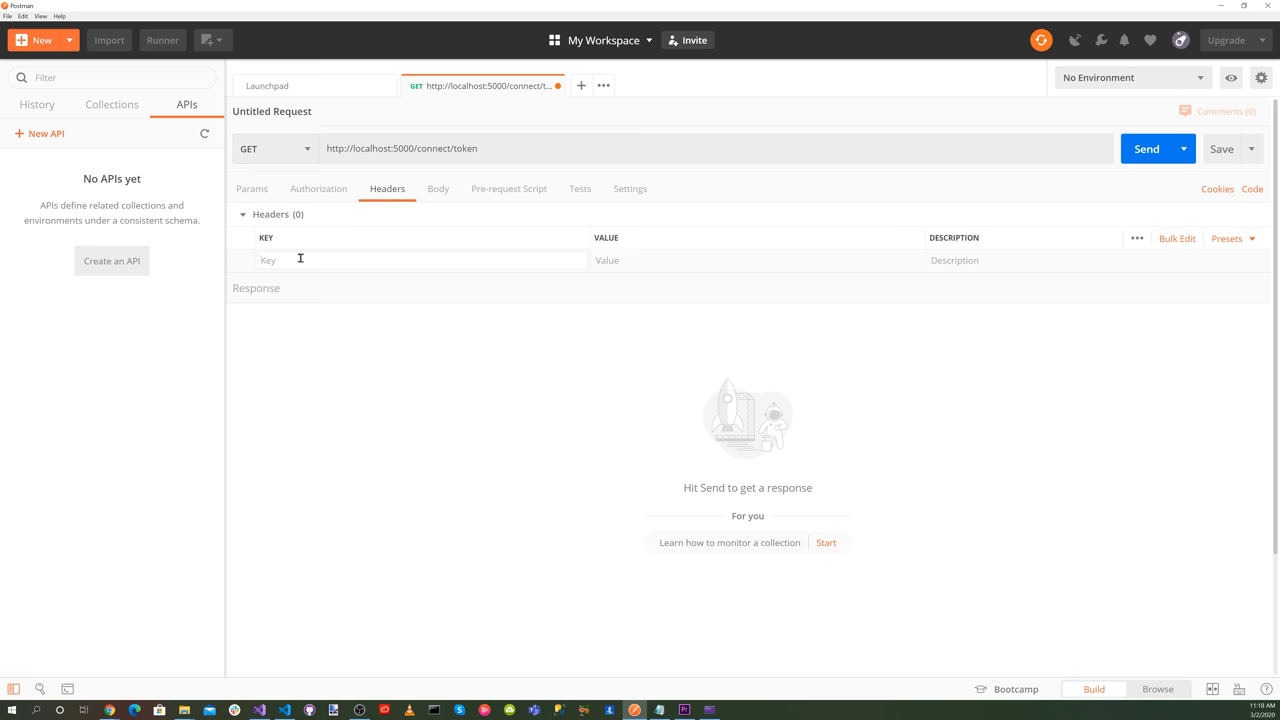
{"action": "type", "text": "Content-Type"}
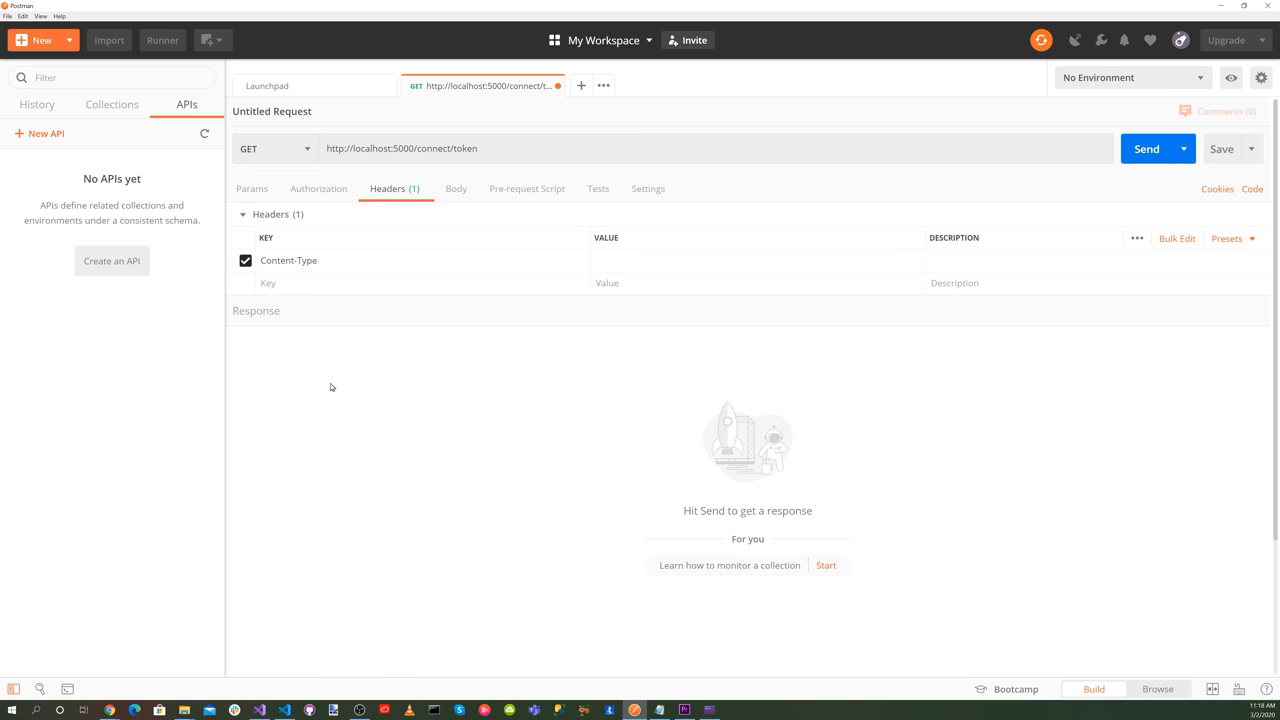
{"action": "type", "text": "application/x-www-form-urlencoded"}
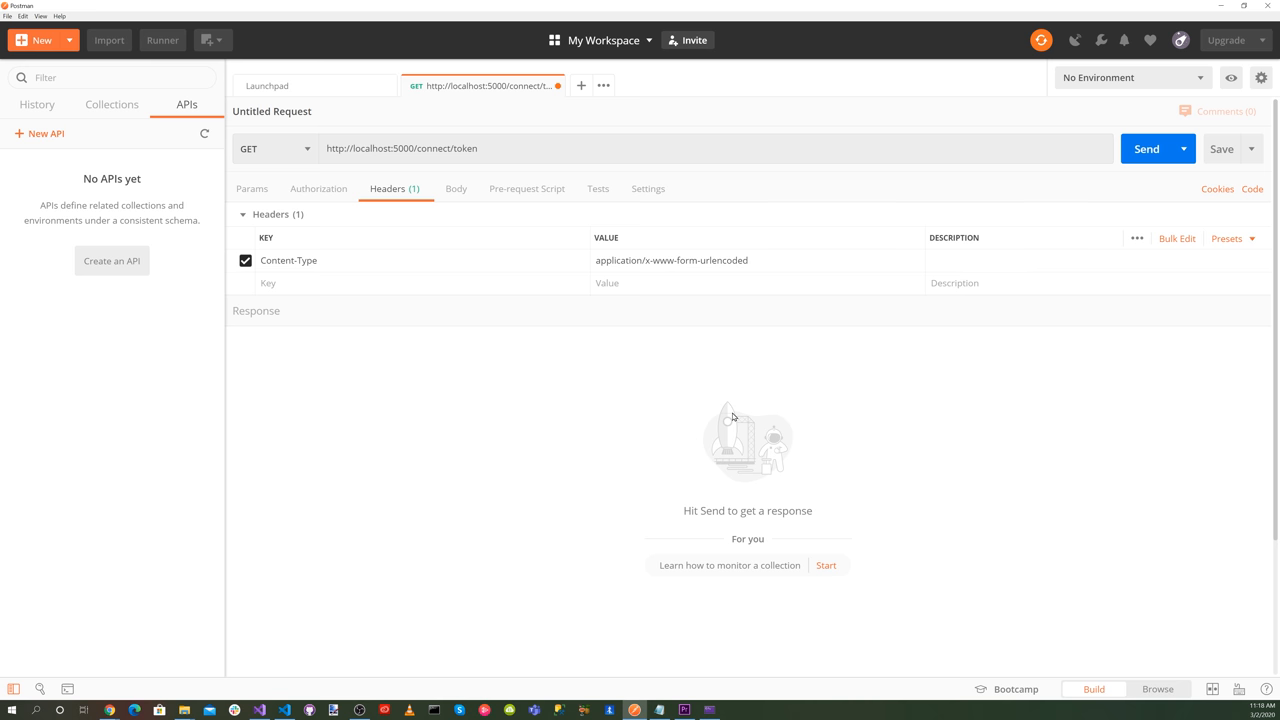
{"action": "mouse_move", "coordinate": [456, 188]}
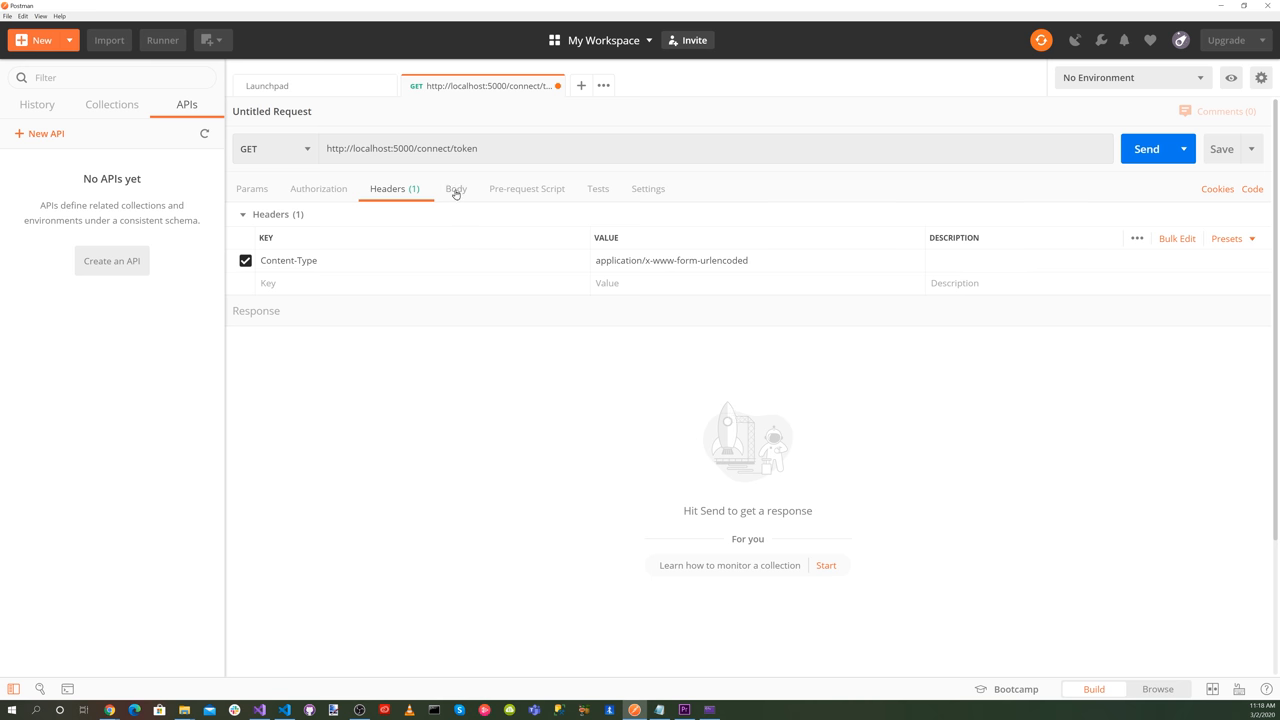
- Give the request a raw client-credentials body, set method POST and send it
{"action": "left_click", "coordinate": [456, 188]}
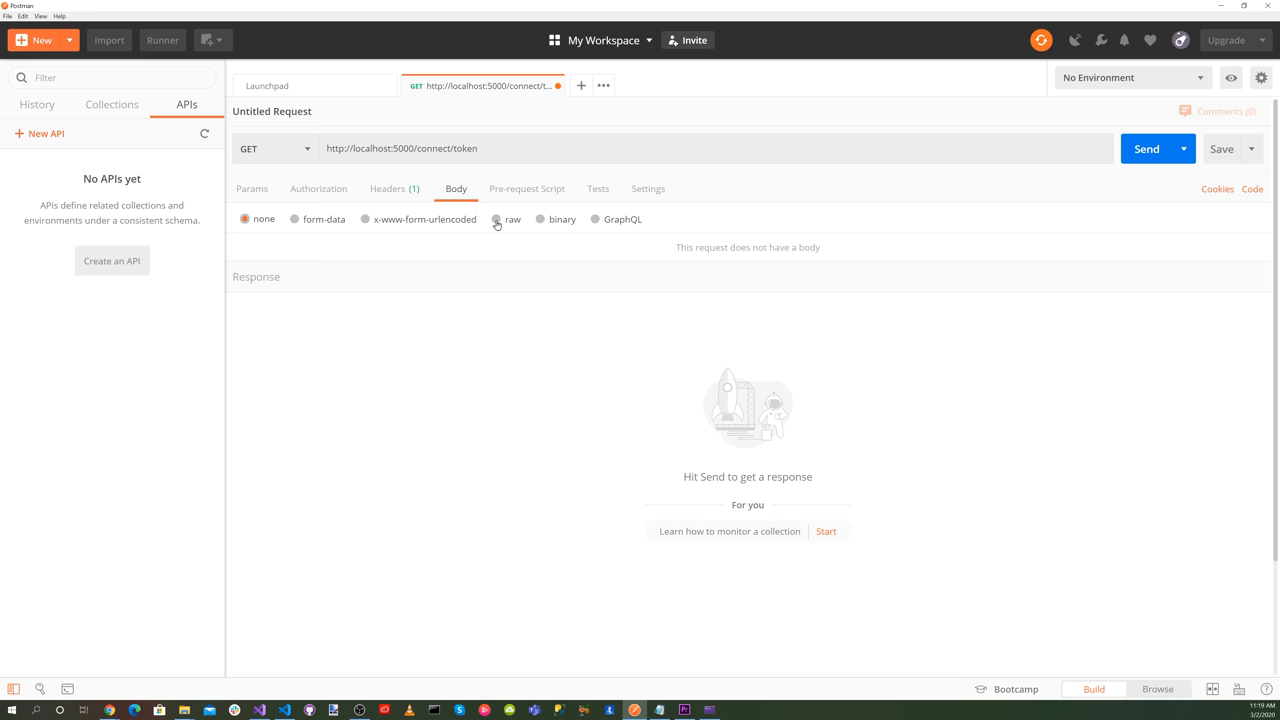
{"action": "left_click", "coordinate": [496, 218]}
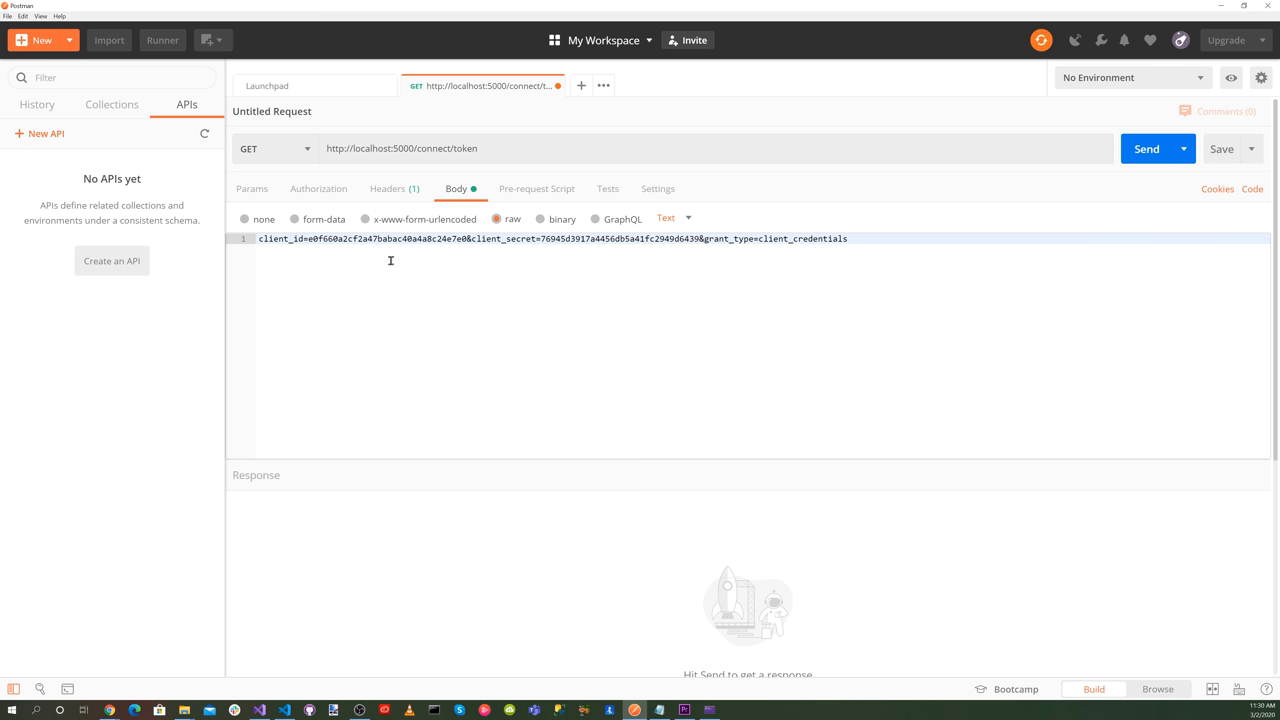
{"action": "mouse_move", "coordinate": [484, 240]}
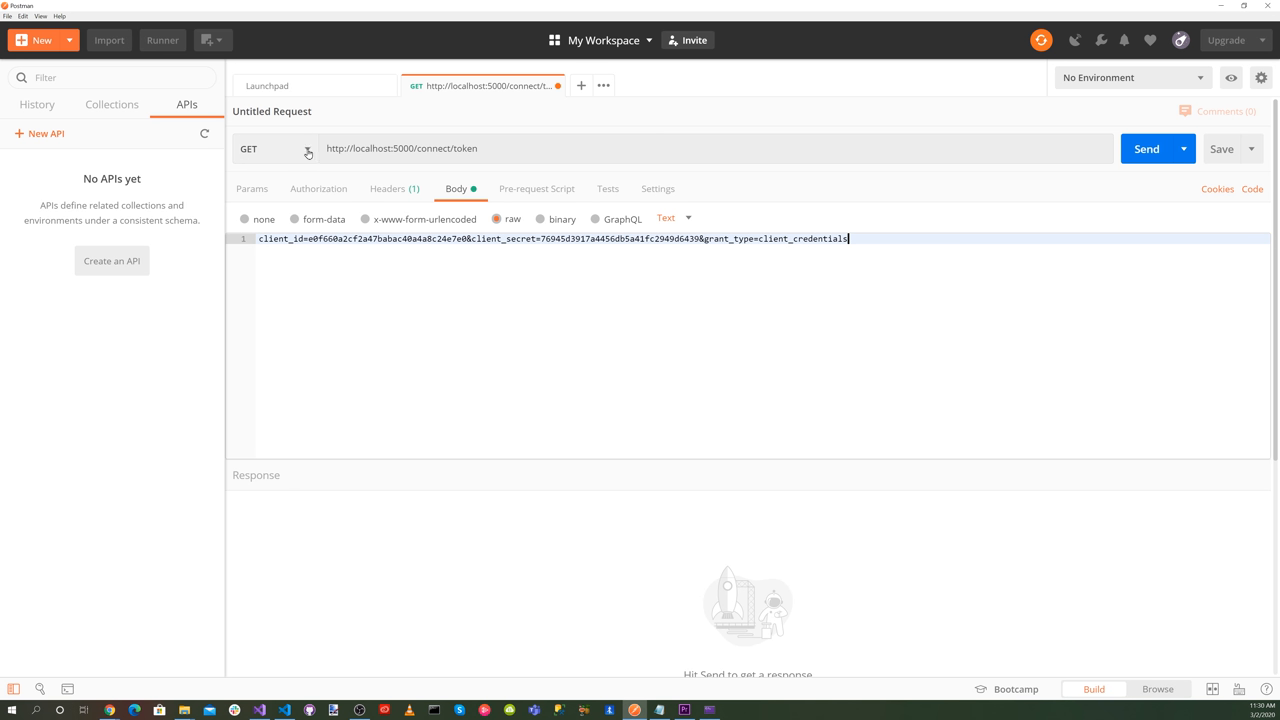
{"action": "left_click", "coordinate": [276, 148]}
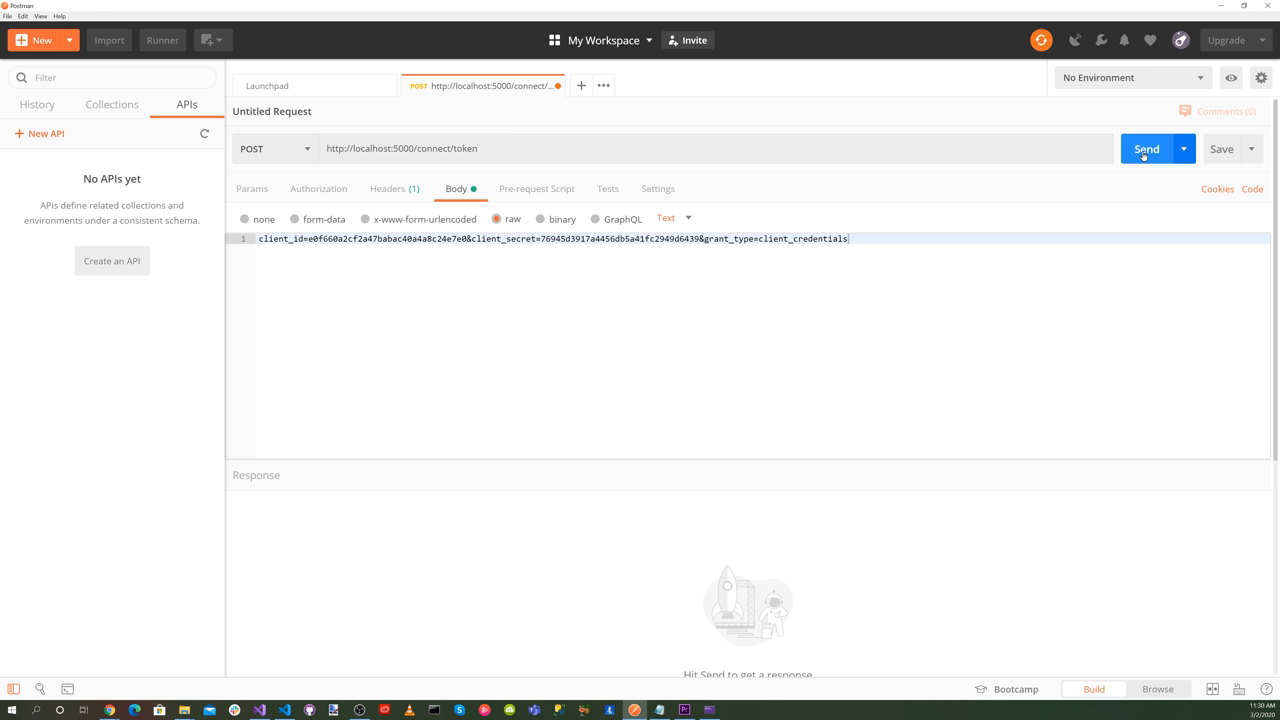
{"action": "left_click", "coordinate": [1146, 148]}
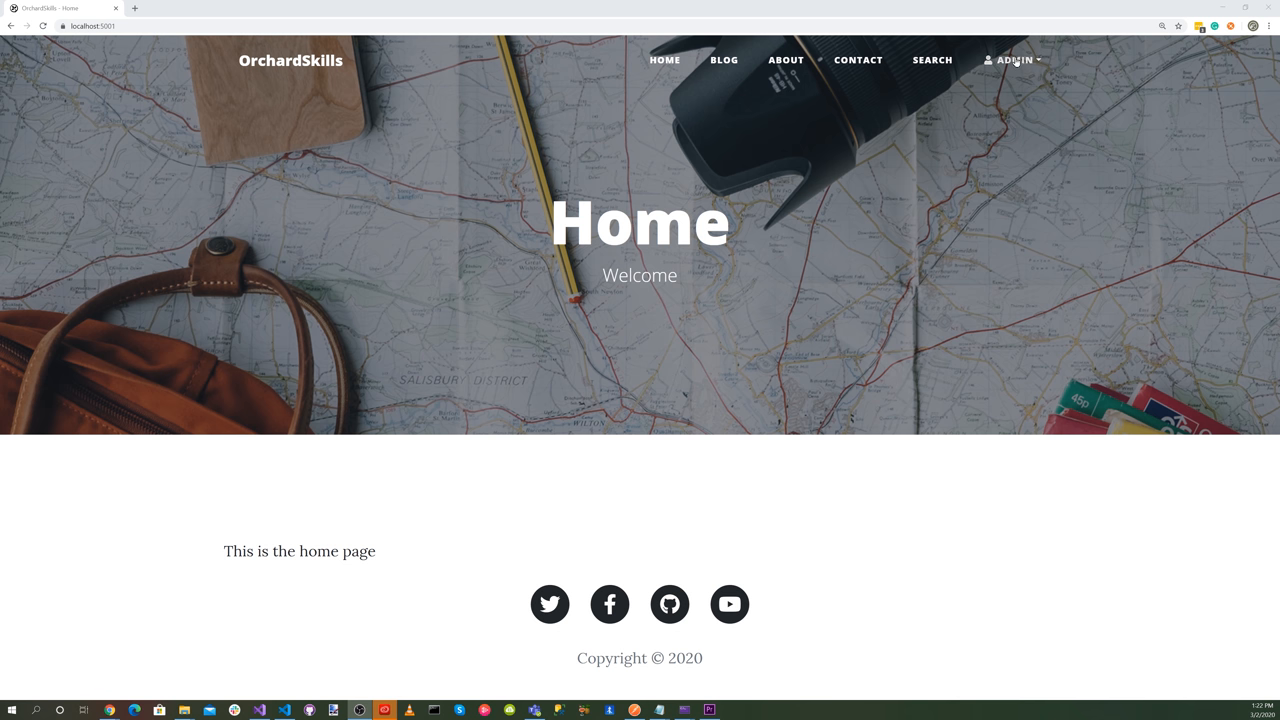
- Reach the Administrator role's permission editor from the admin dashboard
{"action": "left_click", "coordinate": [1012, 60]}
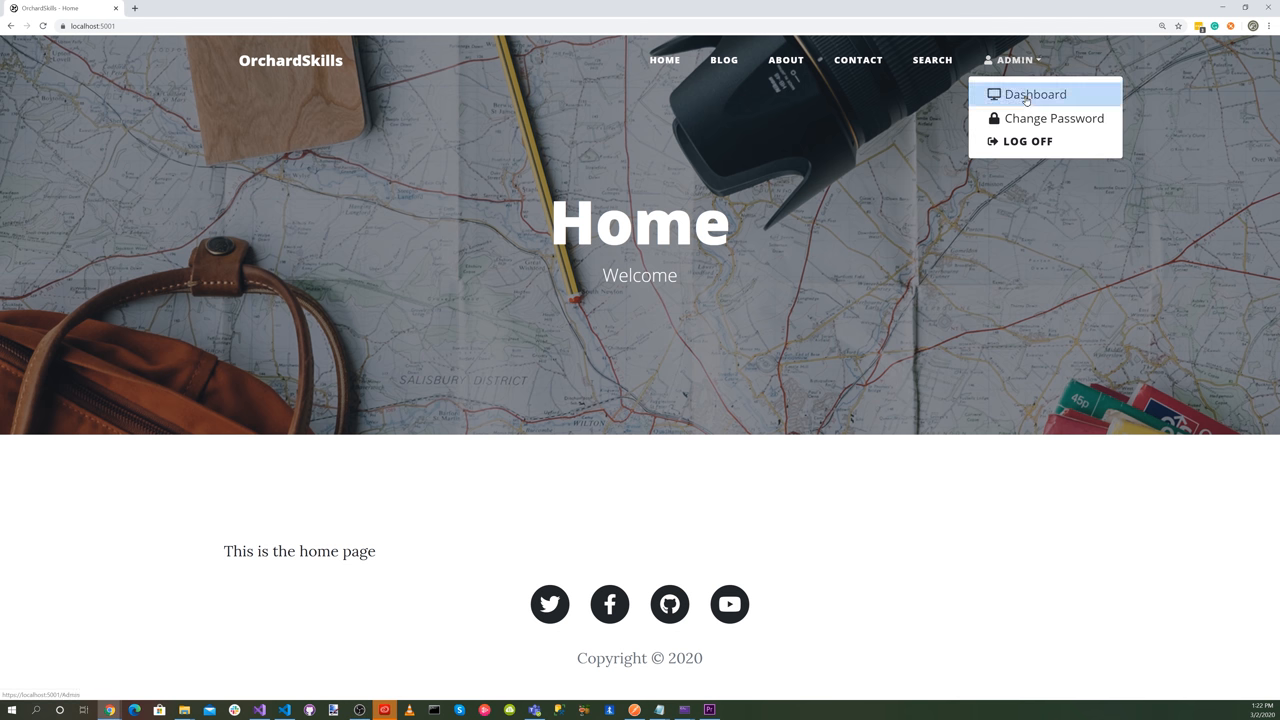
{"action": "left_click", "coordinate": [1036, 94]}
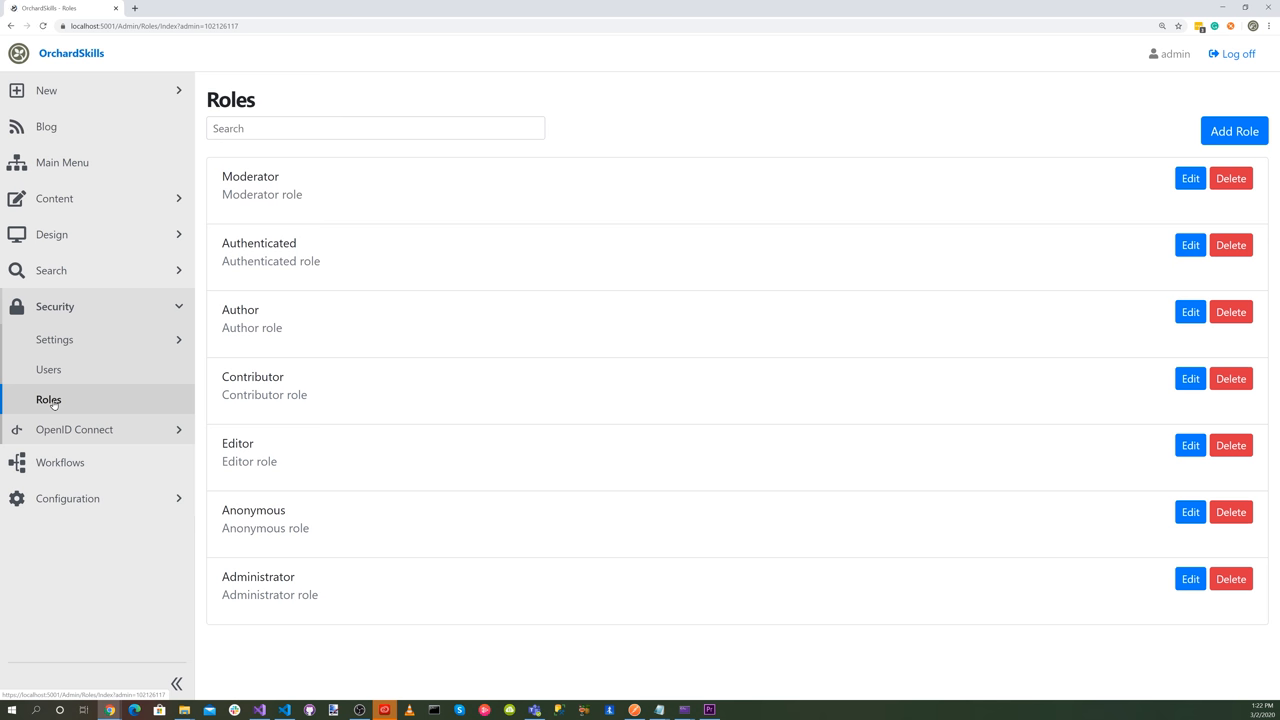
{"action": "mouse_move", "coordinate": [1168, 600]}
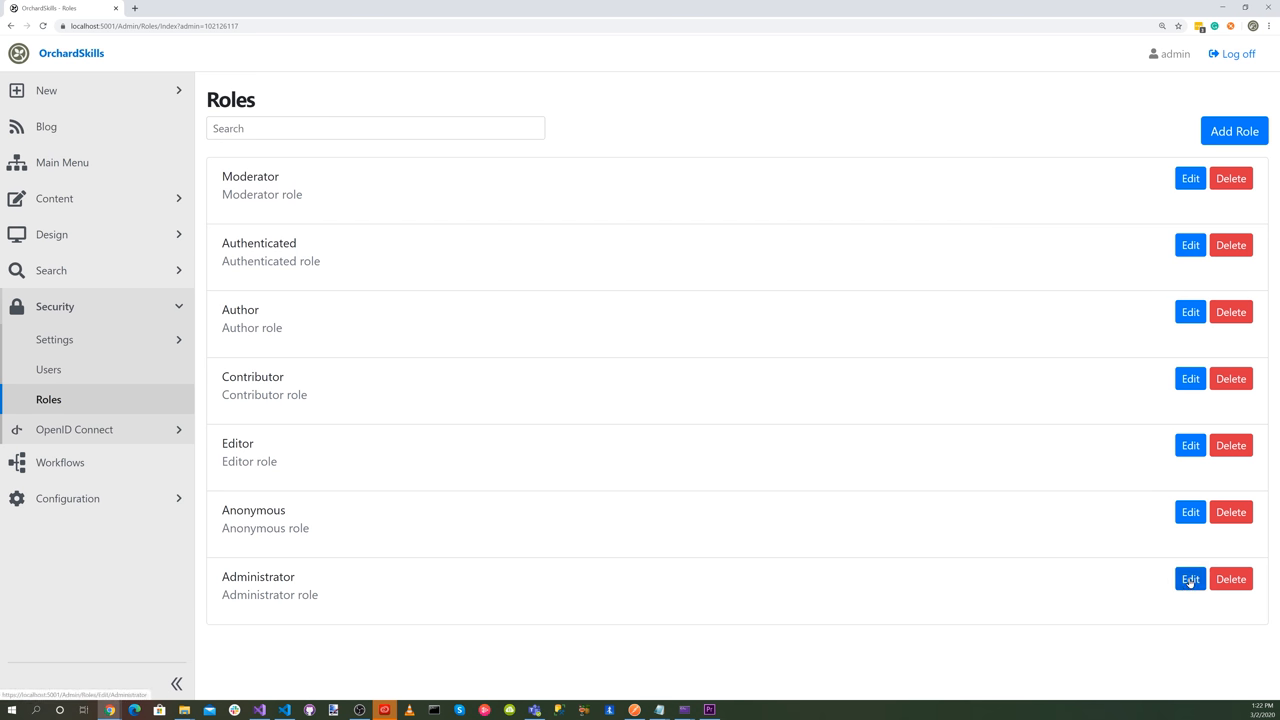
{"action": "left_click", "coordinate": [1188, 580]}
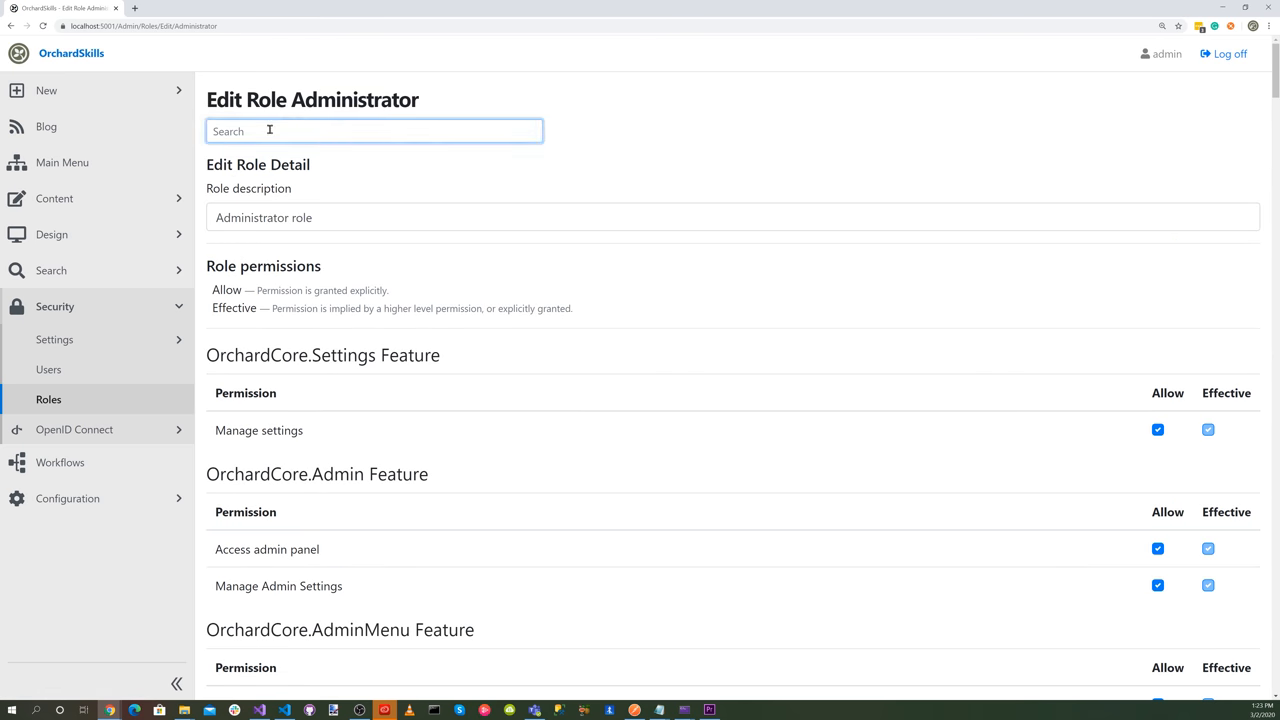
- Filter GraphQL, swap Execute GraphQL Mutations for Execute GraphQL and save the role
{"action": "type", "text": "GraphQL"}
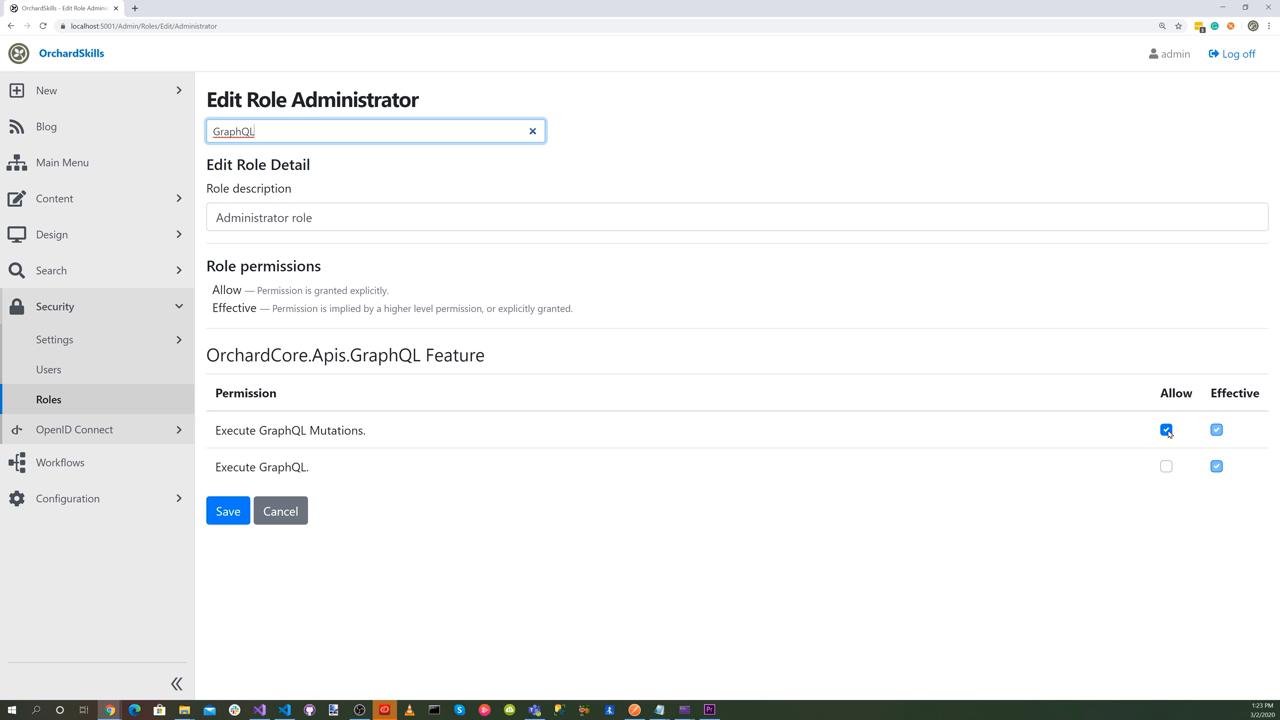
{"action": "left_click", "coordinate": [1166, 430]}
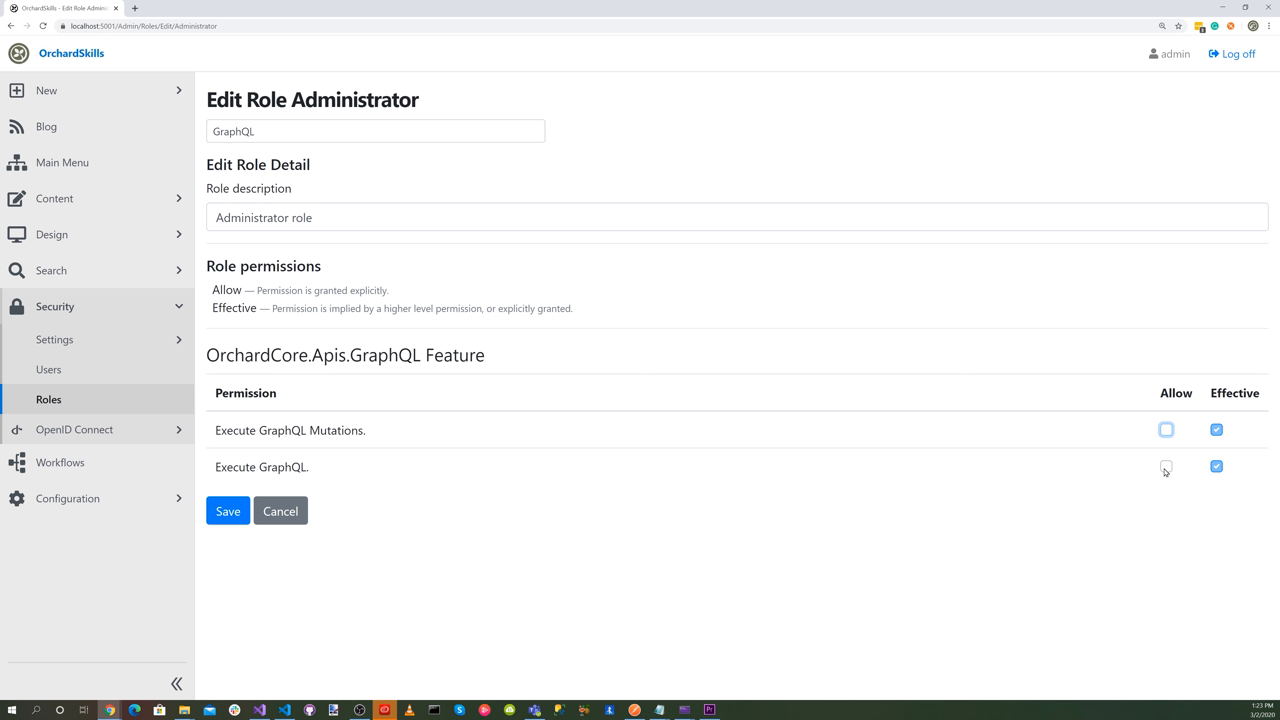
{"action": "left_click", "coordinate": [1166, 466]}
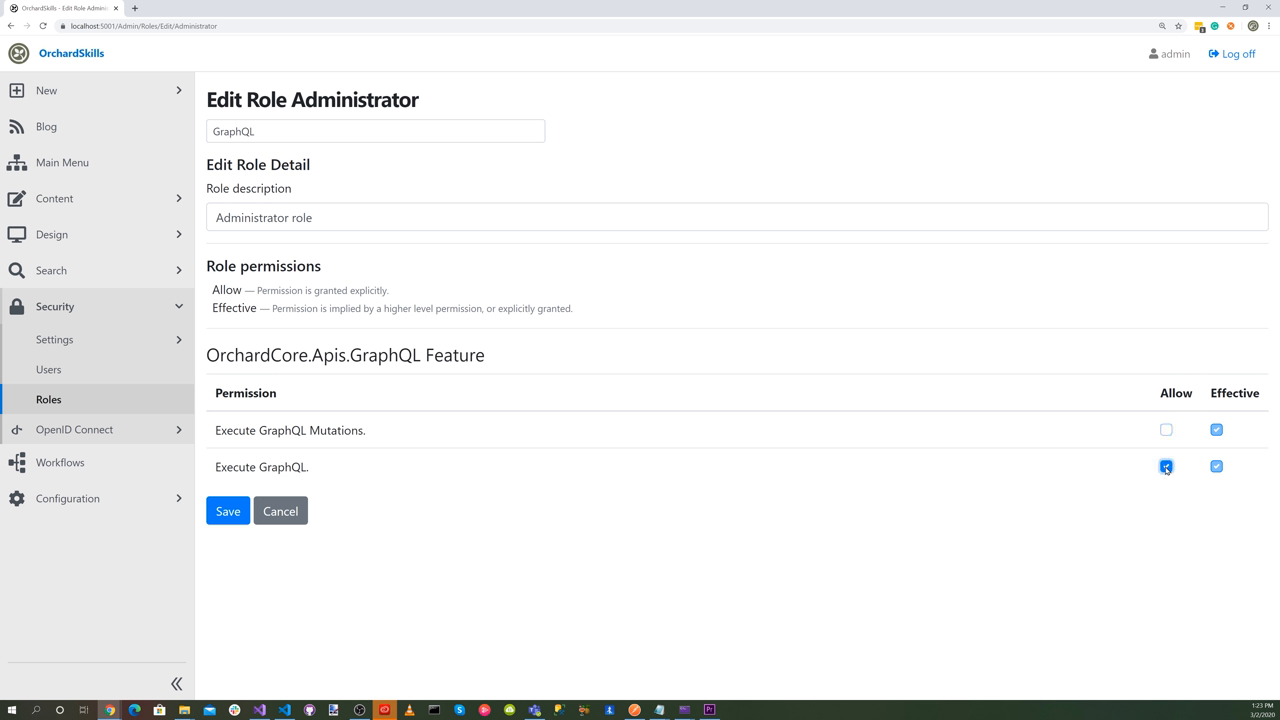
{"action": "left_click", "coordinate": [228, 512]}
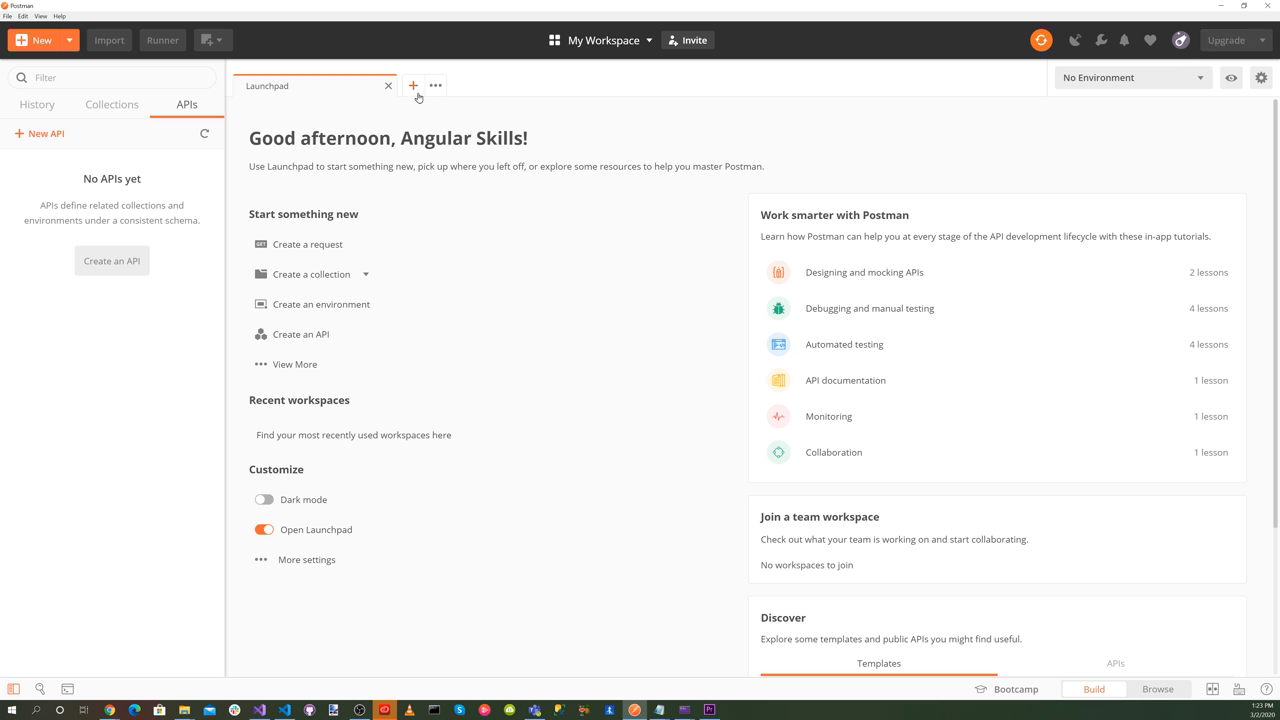
- Create a new POST request to the localhost:5000 api/graphql endpoint
{"action": "left_click", "coordinate": [412, 84]}
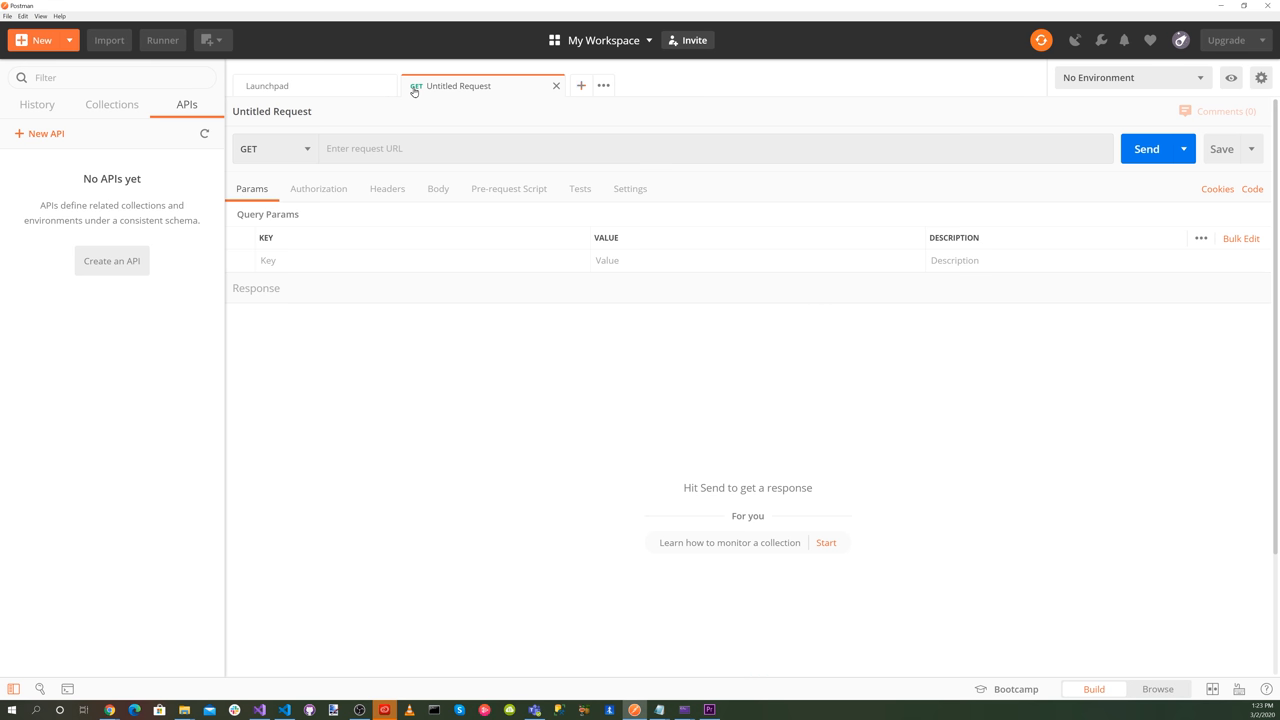
{"action": "left_click", "coordinate": [270, 148]}
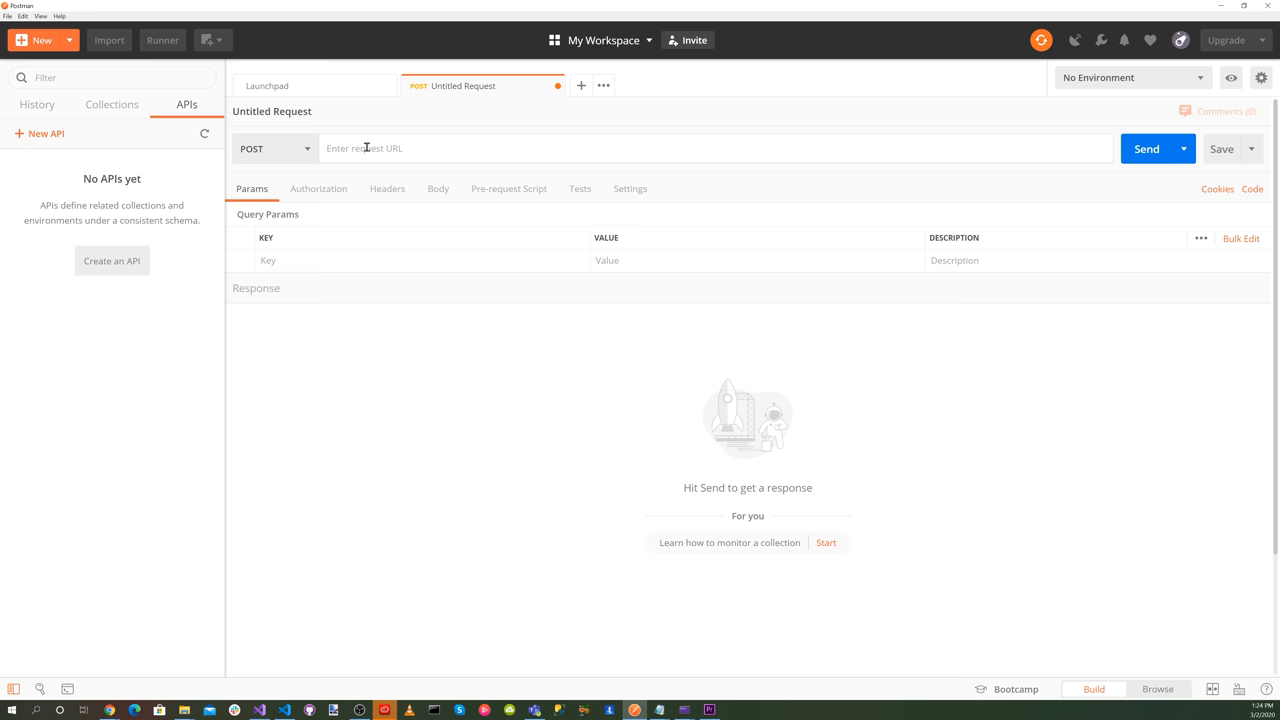
{"action": "type", "text": "h"}
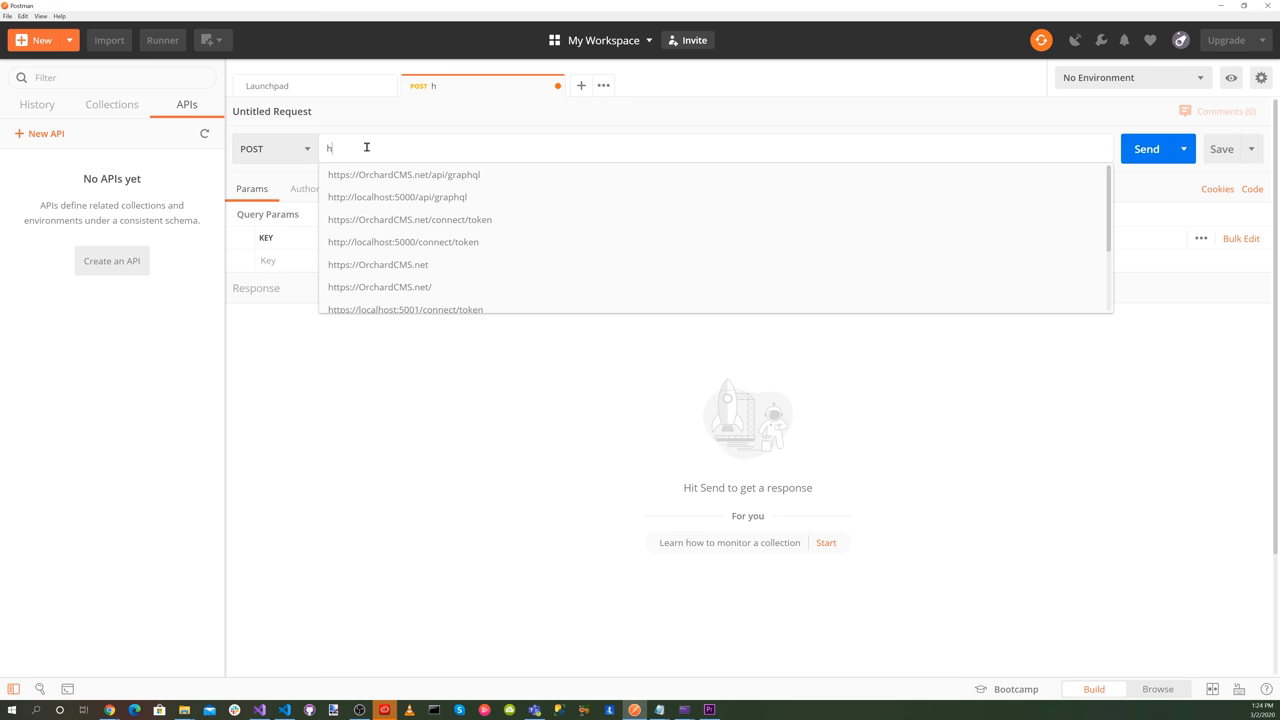
{"action": "left_click", "coordinate": [398, 198]}
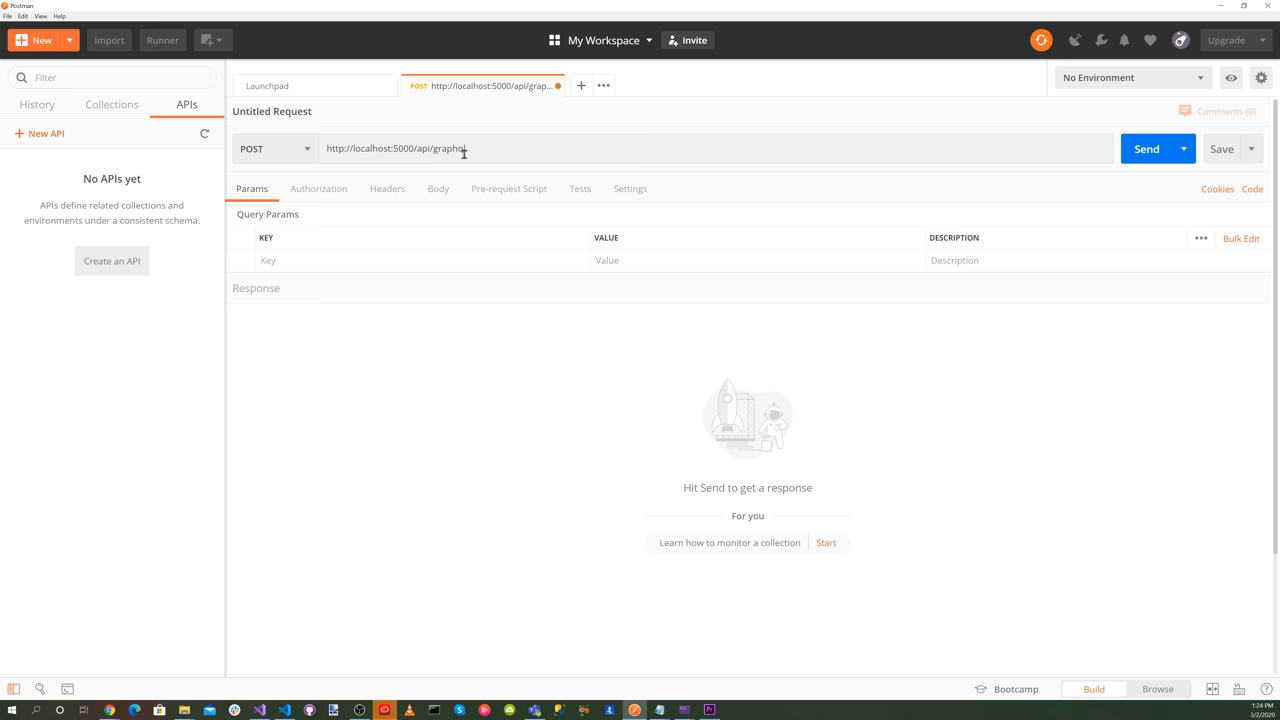
- Add a Content-Type header of application/graphql
{"action": "left_click", "coordinate": [388, 188]}
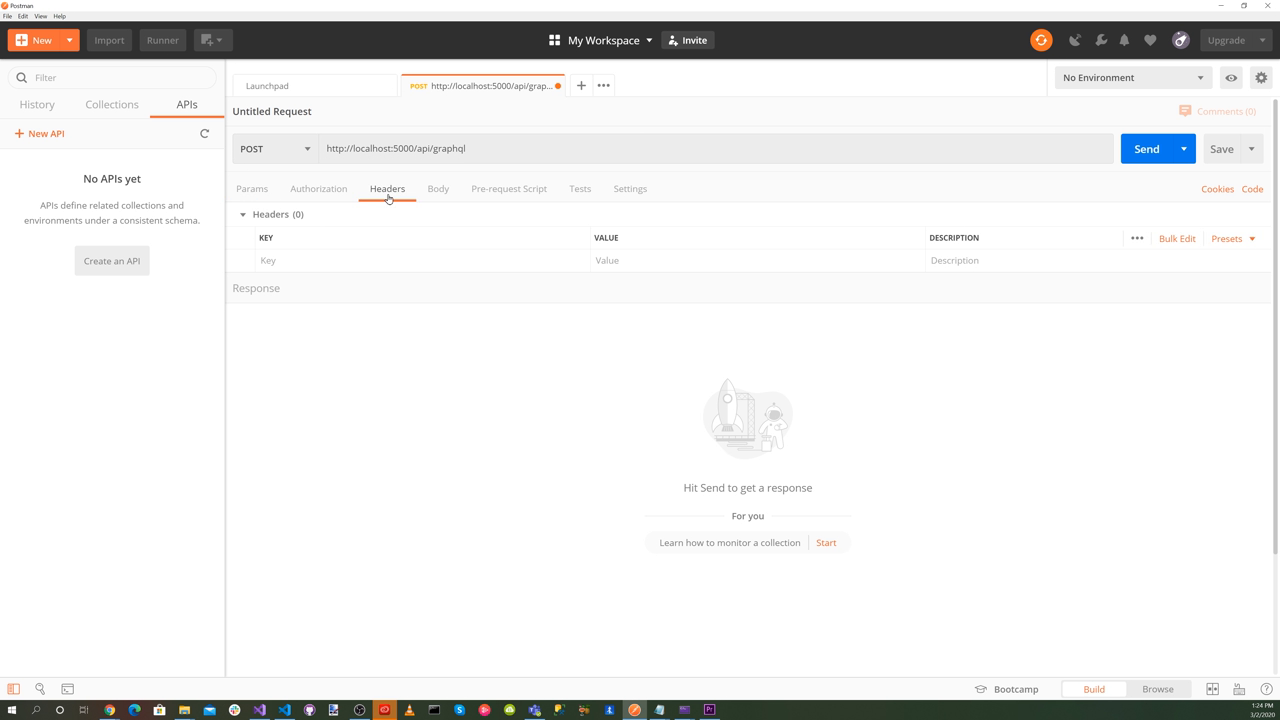
{"action": "type", "text": "Co"}
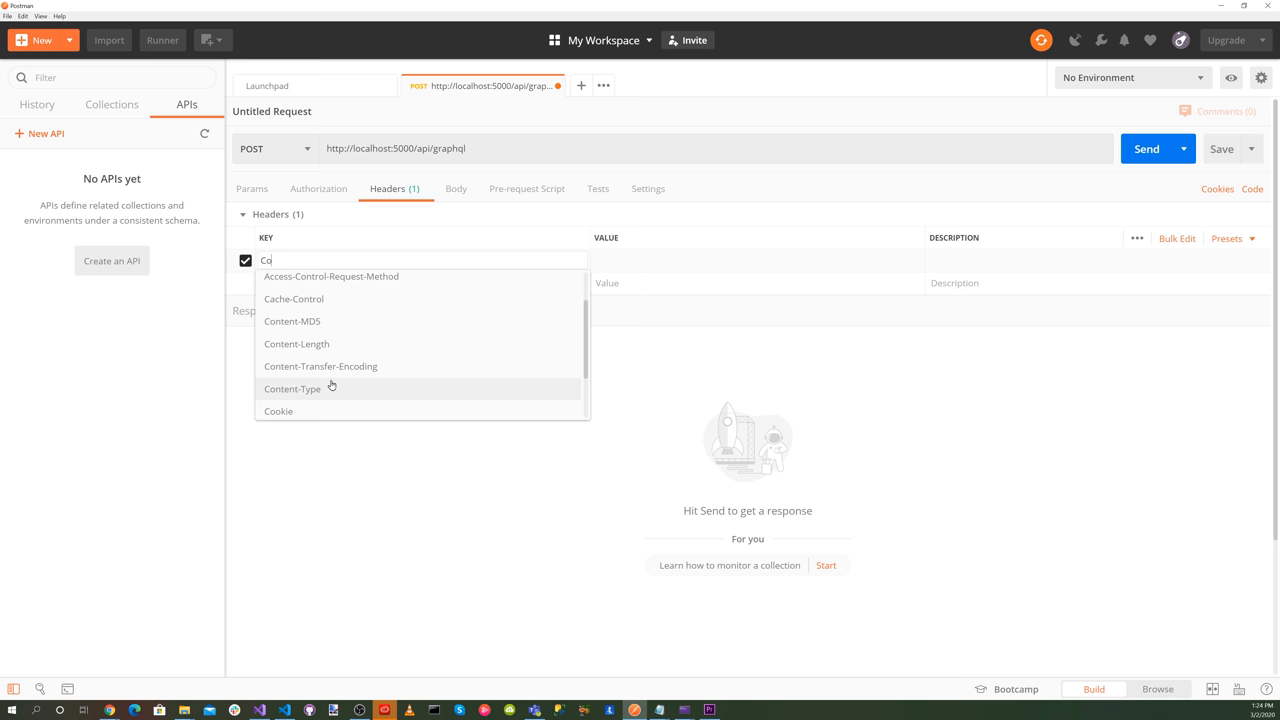
{"action": "left_click", "coordinate": [292, 388]}
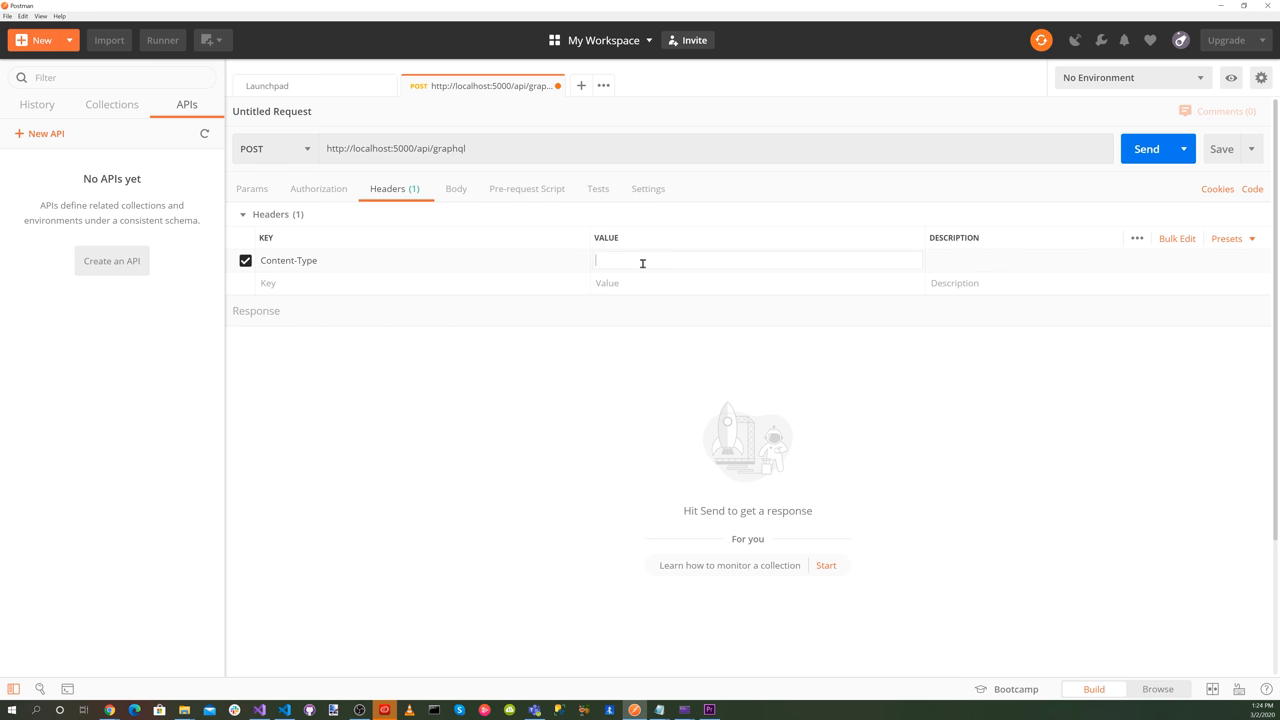
{"action": "type", "text": "A"}
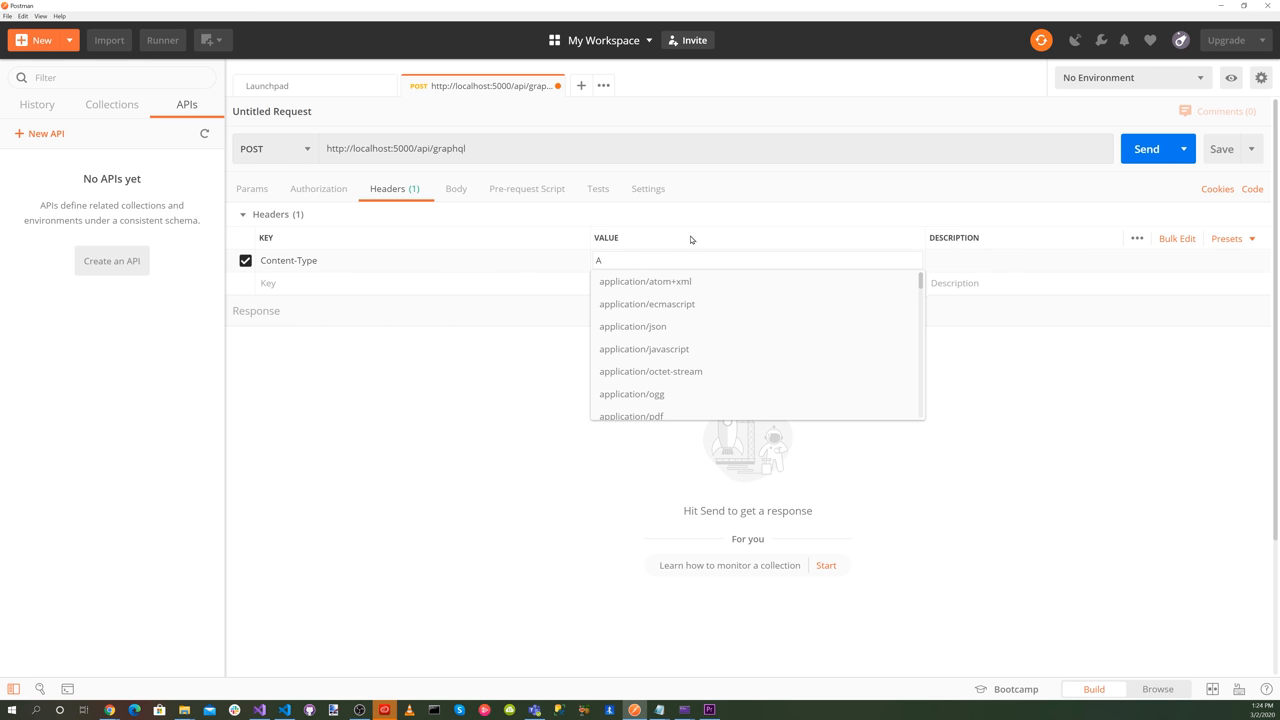
{"action": "scroll", "scroll_direction": "down", "scroll_amount": 3}
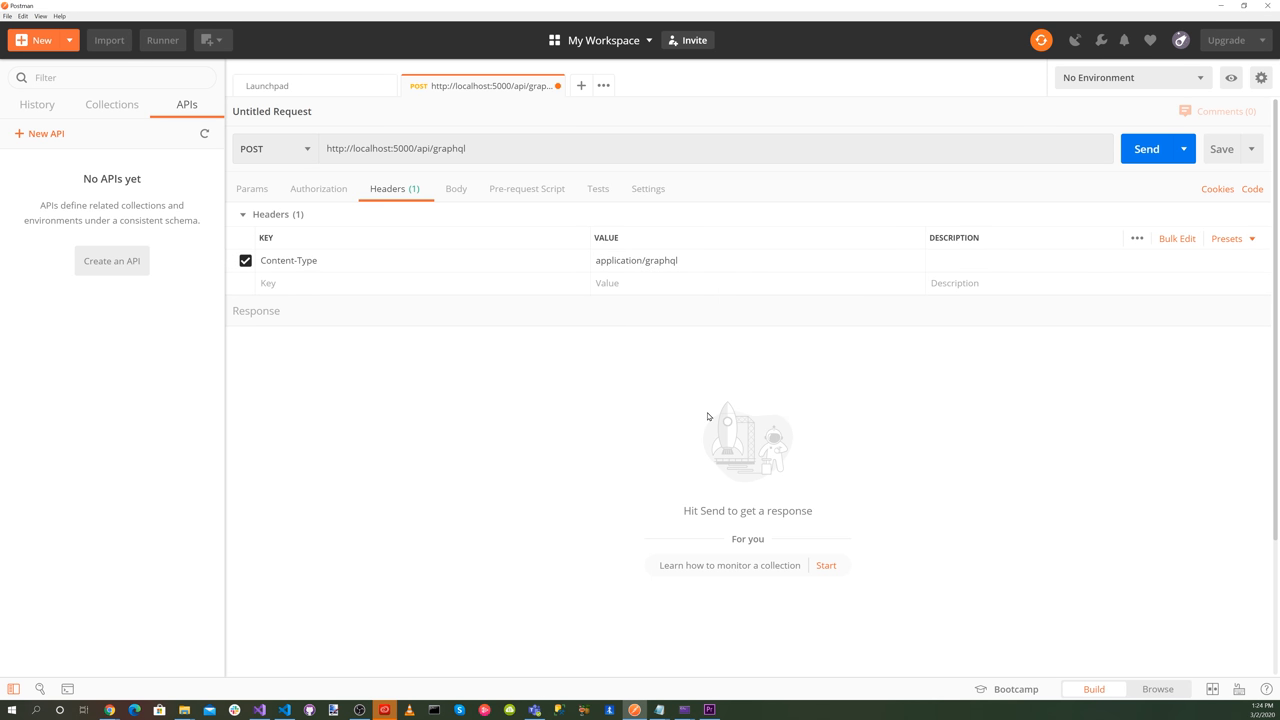
{"action": "left_click", "coordinate": [318, 188]}
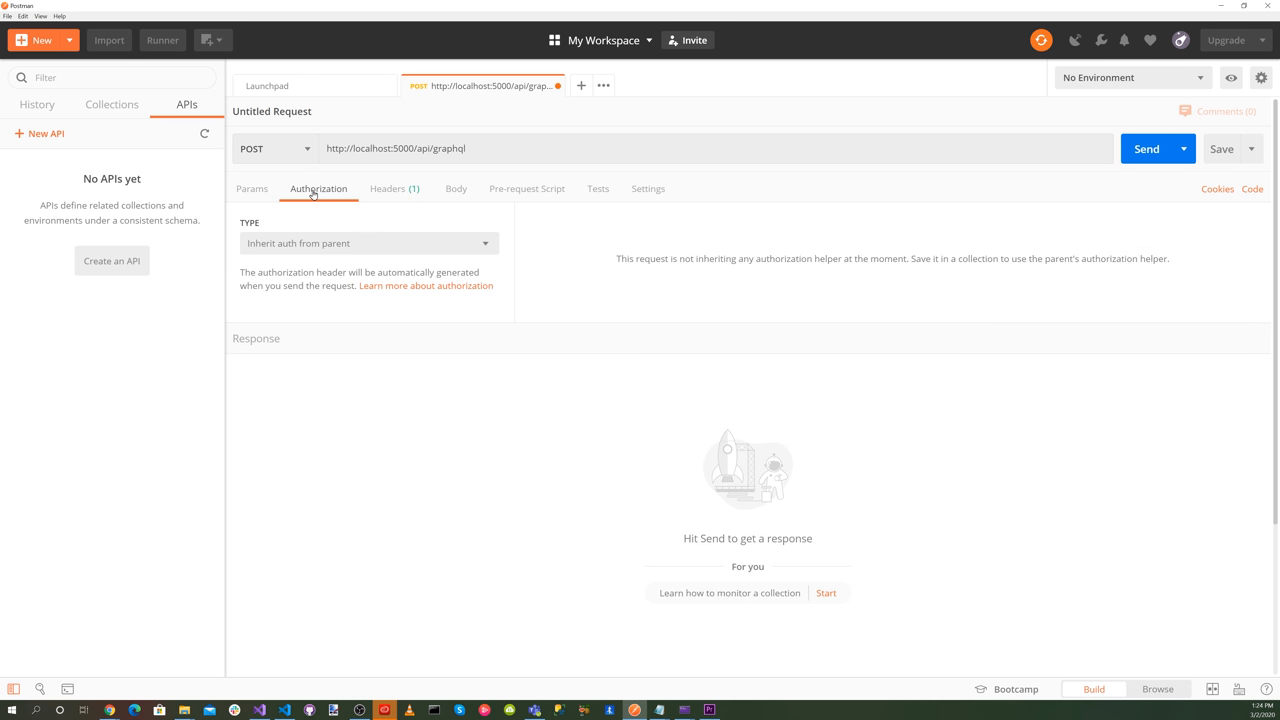
- Authorize the request with a Bearer Token
{"action": "left_click", "coordinate": [368, 244]}
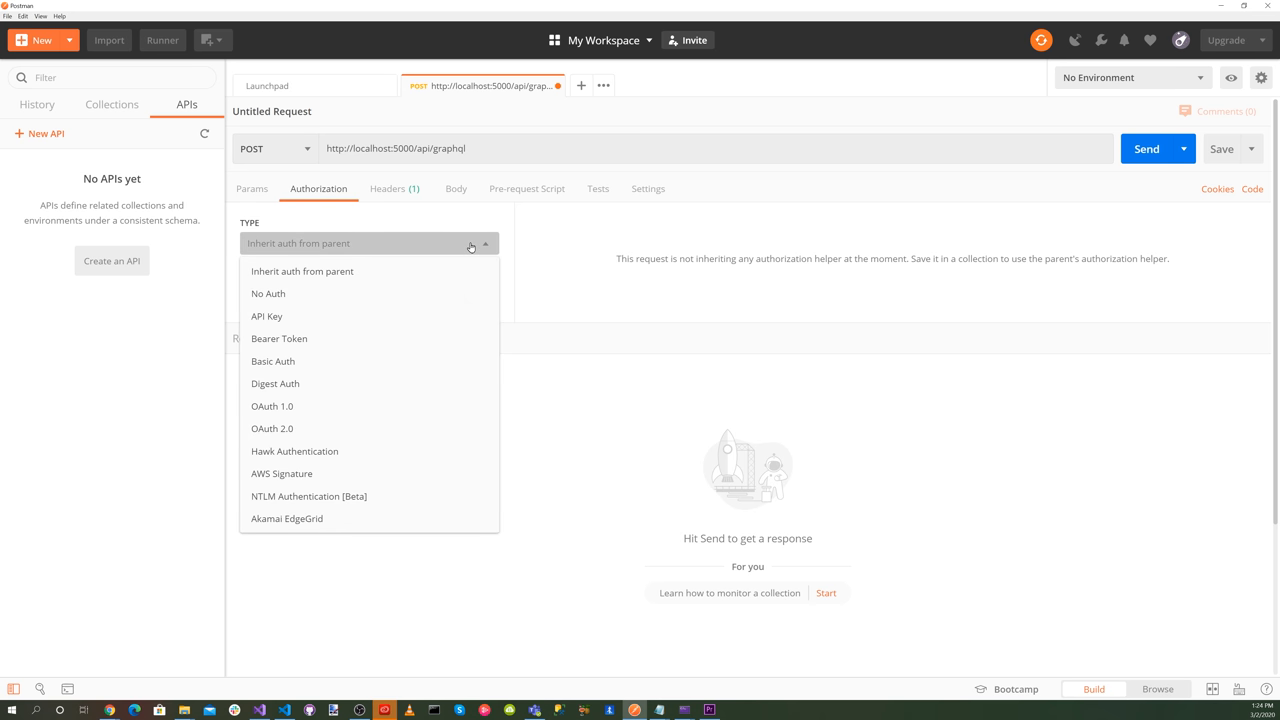
{"action": "left_click", "coordinate": [280, 338]}
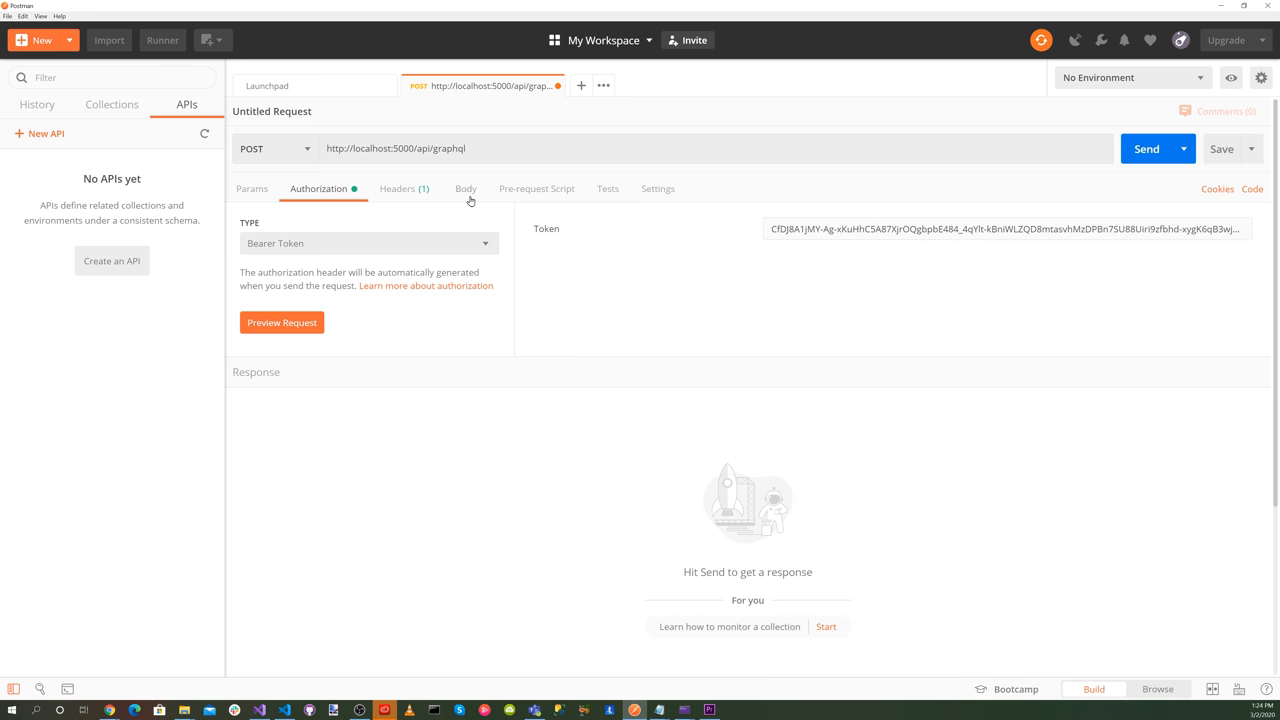
{"action": "left_click", "coordinate": [464, 188]}
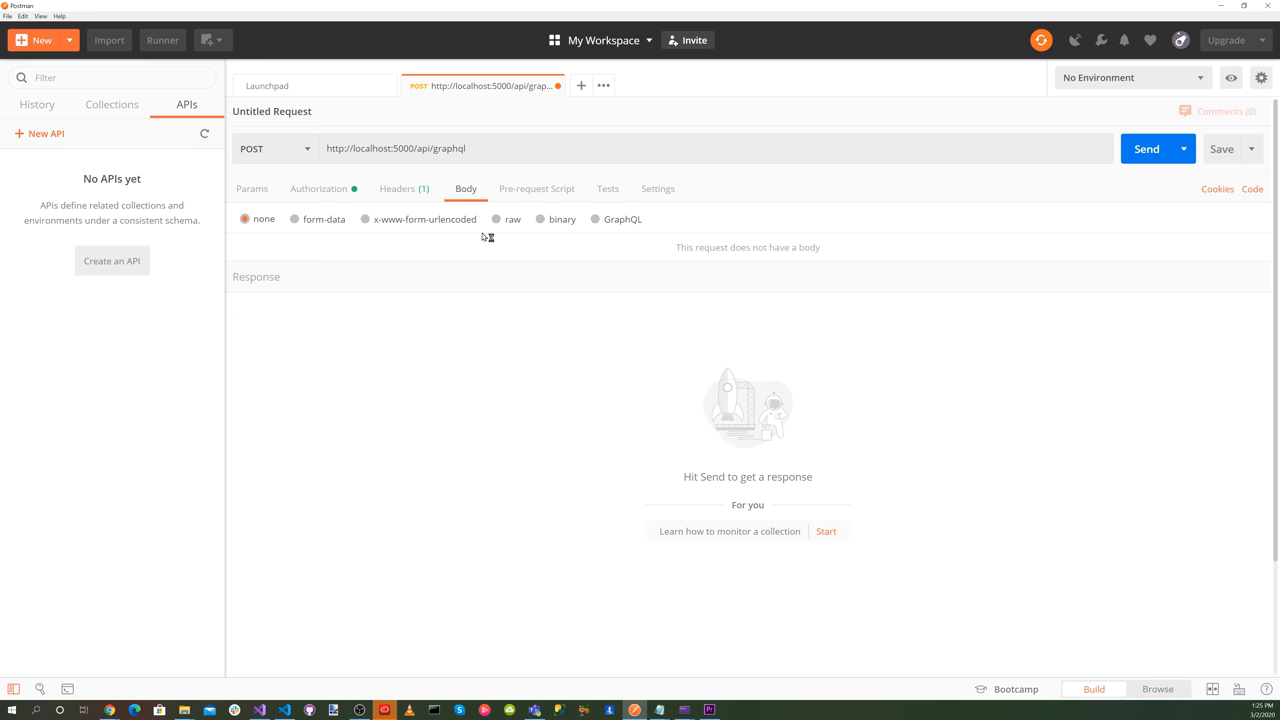
- Paste the blogPost markdownBody html query as the raw body and send it
{"action": "left_click", "coordinate": [496, 218]}
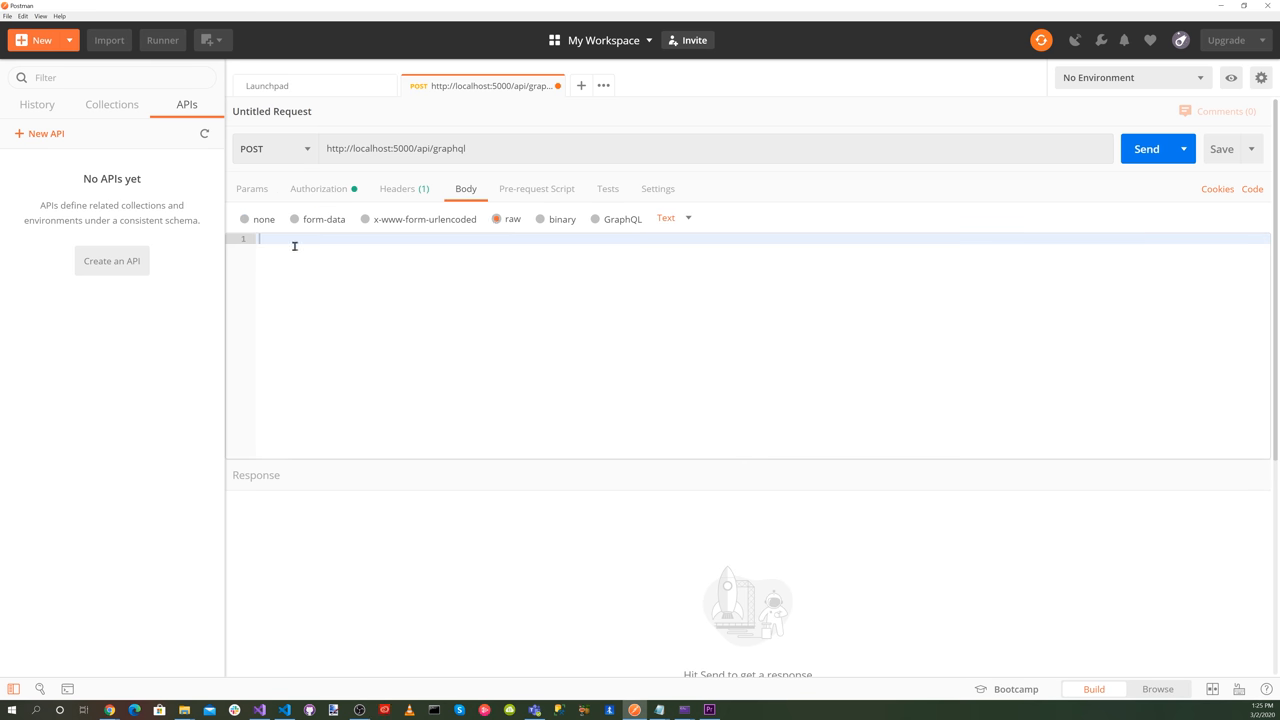
{"action": "right_click", "coordinate": [294, 246]}
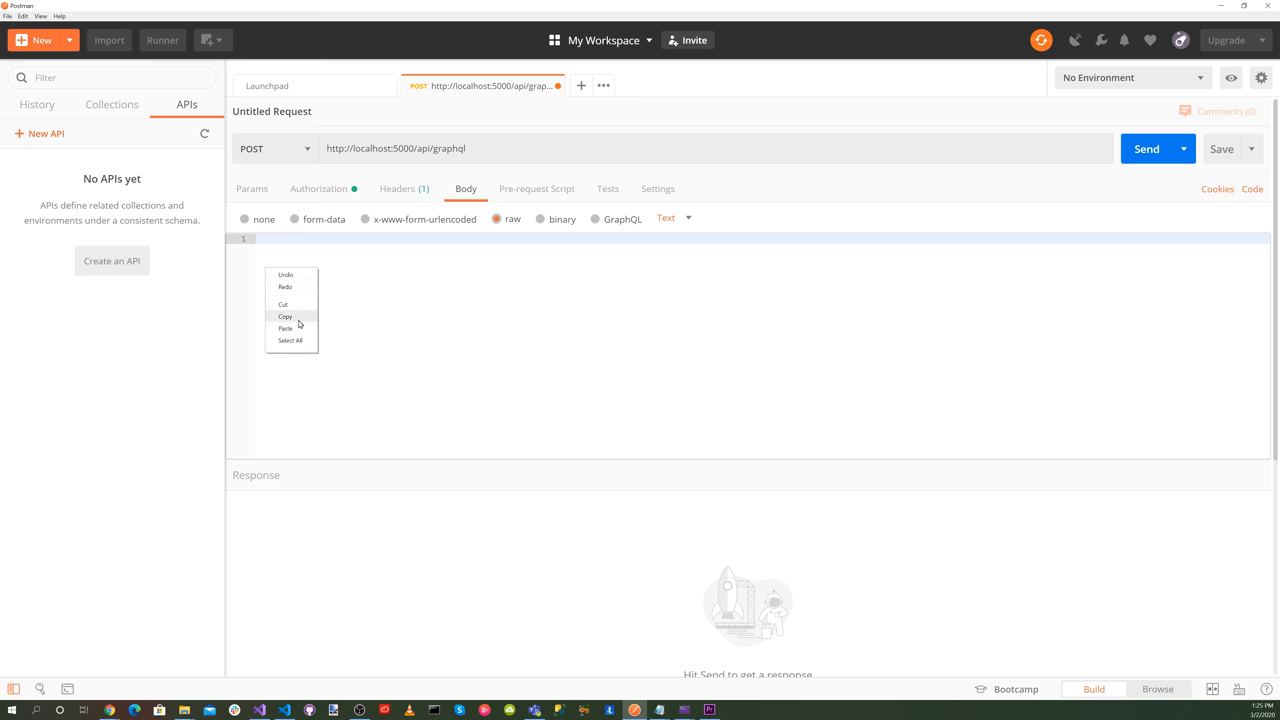
{"action": "left_click", "coordinate": [284, 328]}
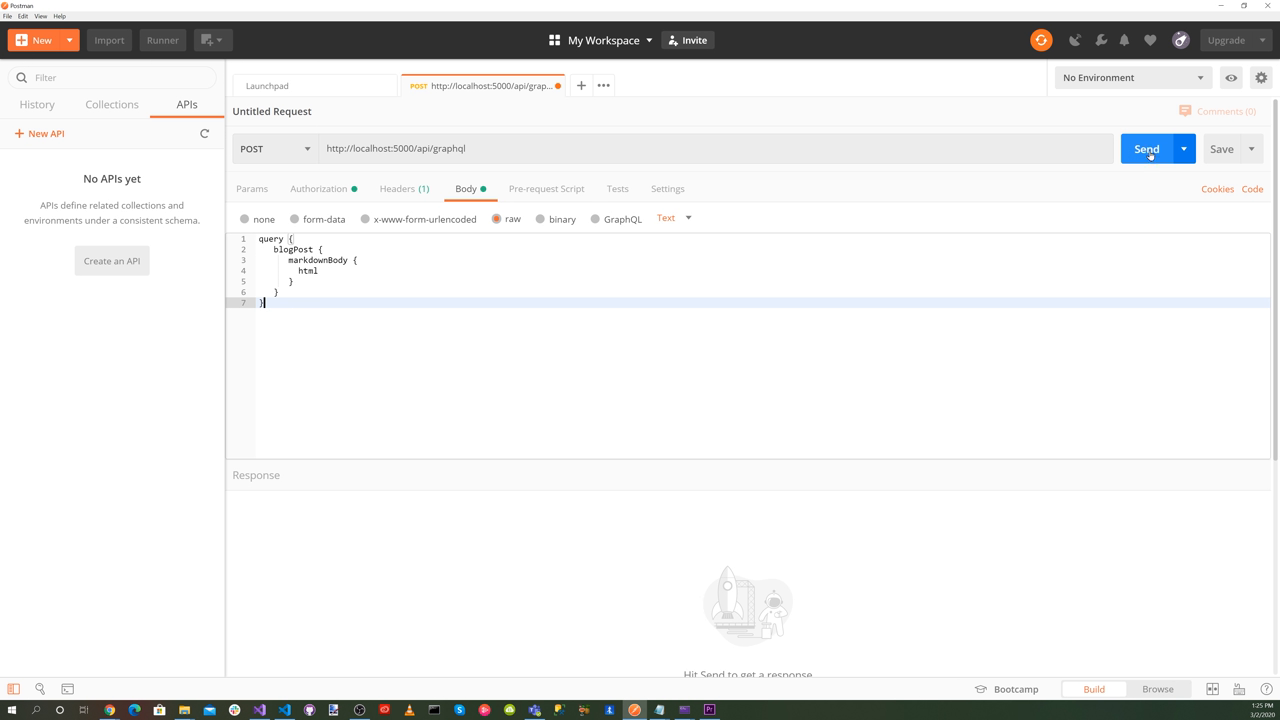
{"action": "left_click", "coordinate": [1146, 148]}
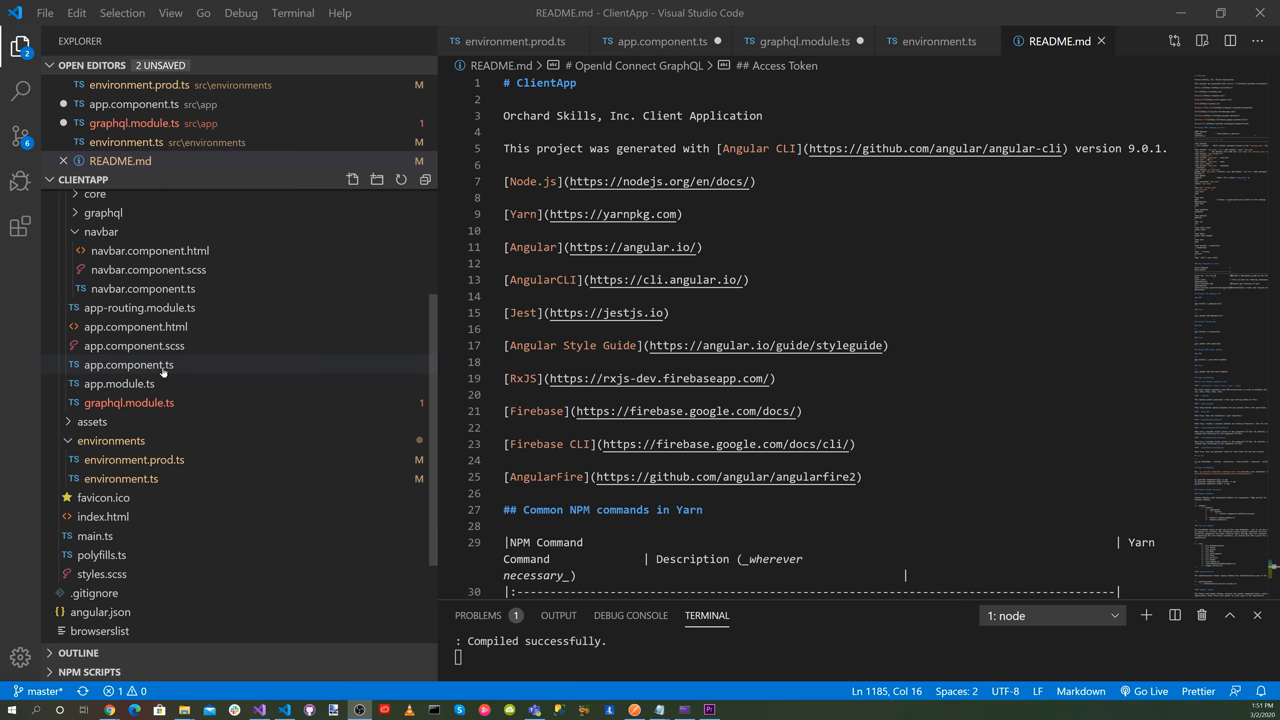
- Open app.component.ts and review the ngOnInit token request code
{"action": "left_click", "coordinate": [128, 364]}
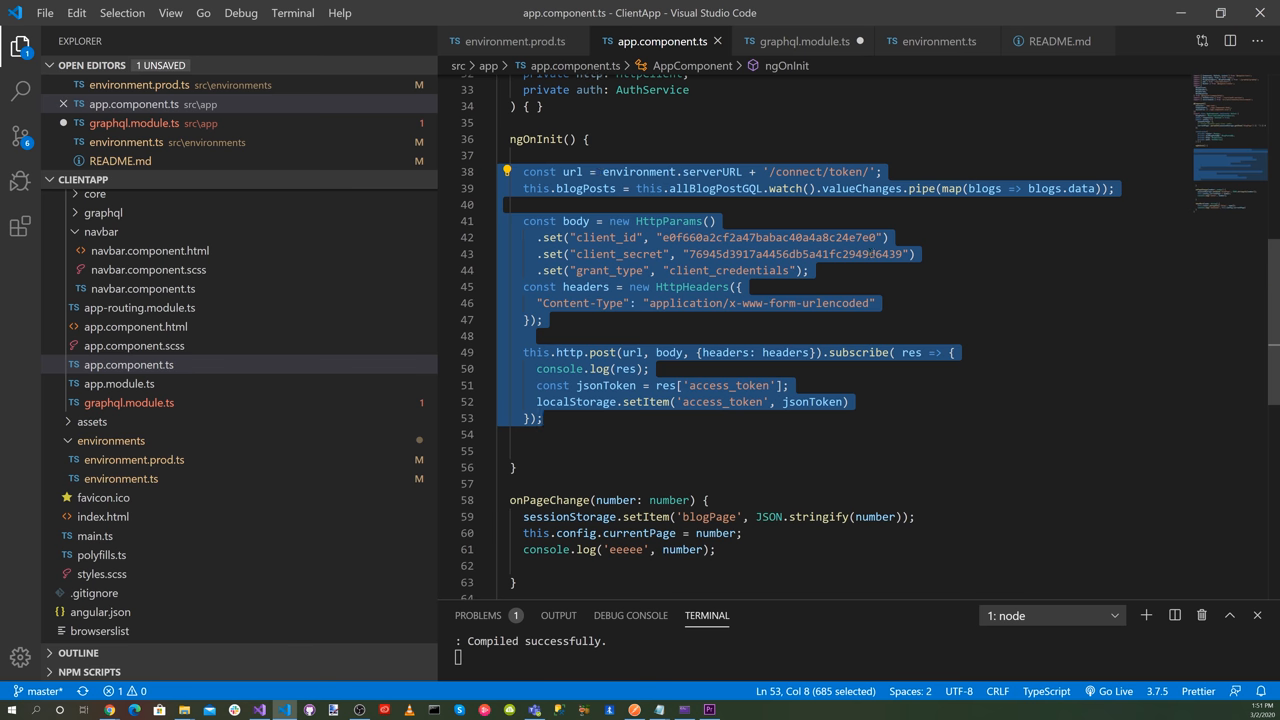
{"action": "left_click", "coordinate": [742, 288]}
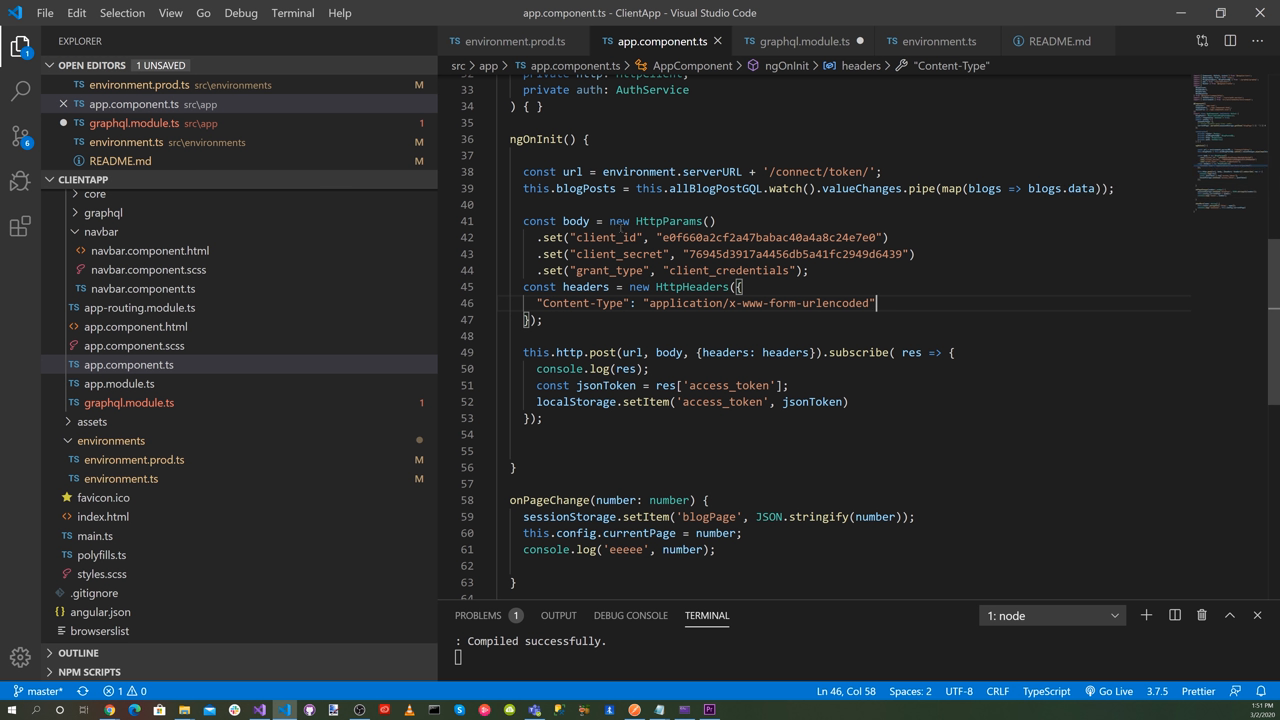
{"action": "mouse_move", "coordinate": [580, 304]}
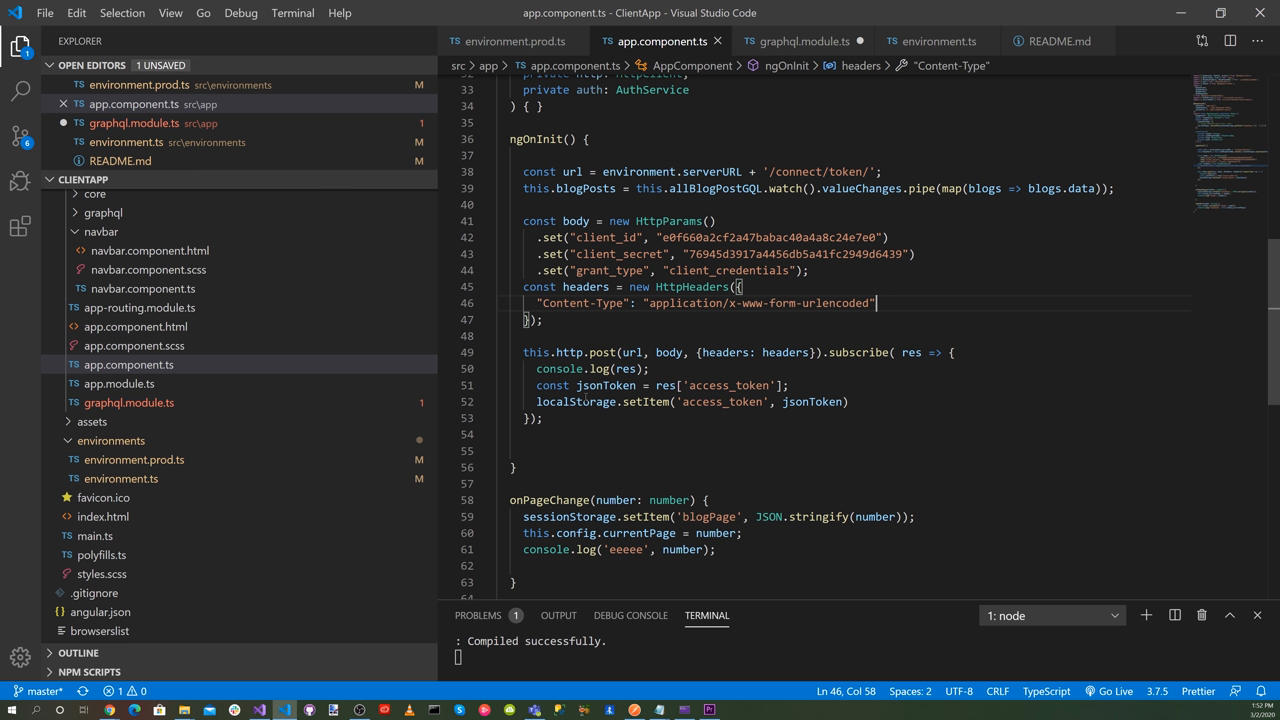
{"action": "mouse_move", "coordinate": [604, 384]}
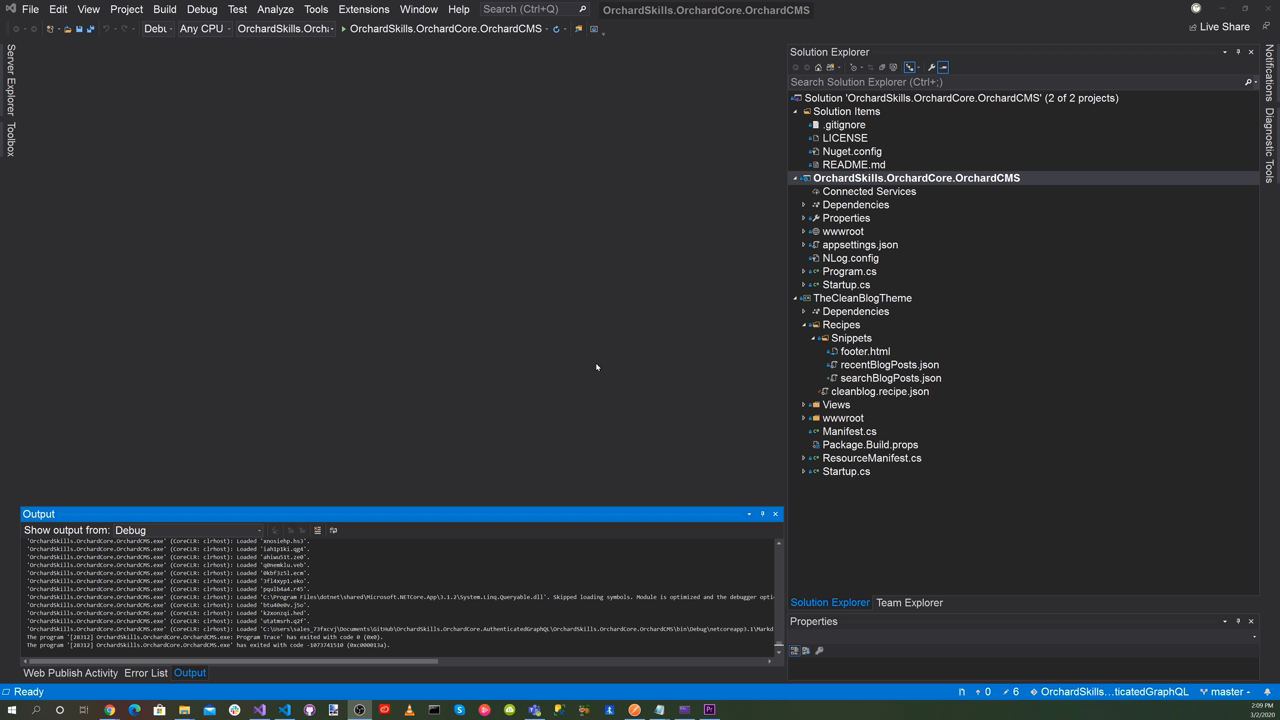
{"action": "mouse_move", "coordinate": [564, 288]}
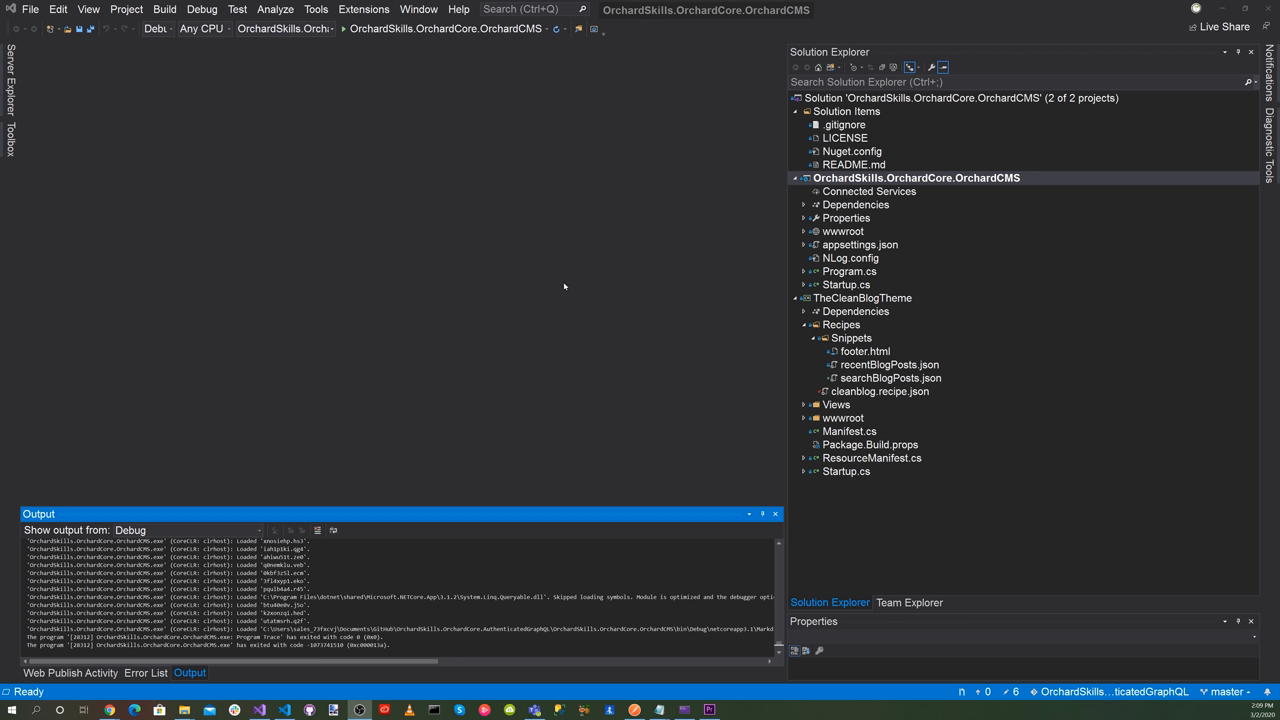
{"action": "mouse_move", "coordinate": [368, 48]}
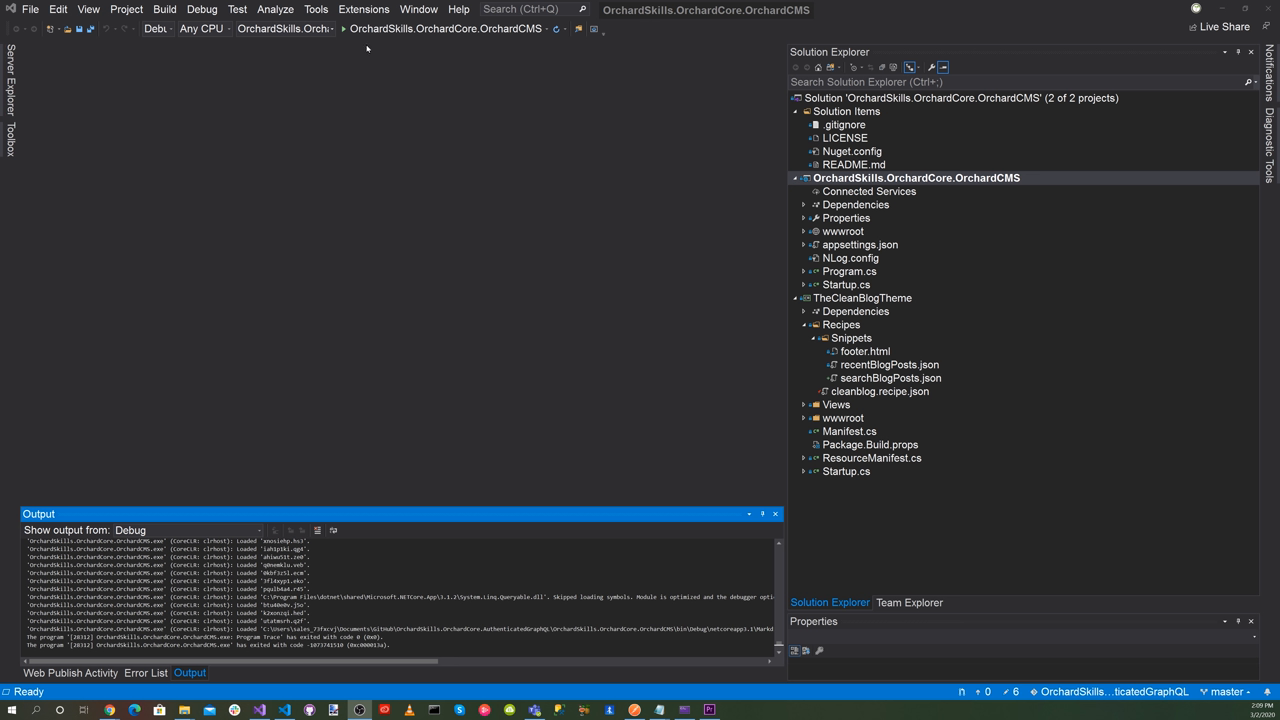
{"action": "mouse_move", "coordinate": [444, 28]}
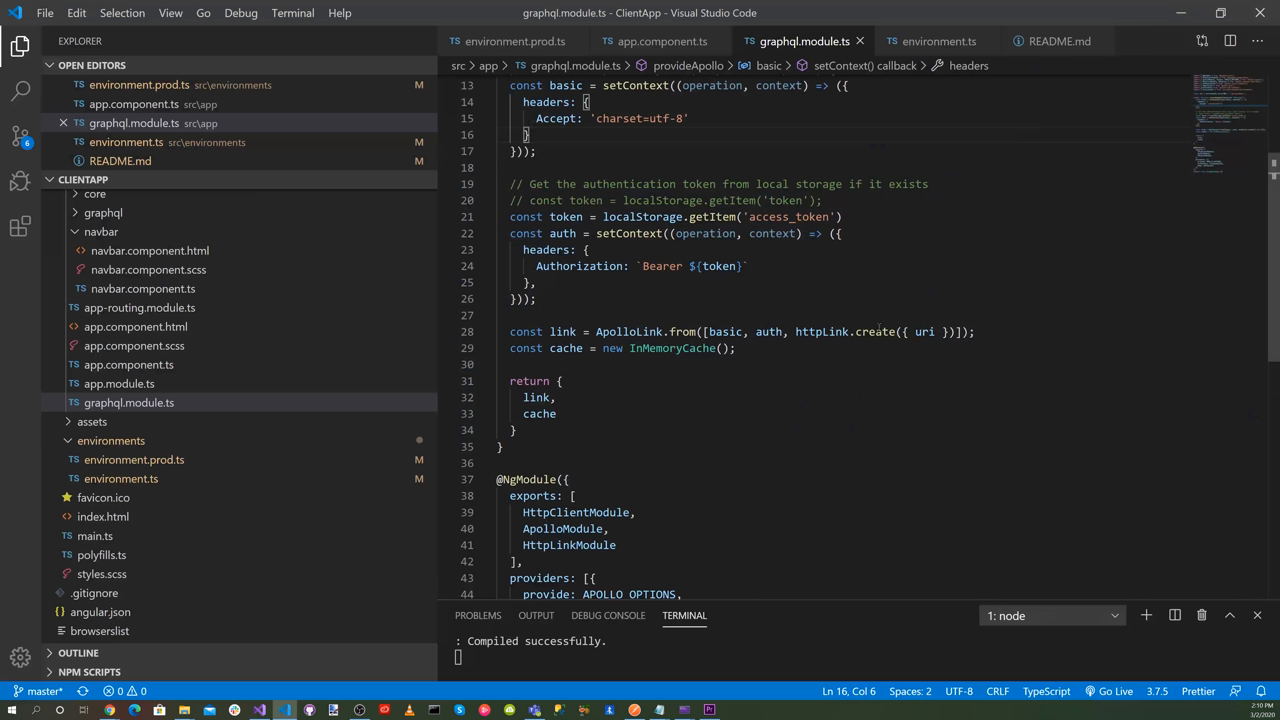
{"action": "mouse_move", "coordinate": [878, 332]}
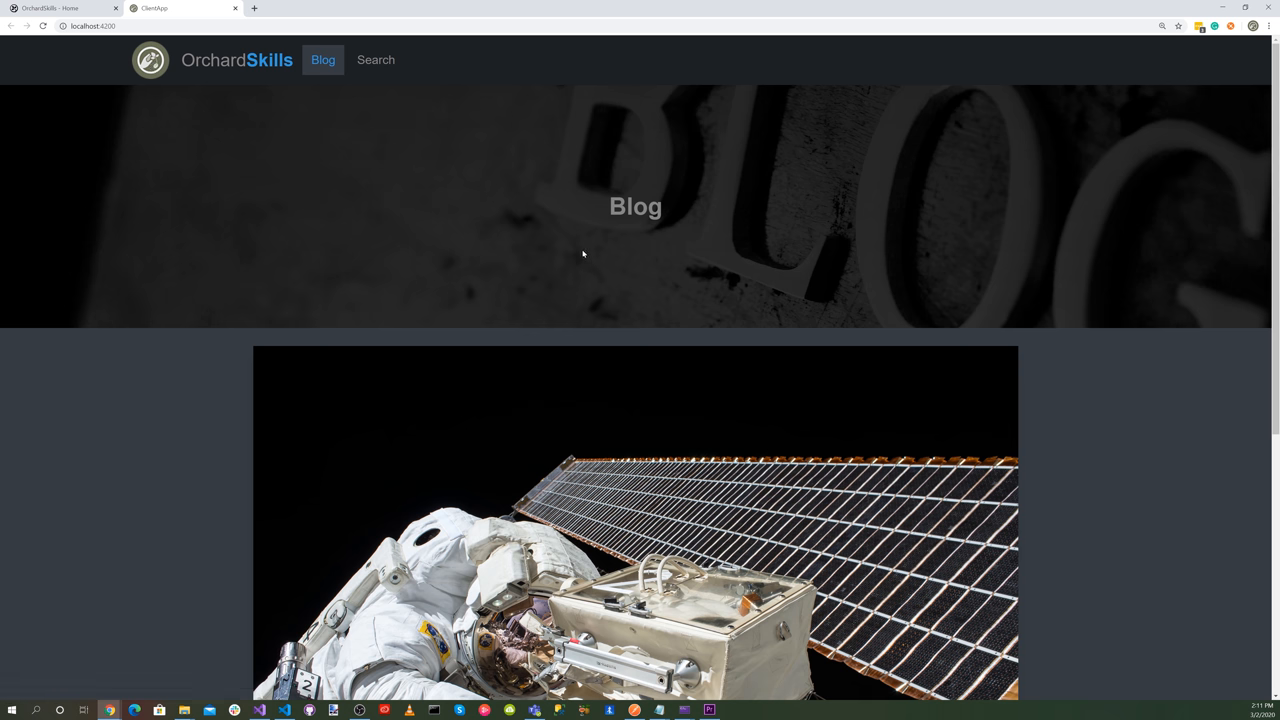
- Scroll the blog posts and expand the logged Bearer access_token response in the console
{"action": "scroll", "scroll_direction": "down", "scroll_amount": 3}
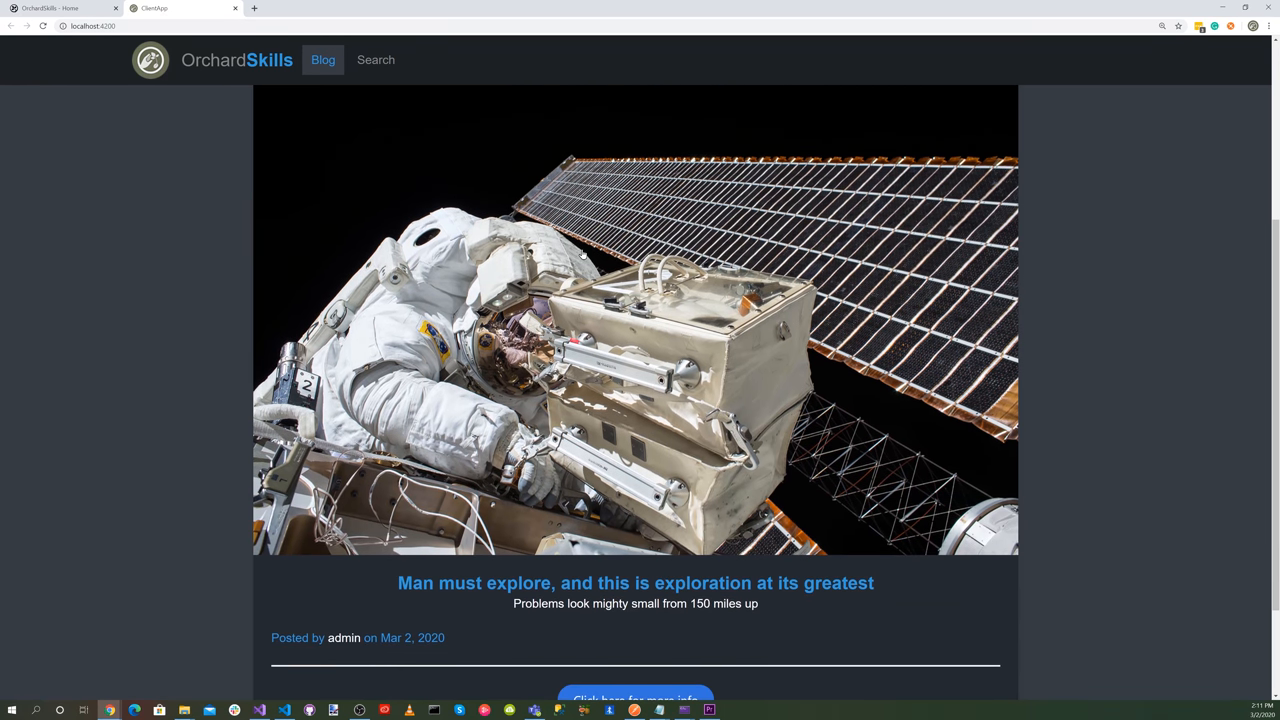
{"action": "left_click", "coordinate": [1268, 26]}
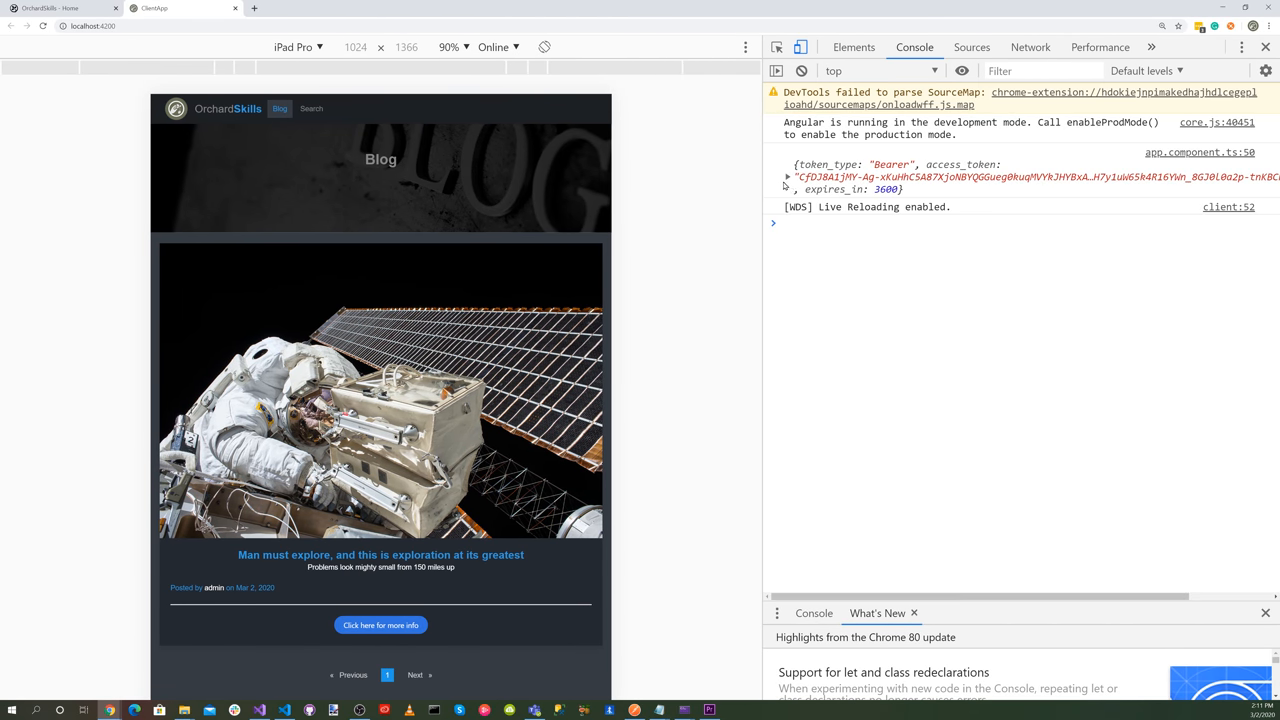
{"action": "left_click", "coordinate": [788, 176]}
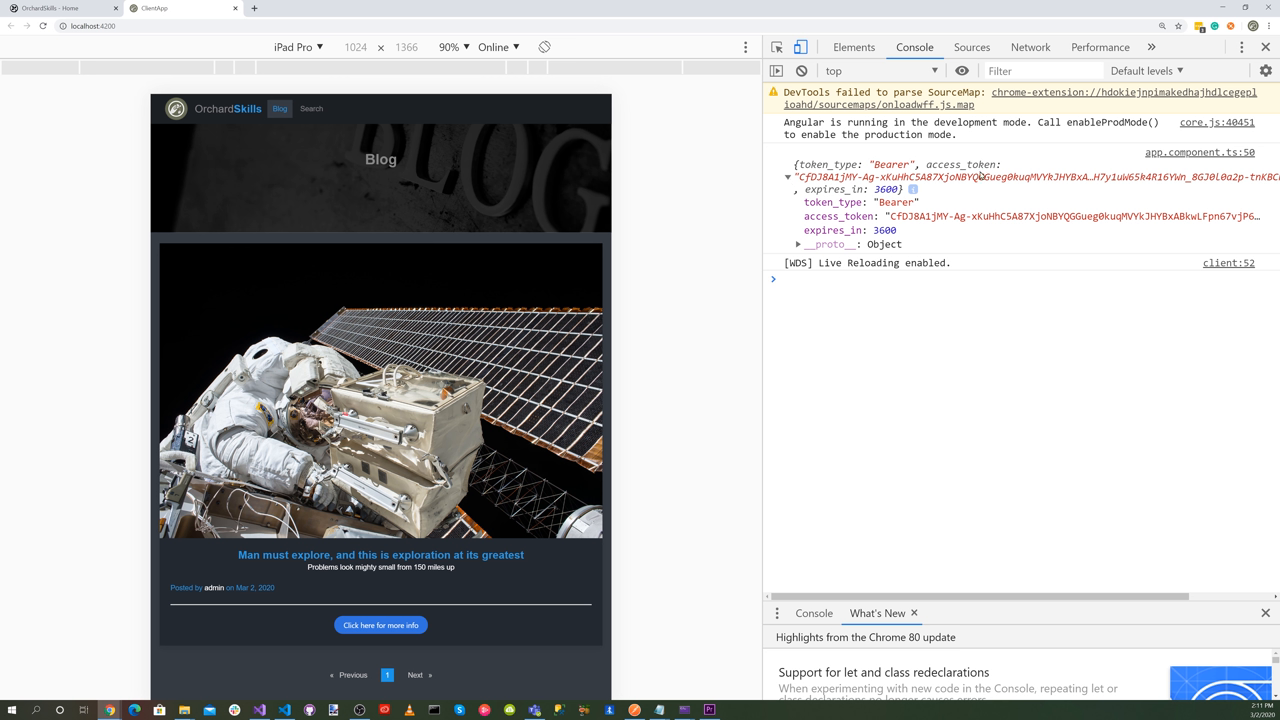
{"action": "mouse_move", "coordinate": [836, 248]}
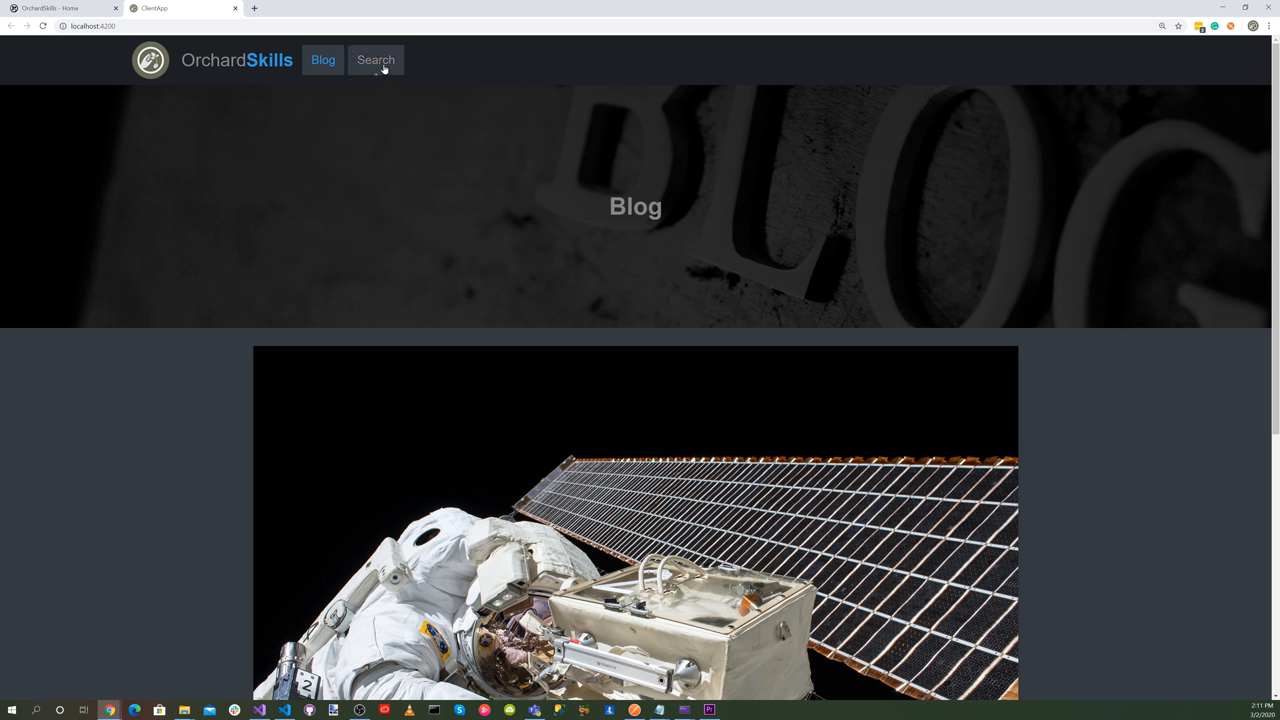
- Search the blog for 'exploration' and open the astronaut post 'Man must explore...'
{"action": "type", "text": "exploration"}
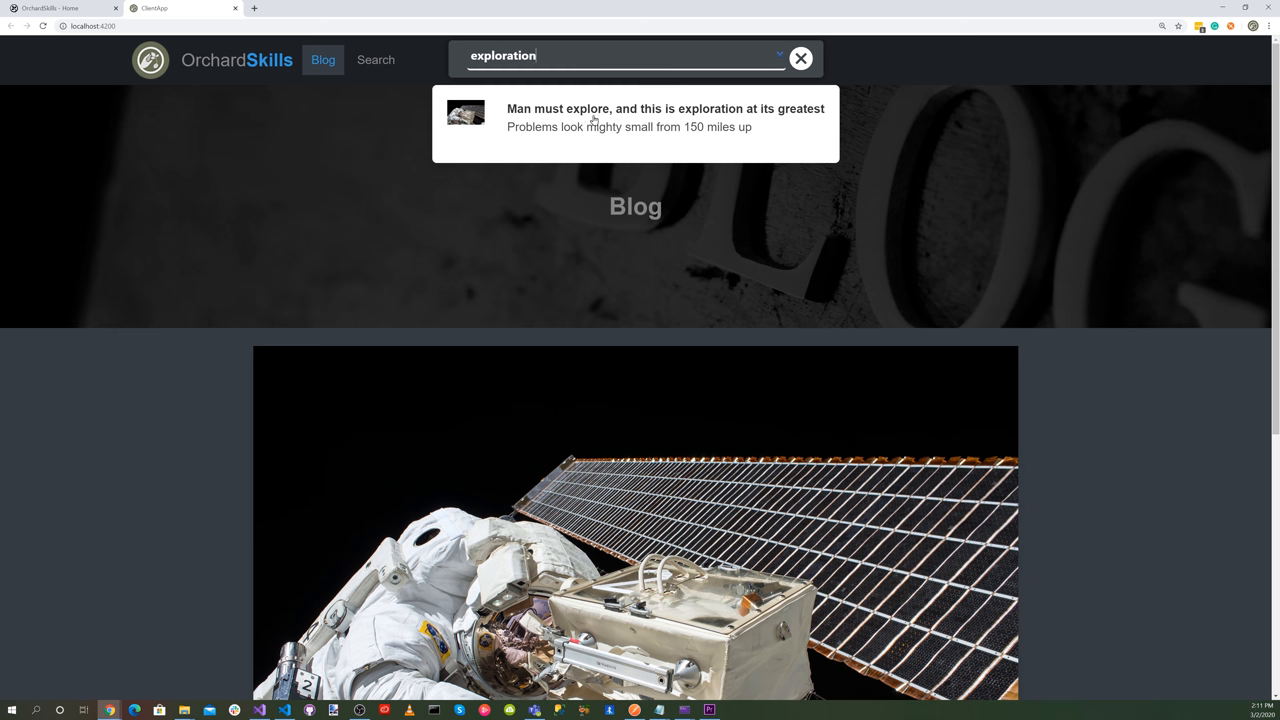
{"action": "left_click", "coordinate": [664, 116]}
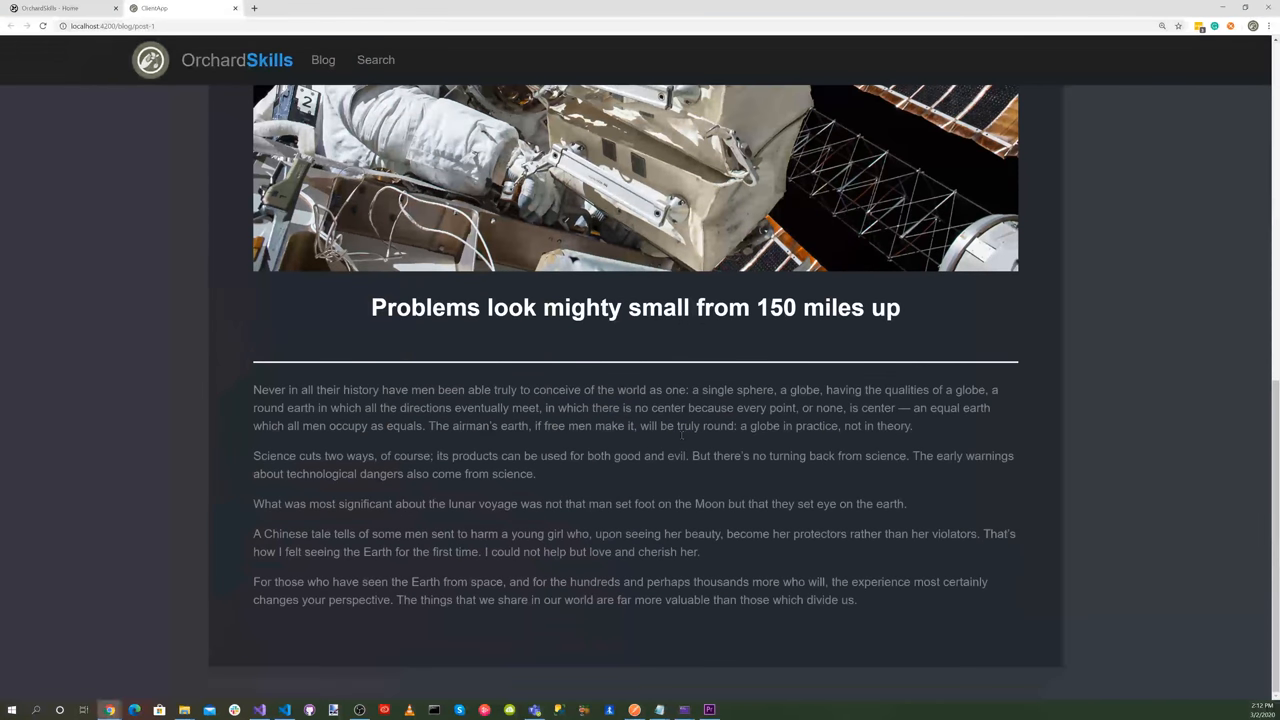
{"action": "scroll", "scroll_direction": "up", "scroll_amount": 3}
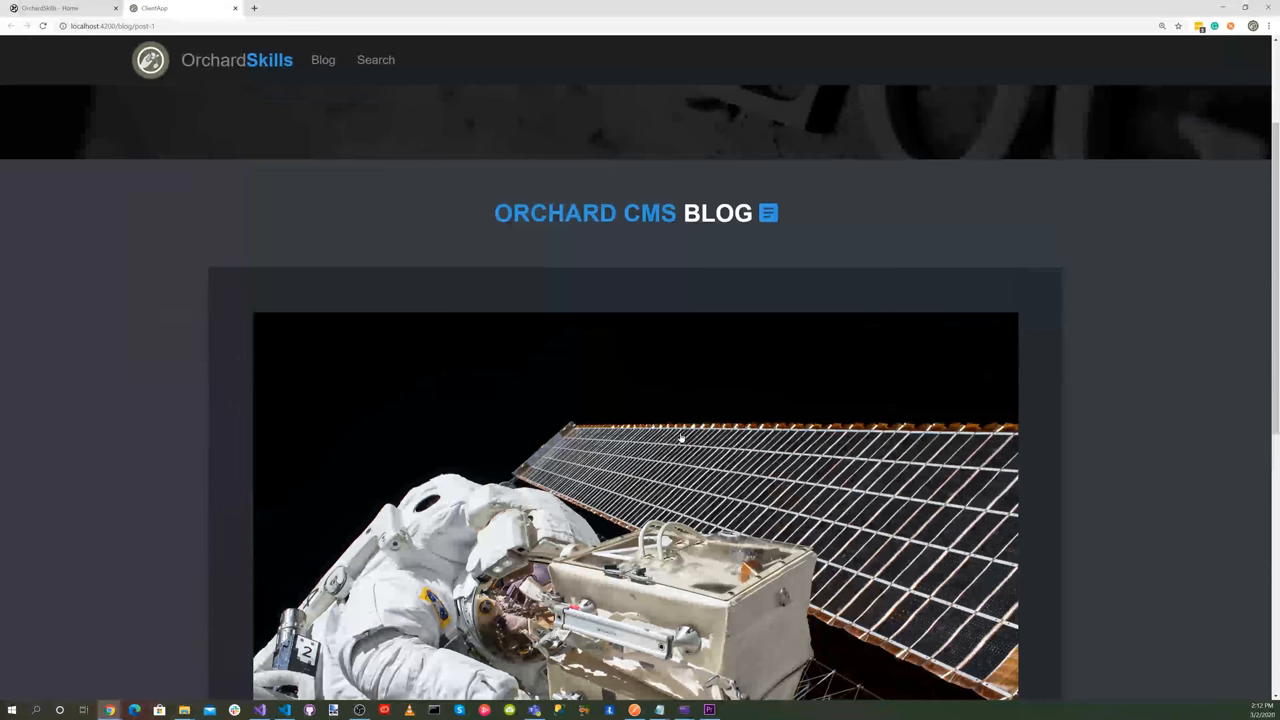